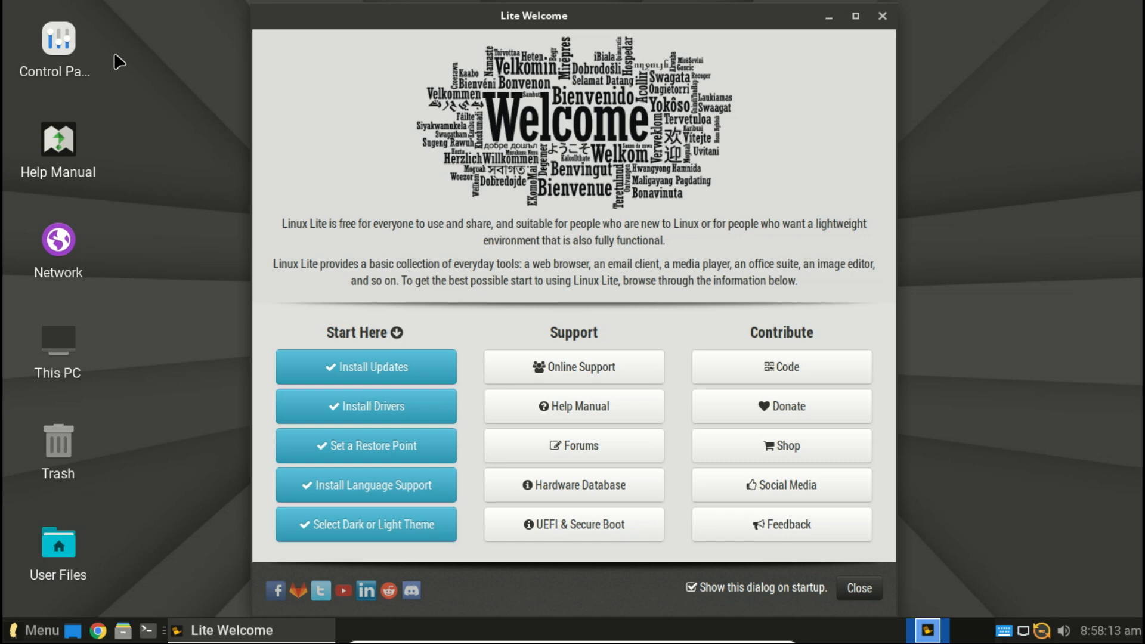
mouse_move(882, 16)
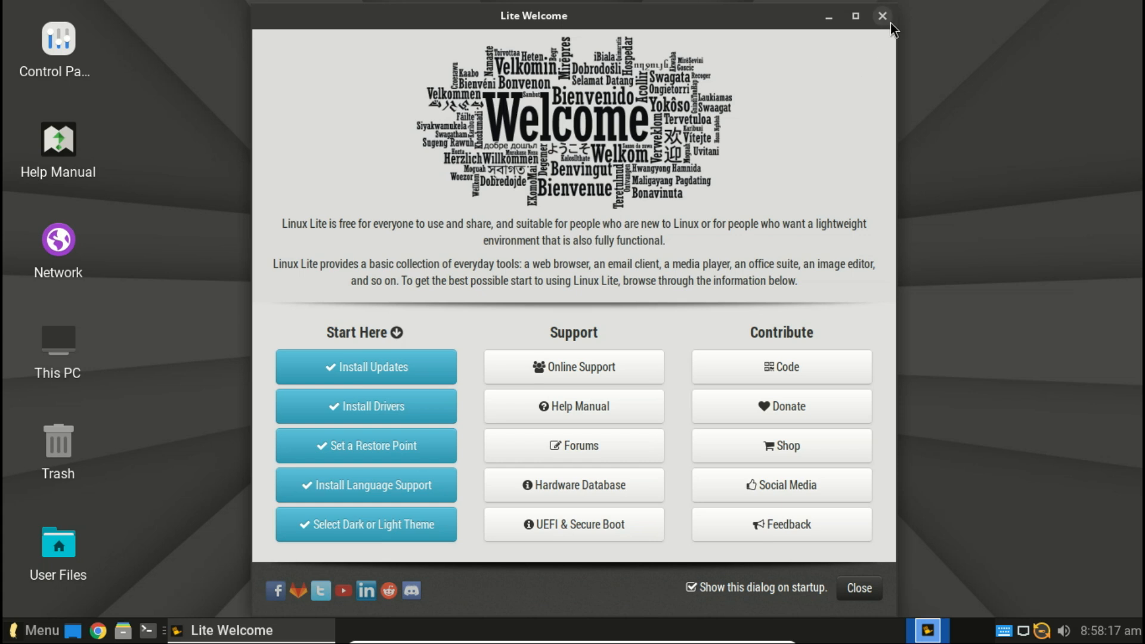
Step: Close the Lite Welcome window to reveal the empty Linux Lite desktop
click(881, 16)
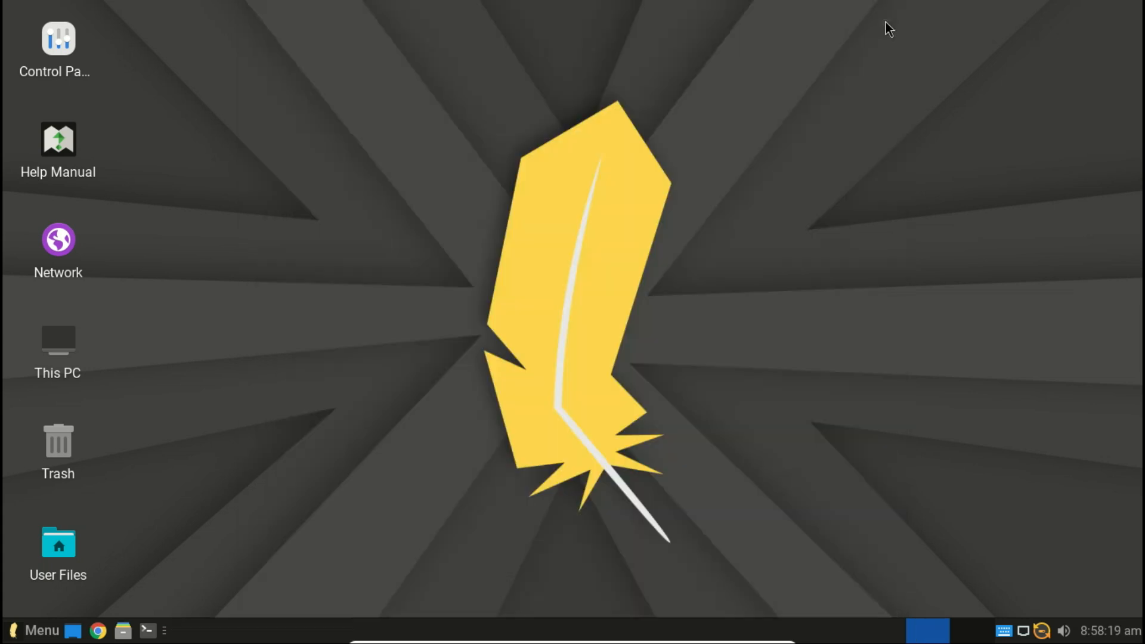
mouse_move(810, 202)
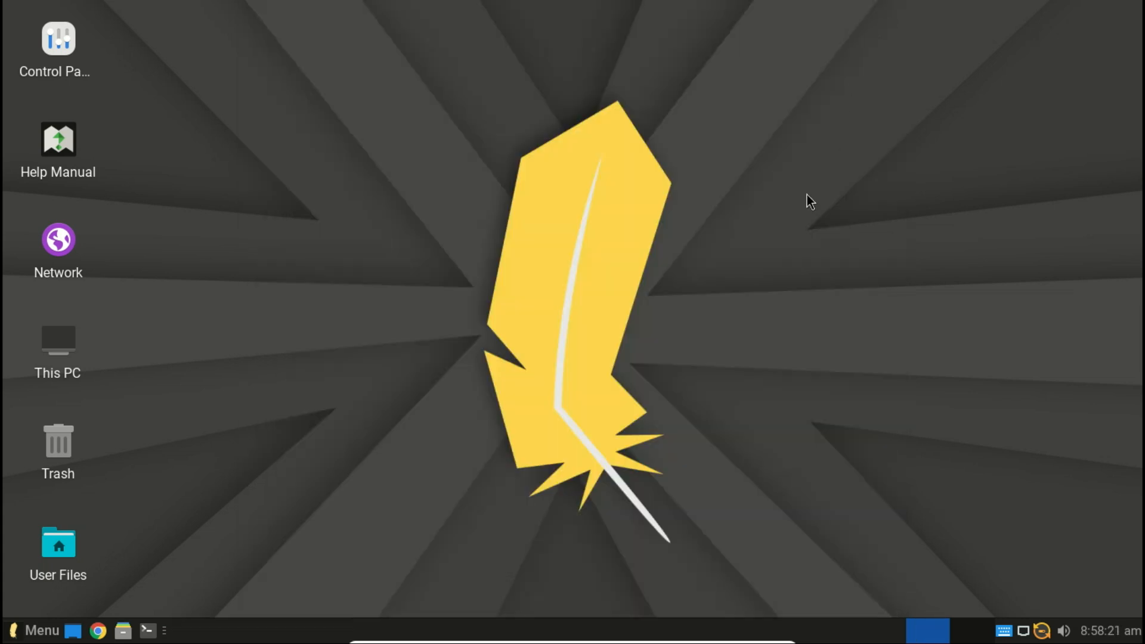
mouse_move(540, 295)
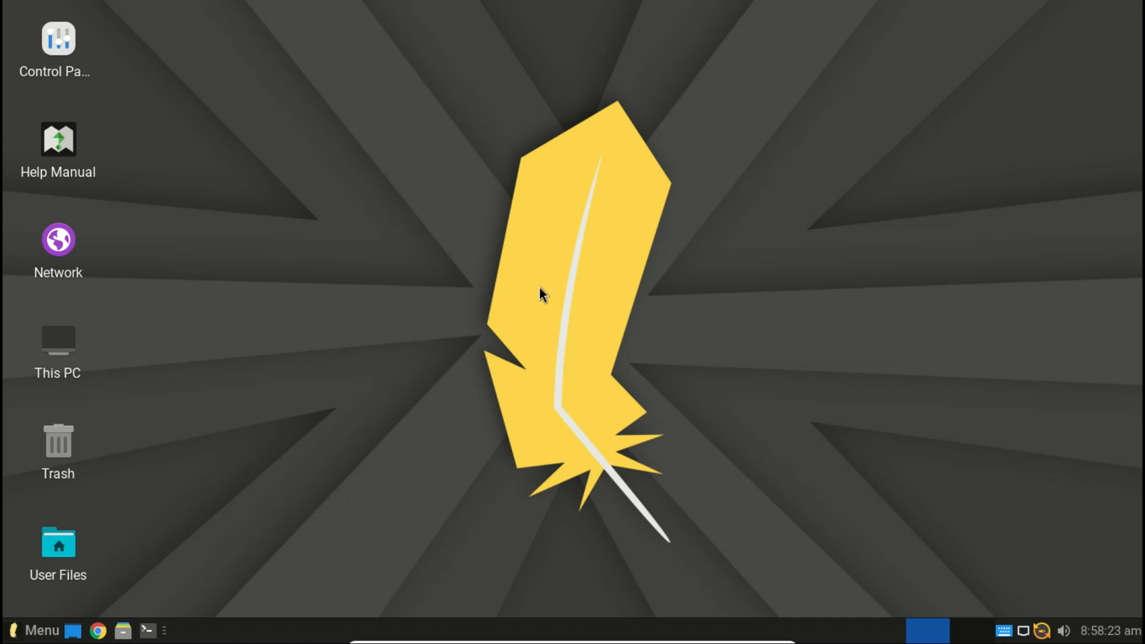
mouse_move(33, 630)
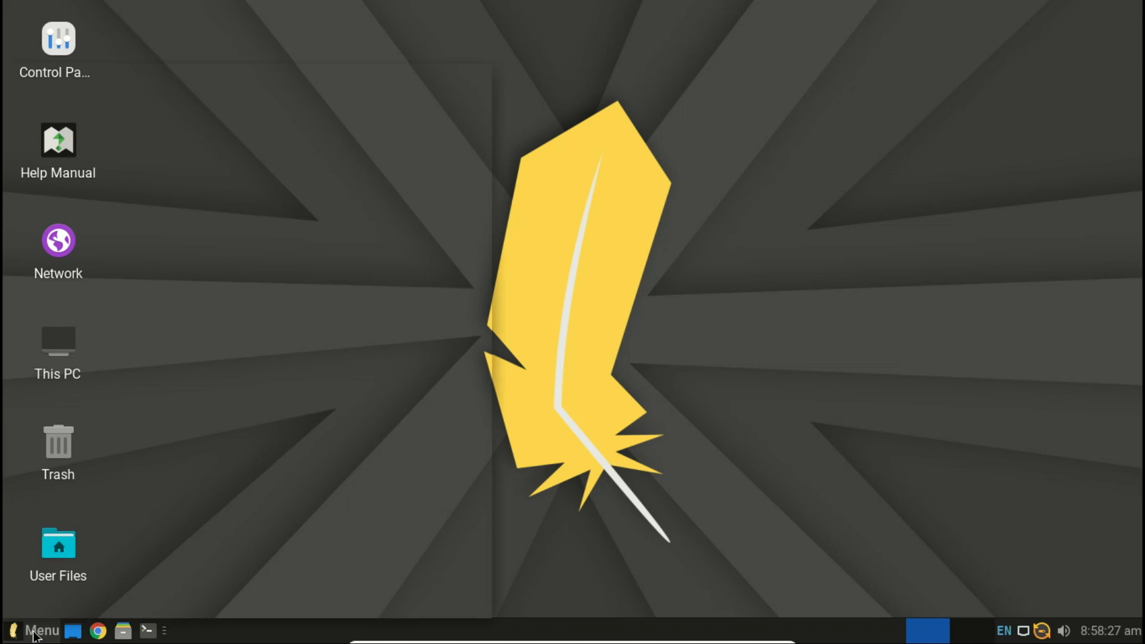
Step: Open the Linux Lite application menu and show its Internet category apps
click(35, 630)
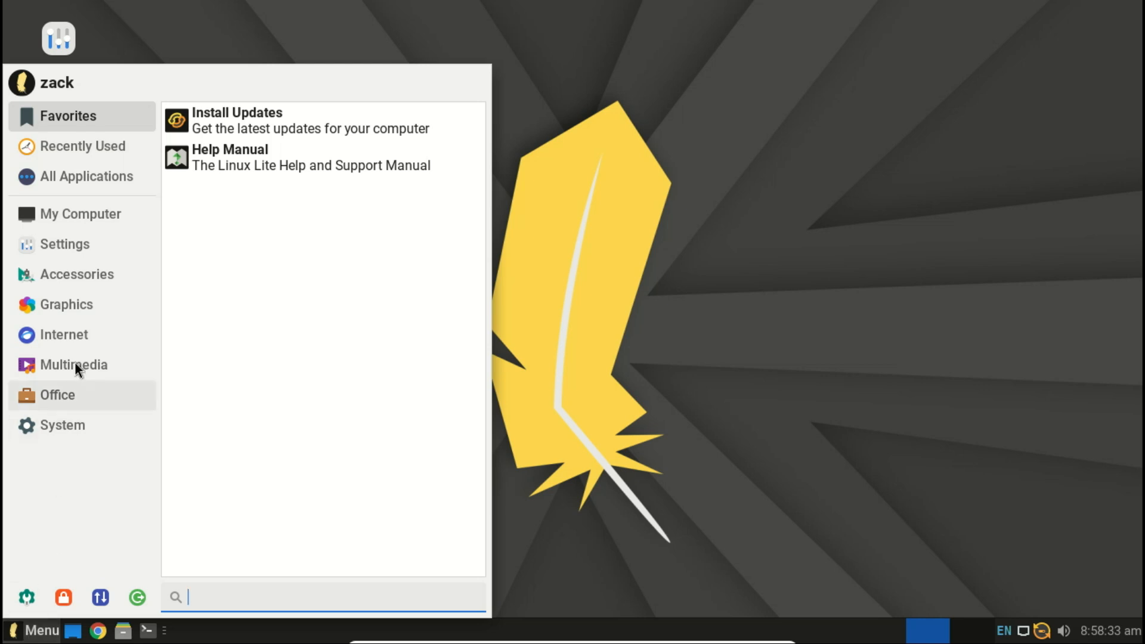
click(64, 335)
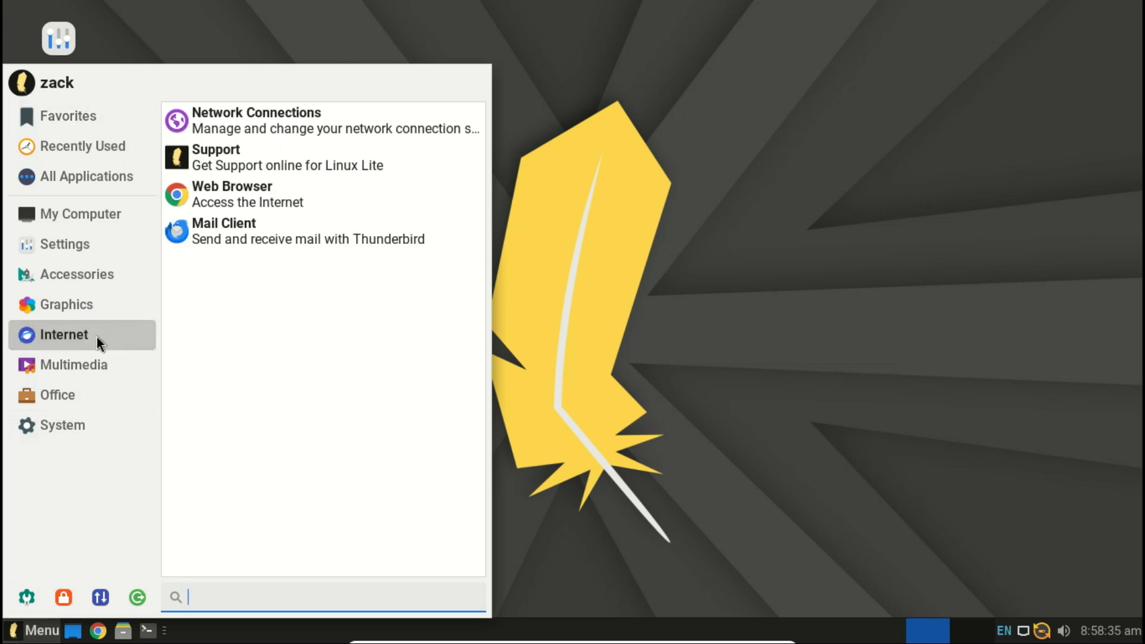
mouse_move(245, 194)
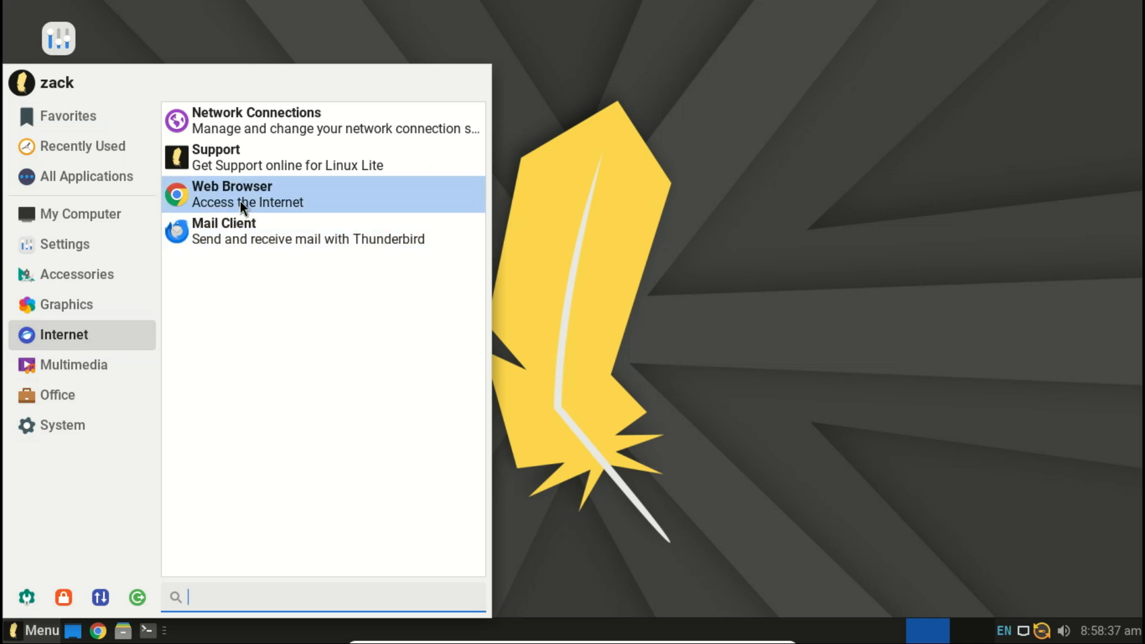
mouse_move(228, 120)
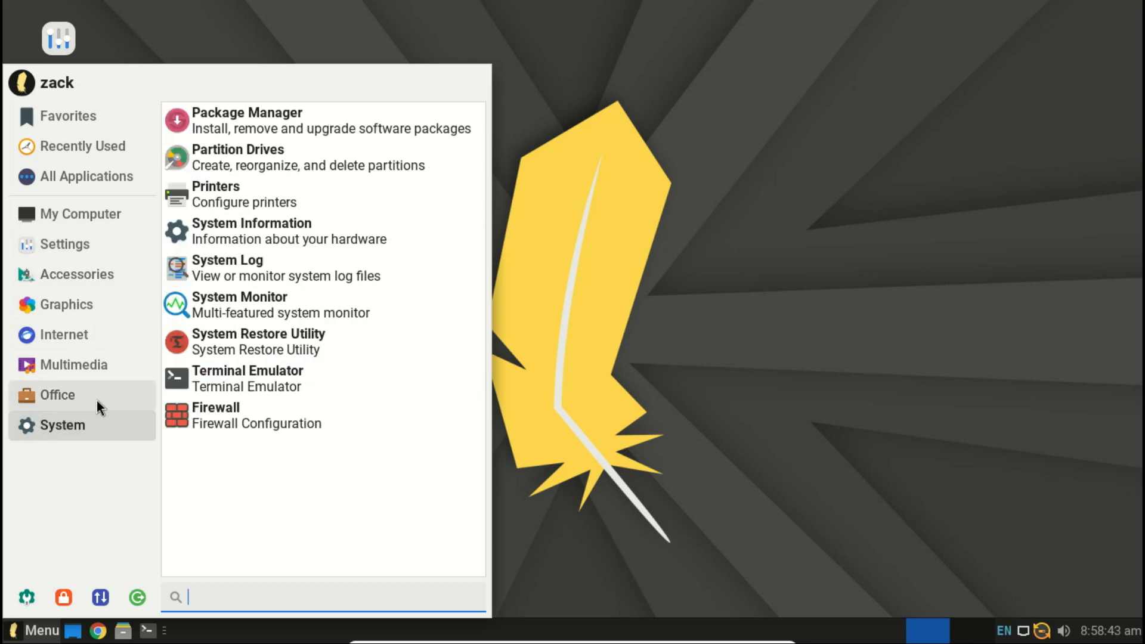
mouse_move(91, 433)
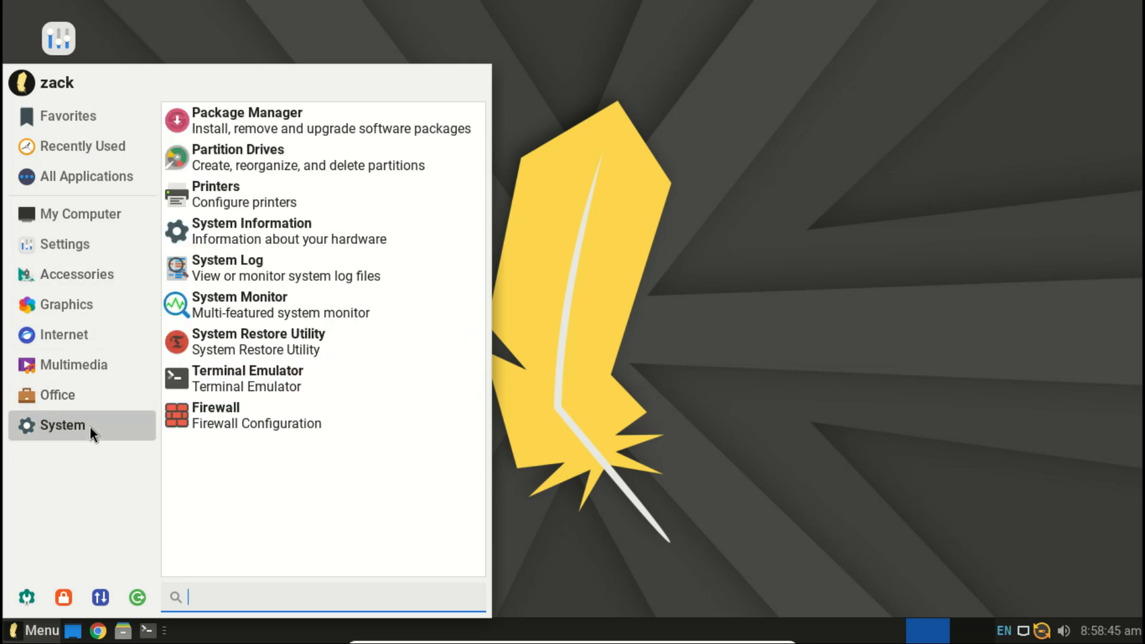
mouse_move(336, 144)
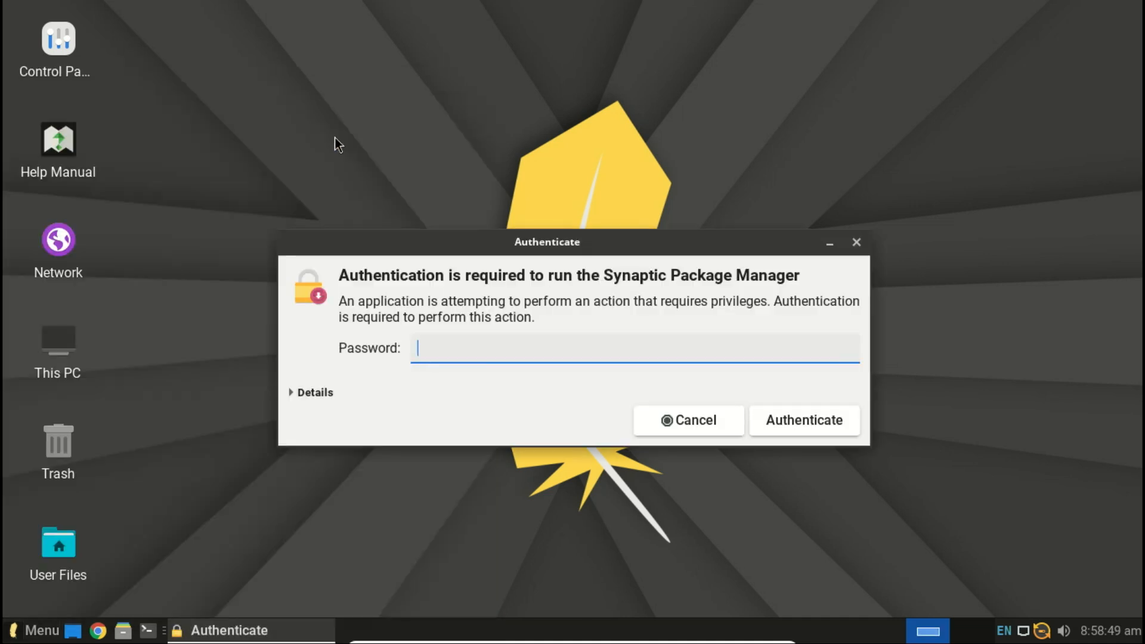
mouse_move(482, 363)
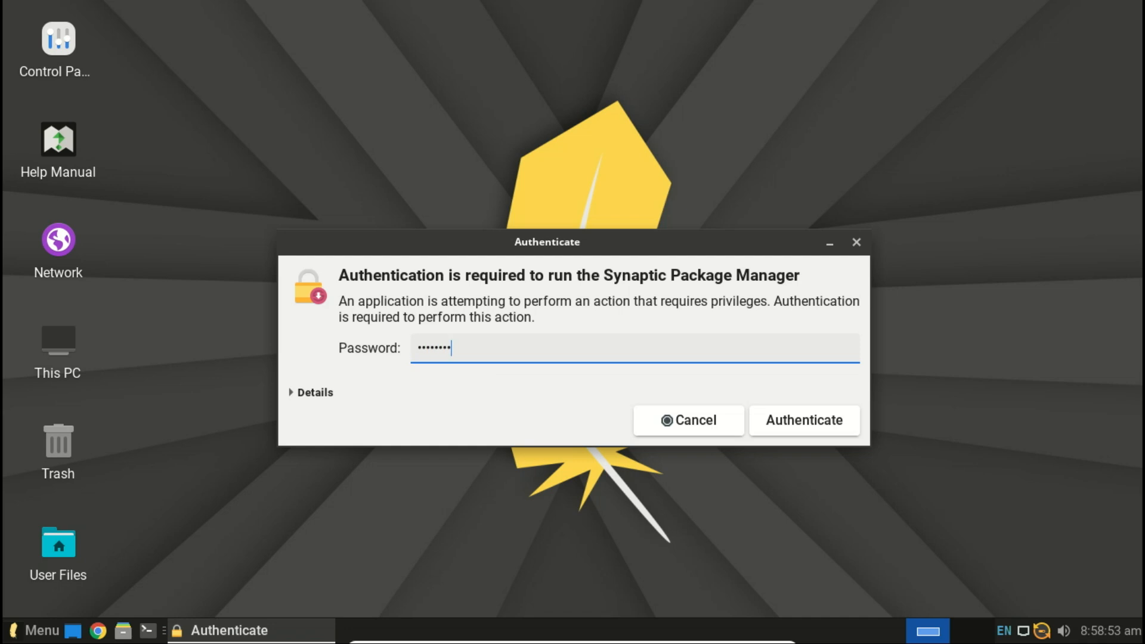
Step: Authenticate Synaptic, show packages by Status > All, and scroll the 78,625-package list
click(802, 420)
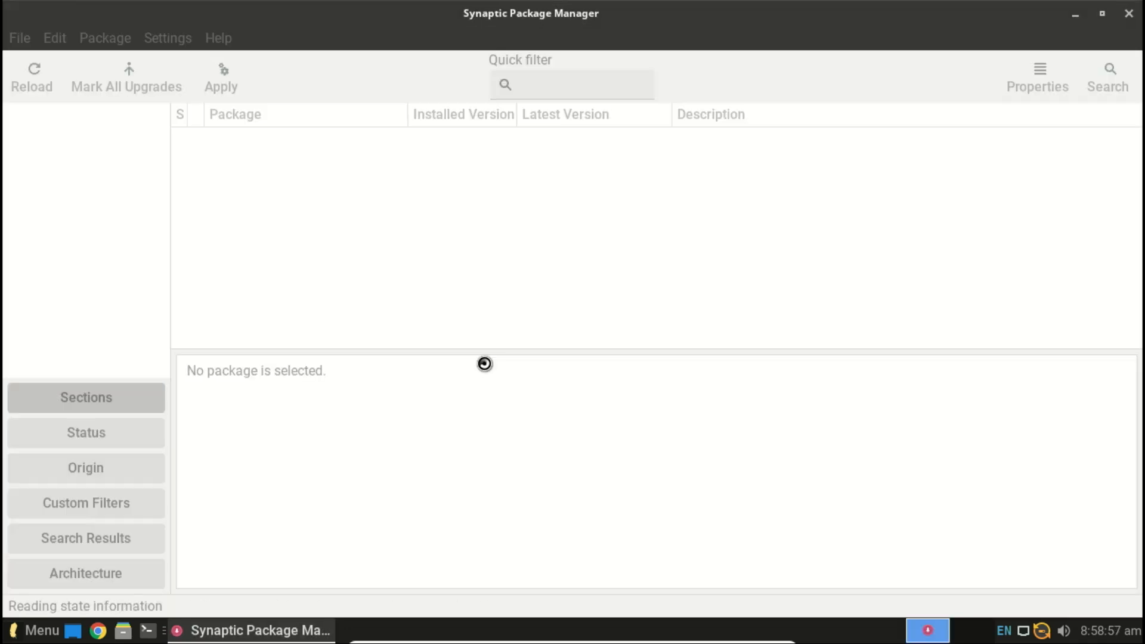
click(85, 432)
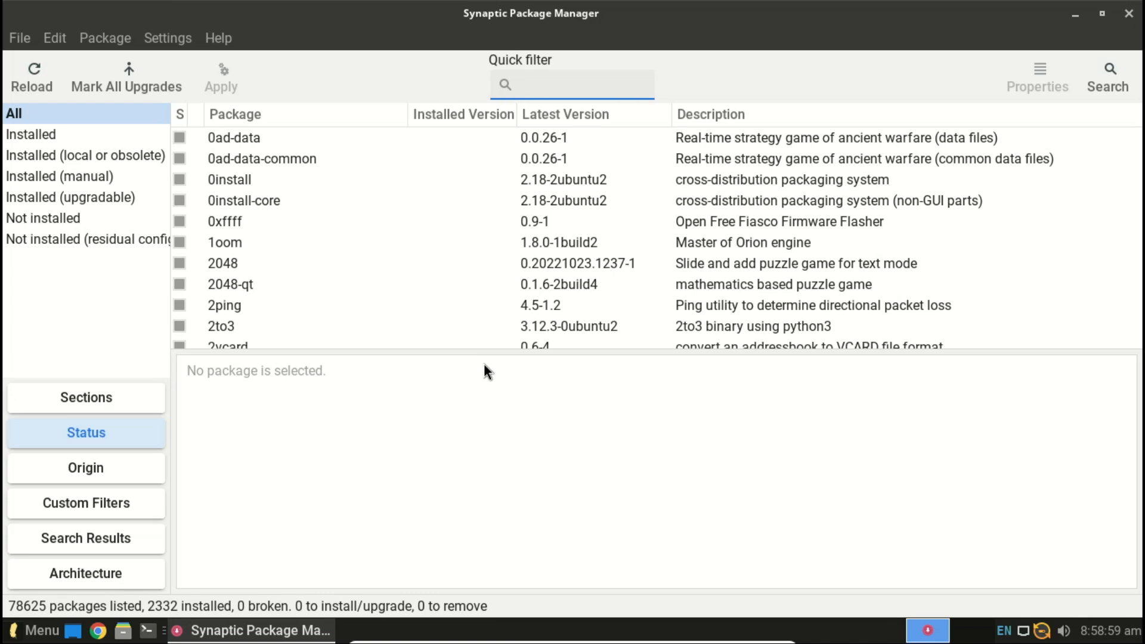
click(572, 84)
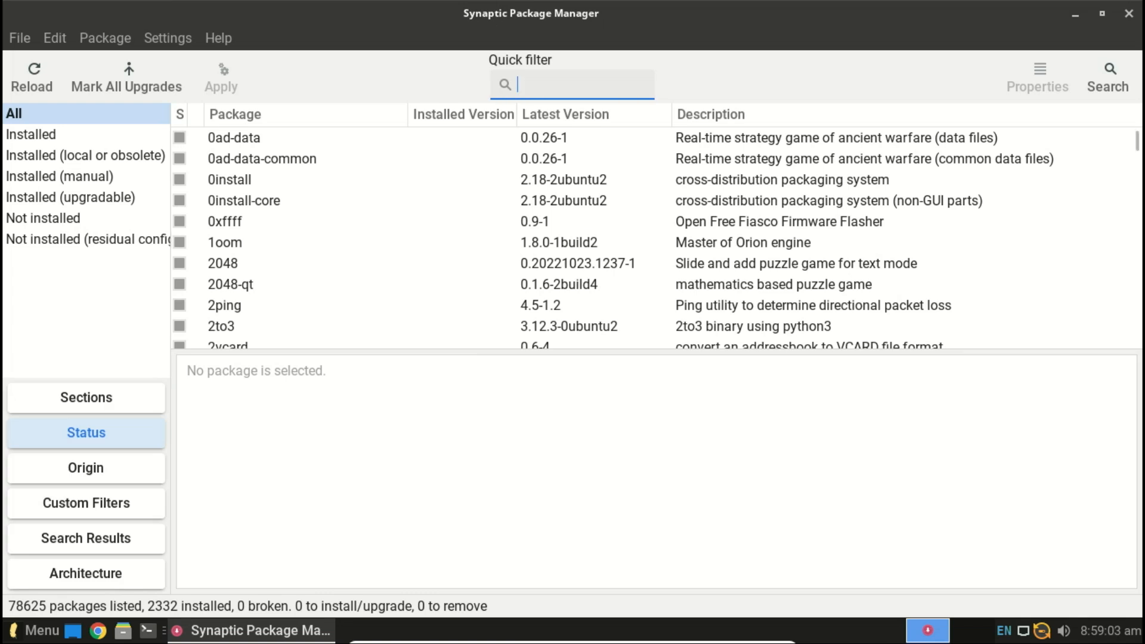
scroll(down, 3)
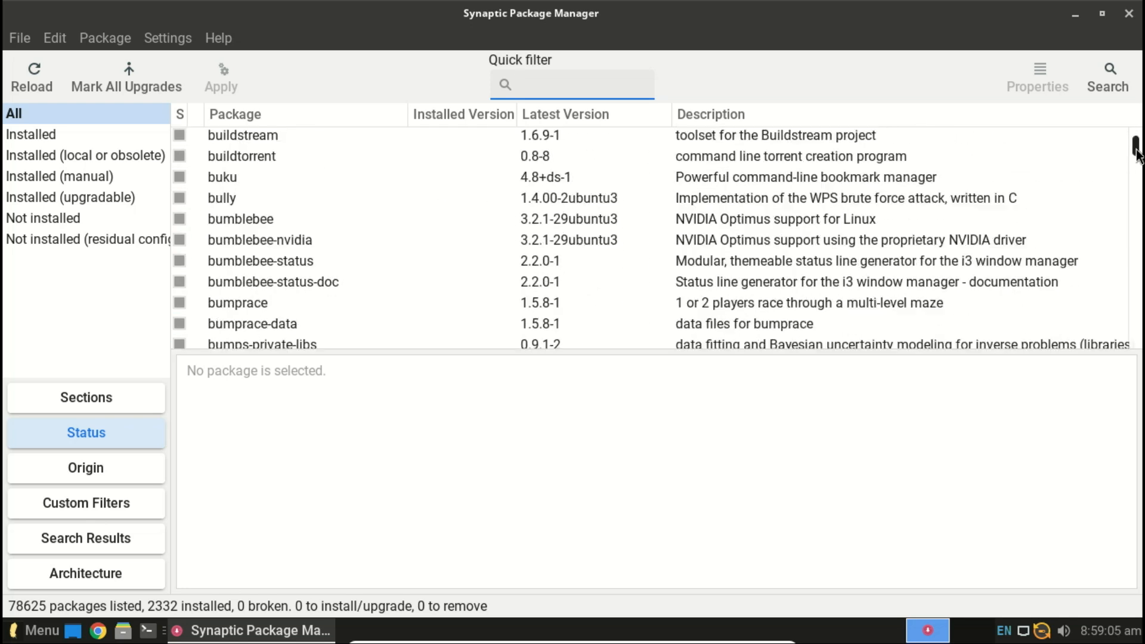
scroll(down, 3)
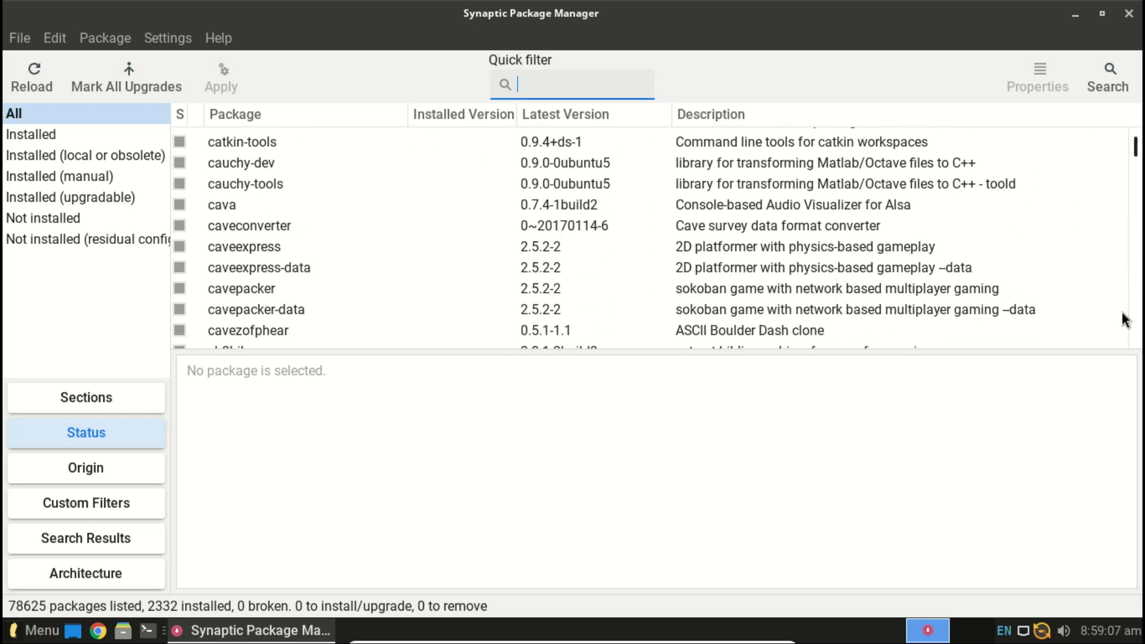
scroll(down, 3)
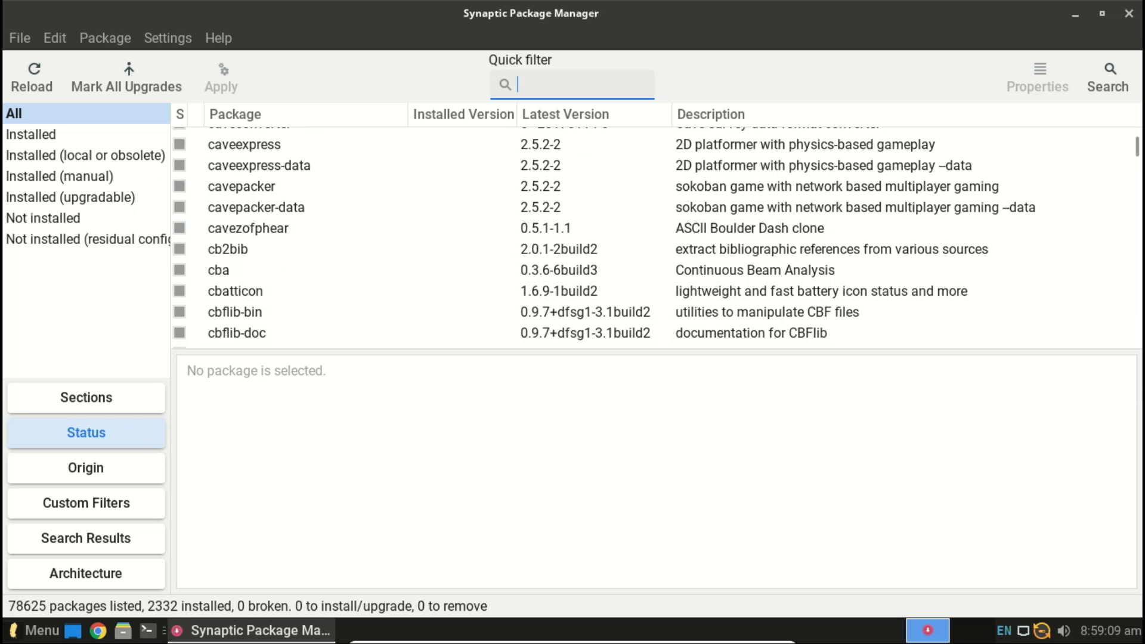
mouse_move(1116, 117)
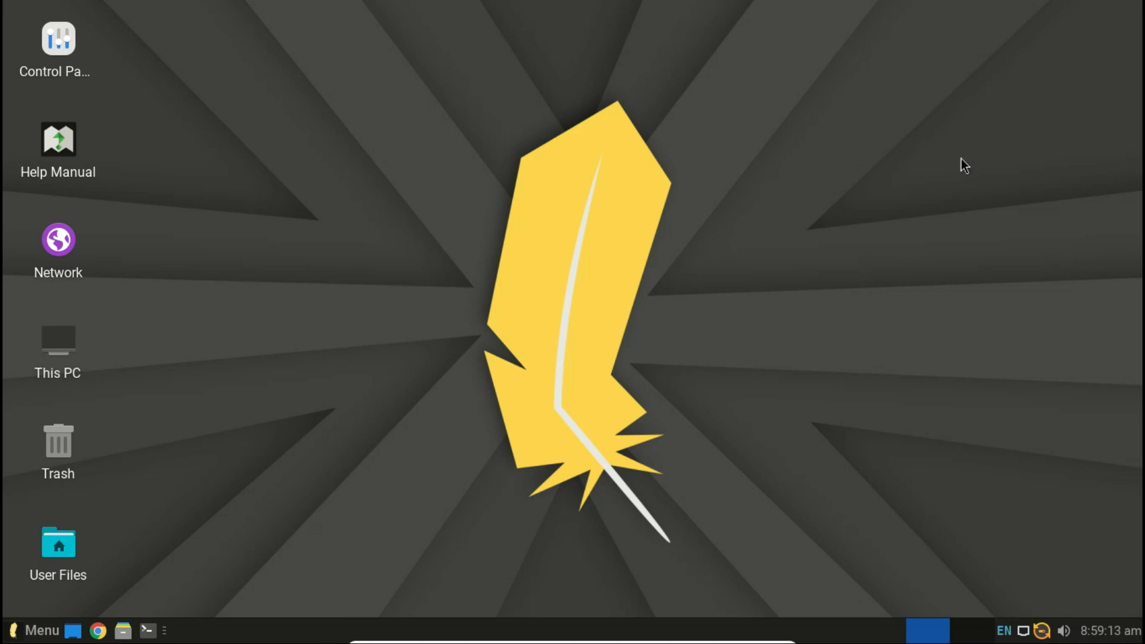
mouse_move(276, 338)
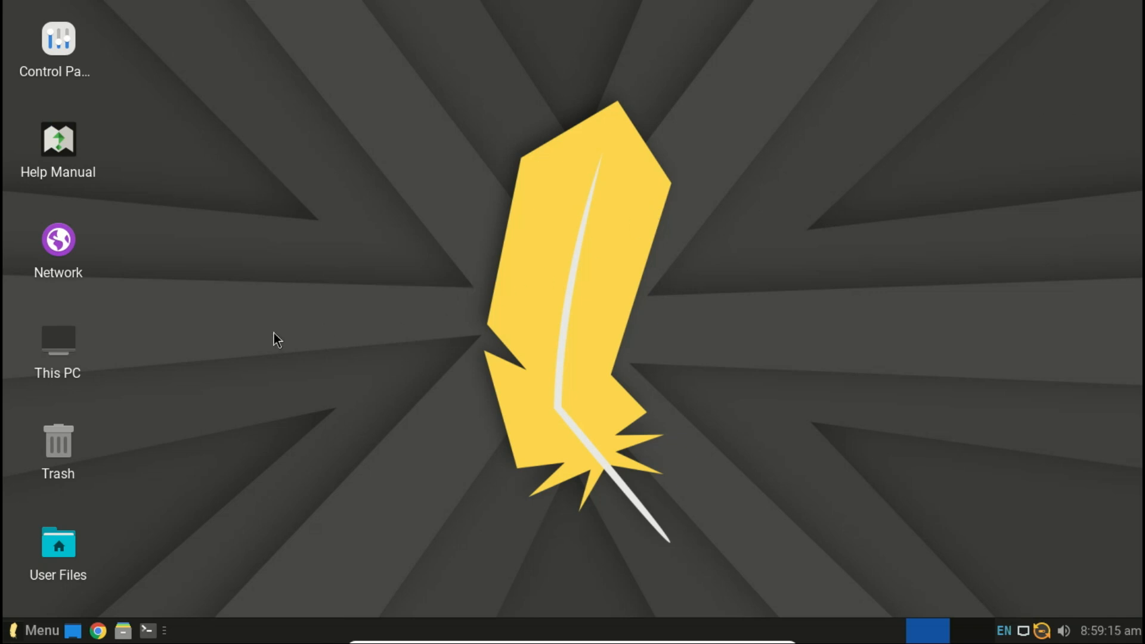
mouse_move(71, 355)
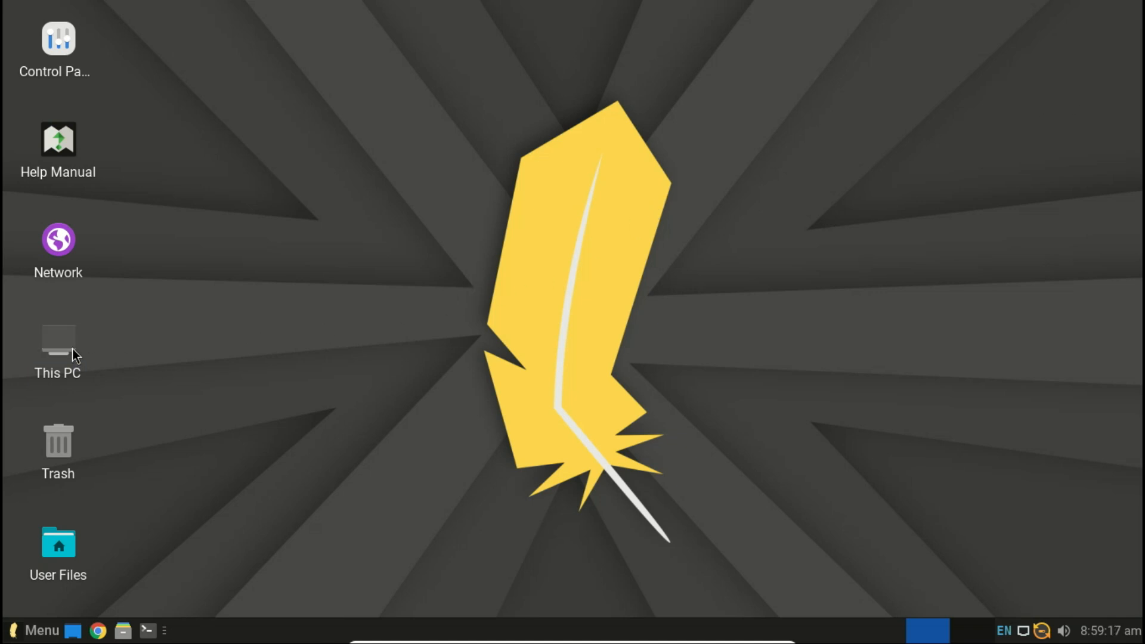
Step: Browse the Computer view, then home, root and Desktop folders in Thunar, and close it
double_click(58, 339)
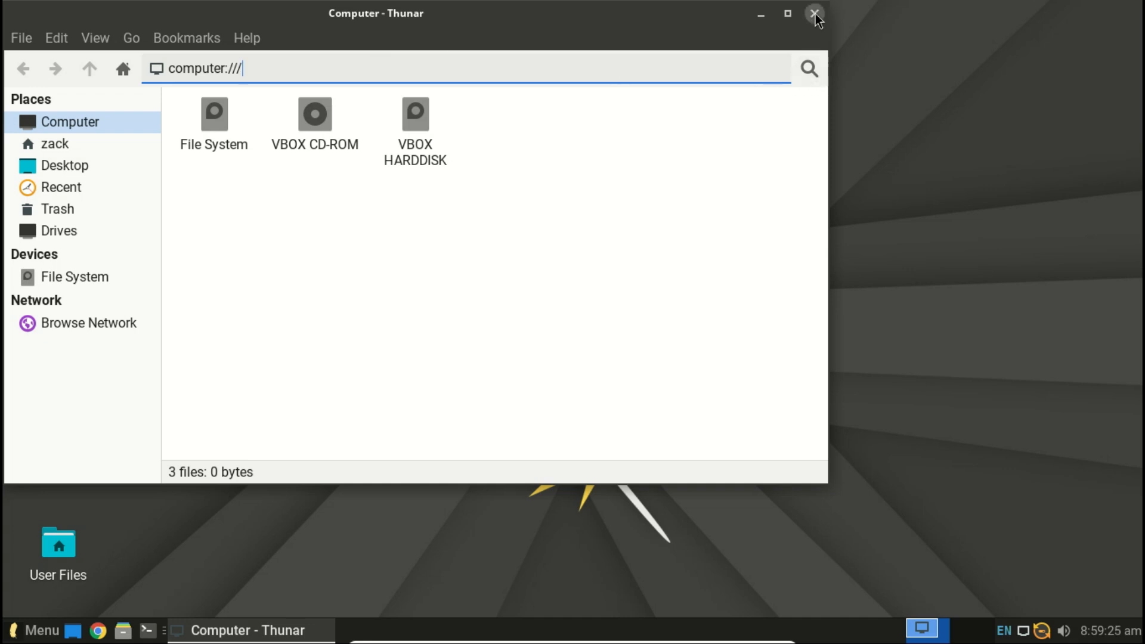
click(815, 13)
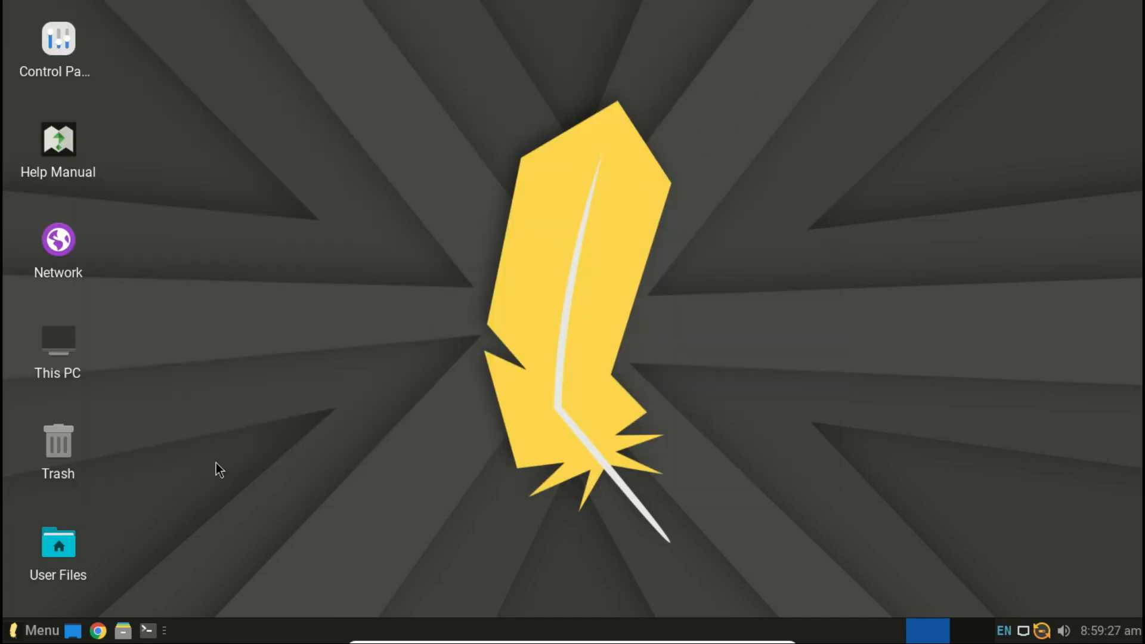
double_click(58, 544)
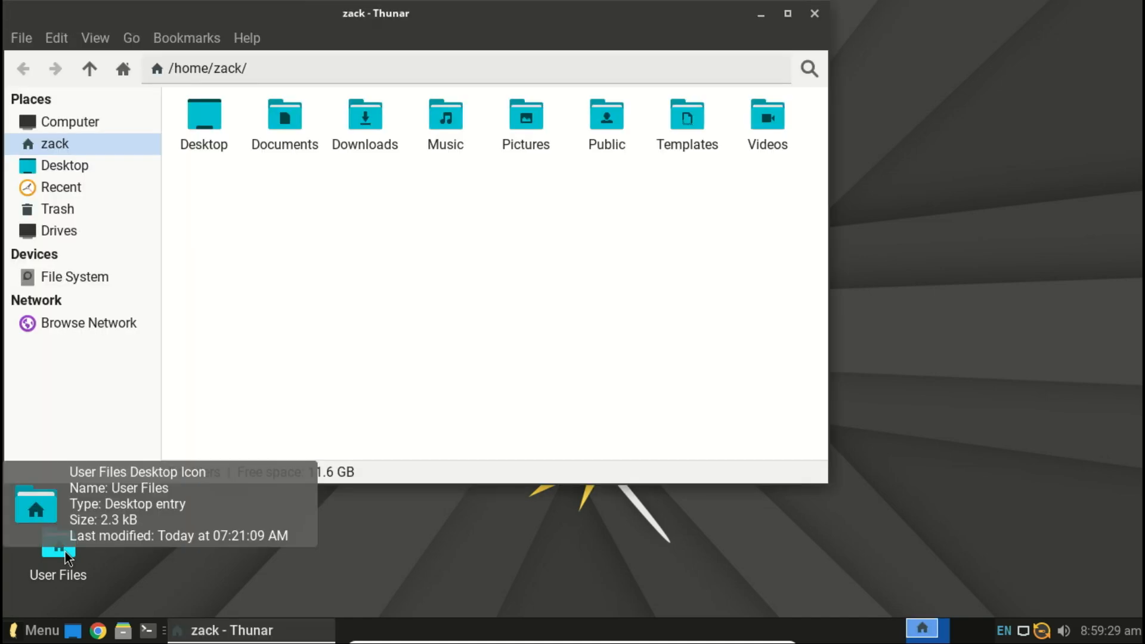
mouse_move(102, 557)
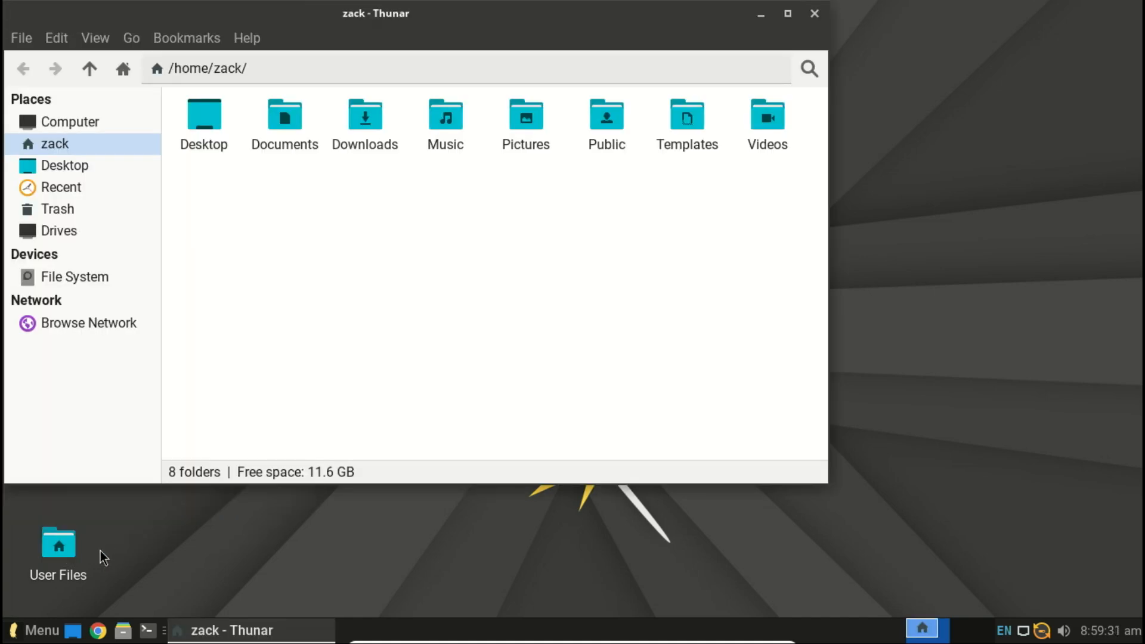
mouse_move(610, 225)
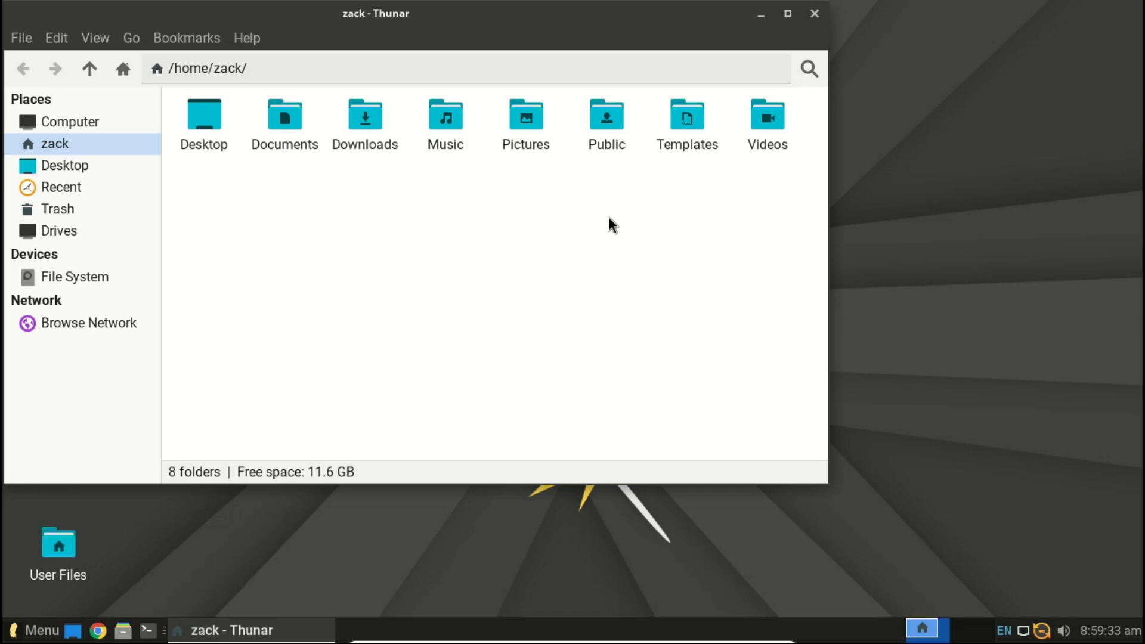
mouse_move(73, 277)
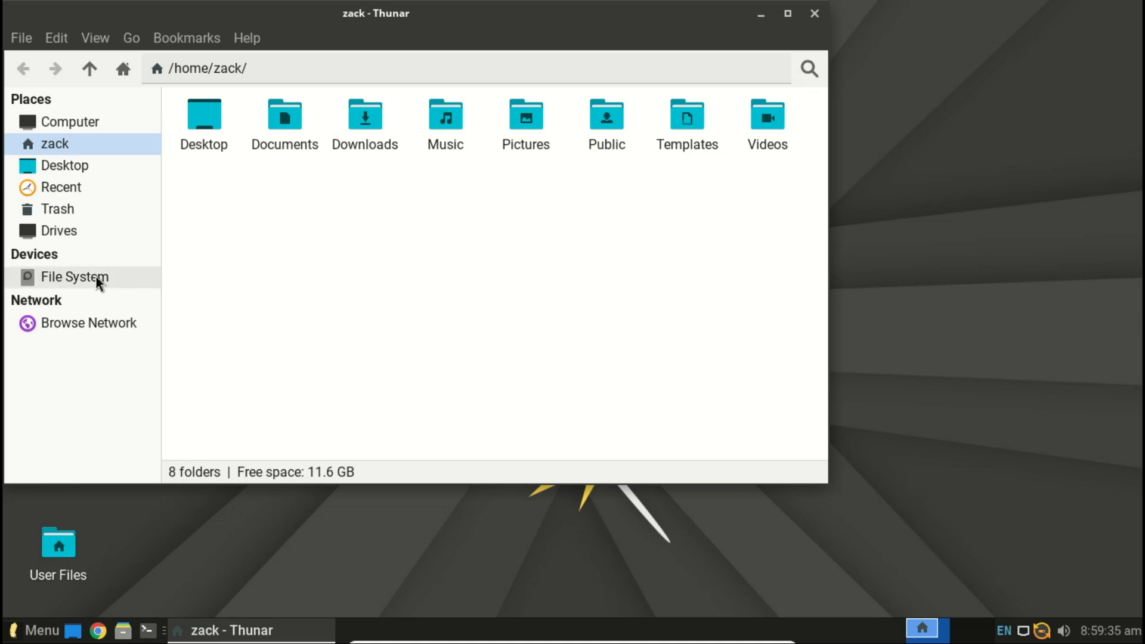
click(73, 276)
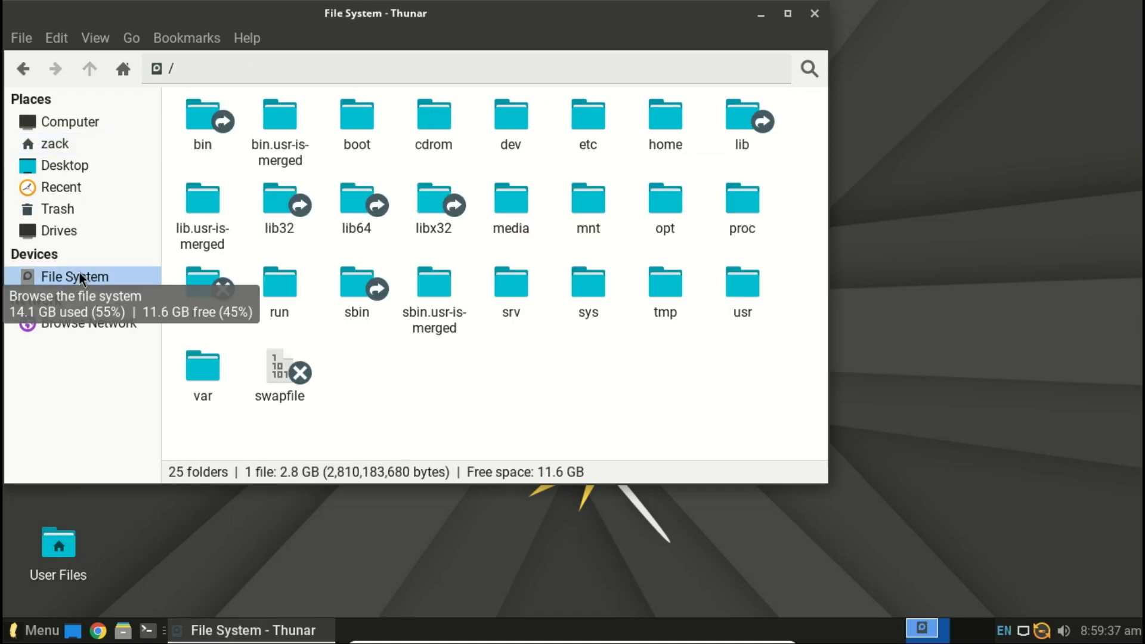
click(64, 165)
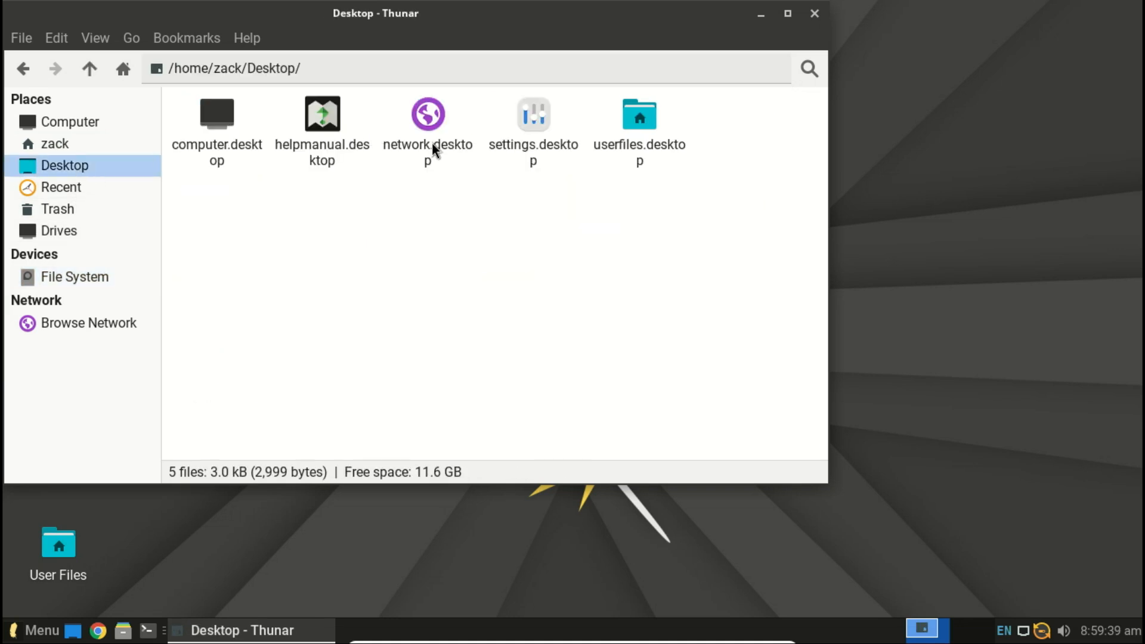
mouse_move(814, 13)
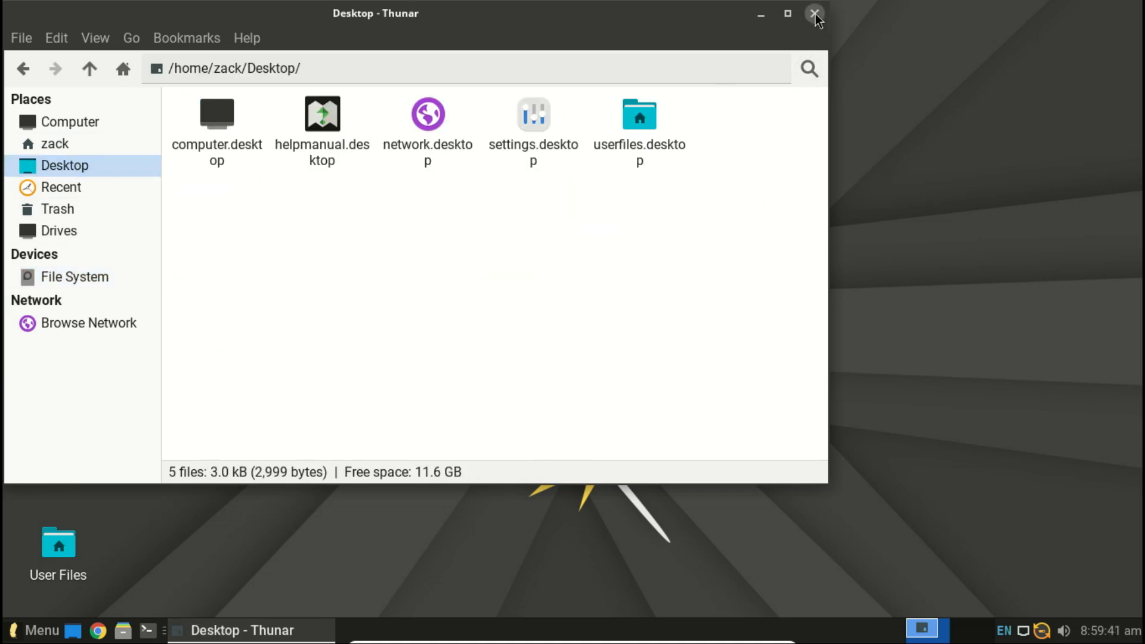
click(815, 13)
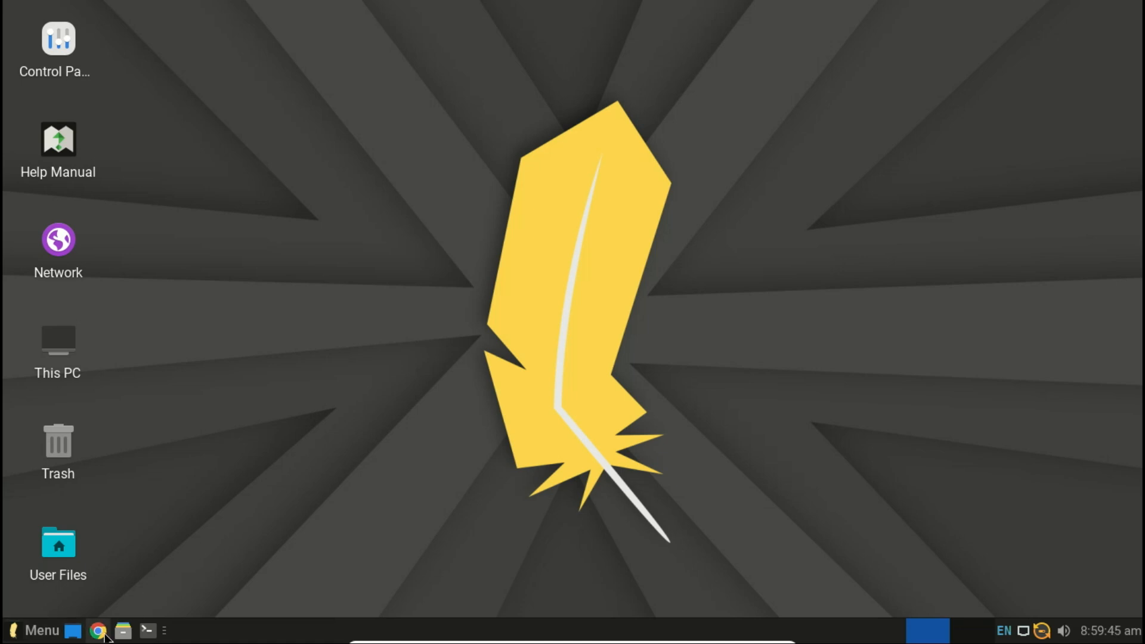
mouse_move(388, 403)
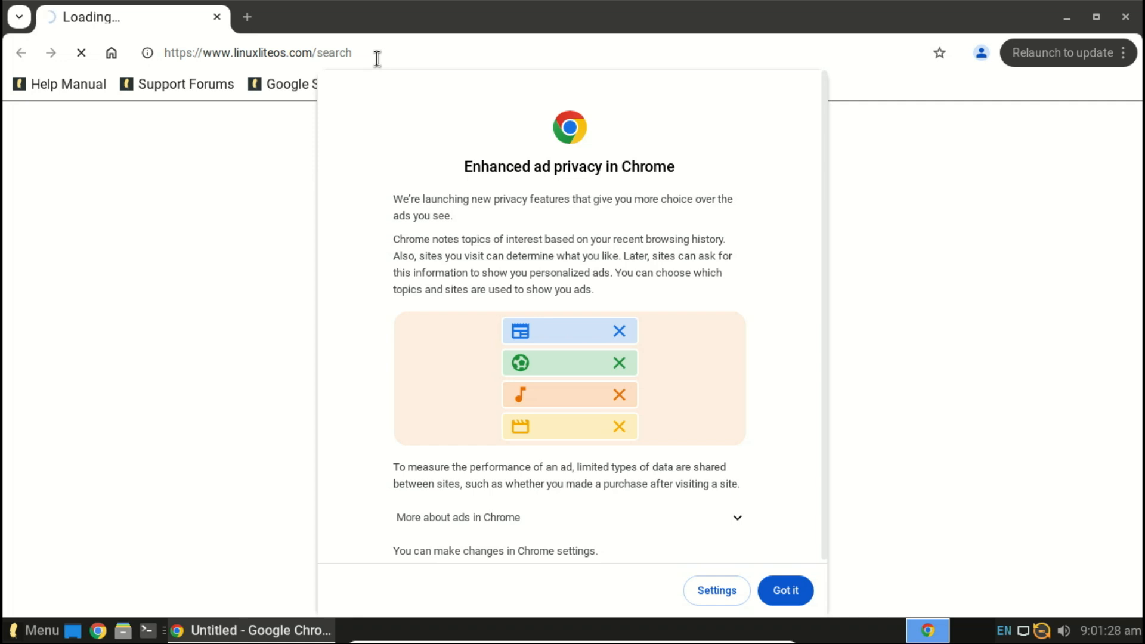
mouse_move(745, 416)
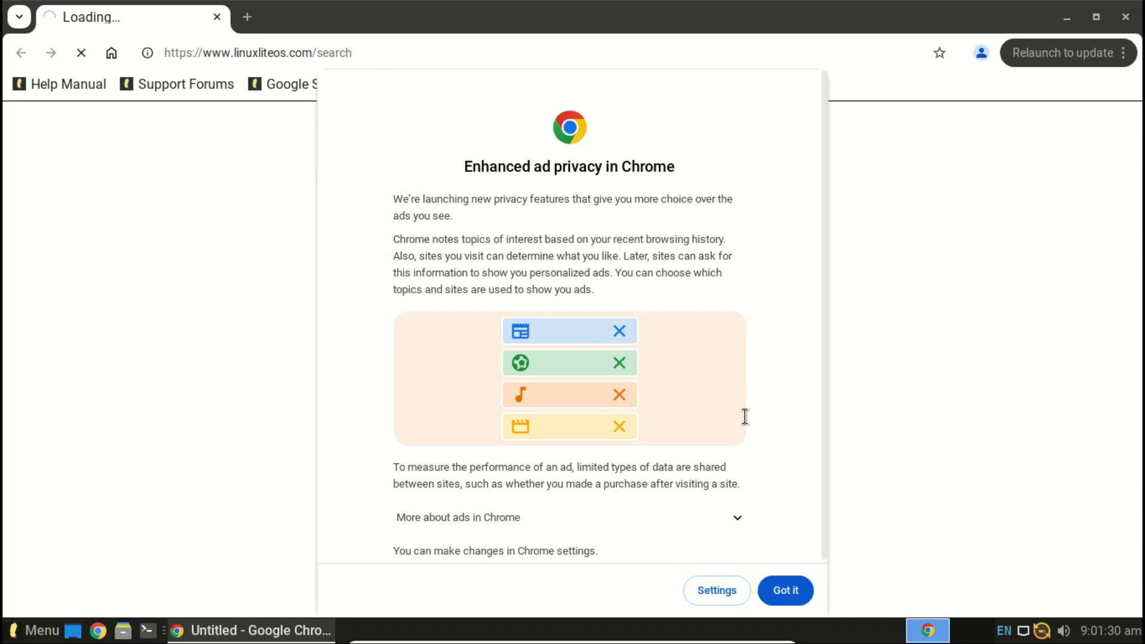
mouse_move(793, 598)
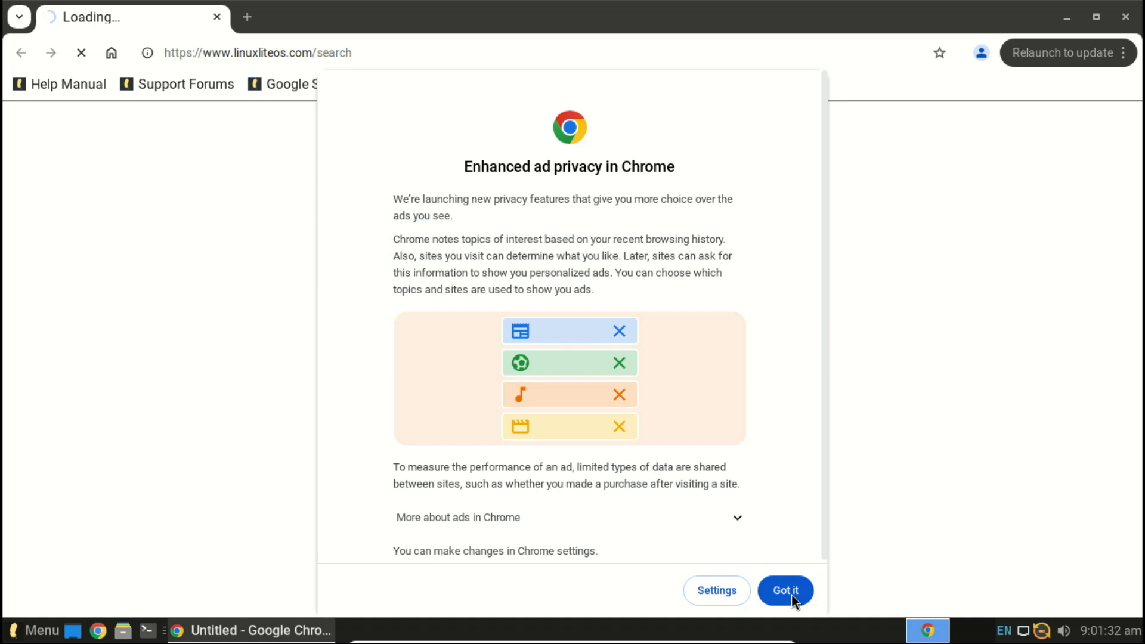
click(784, 589)
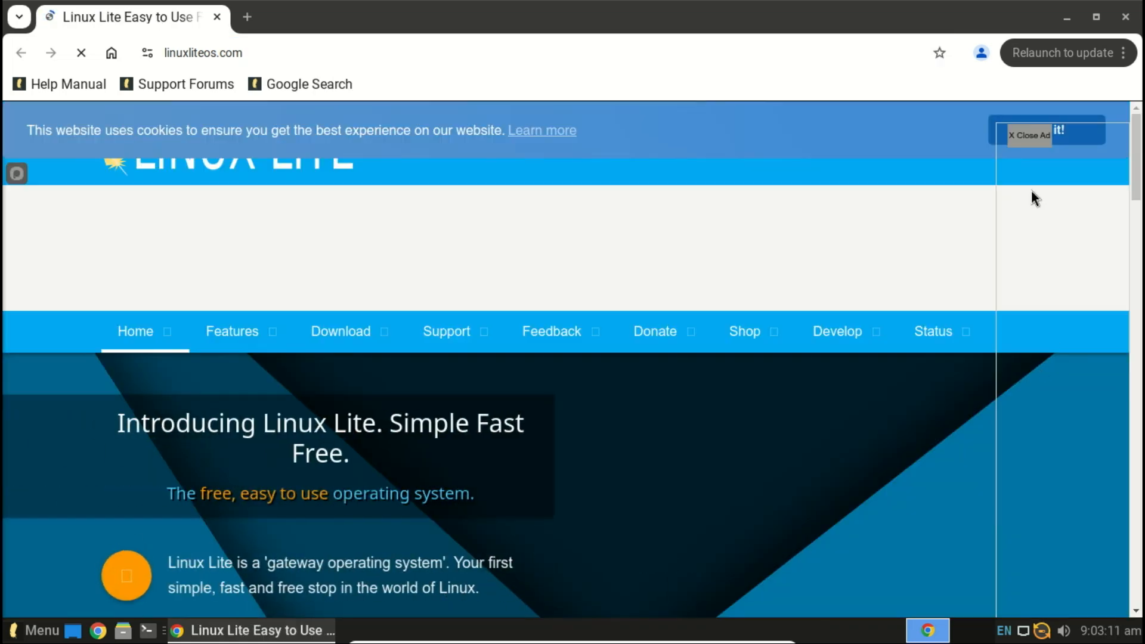
click(1028, 136)
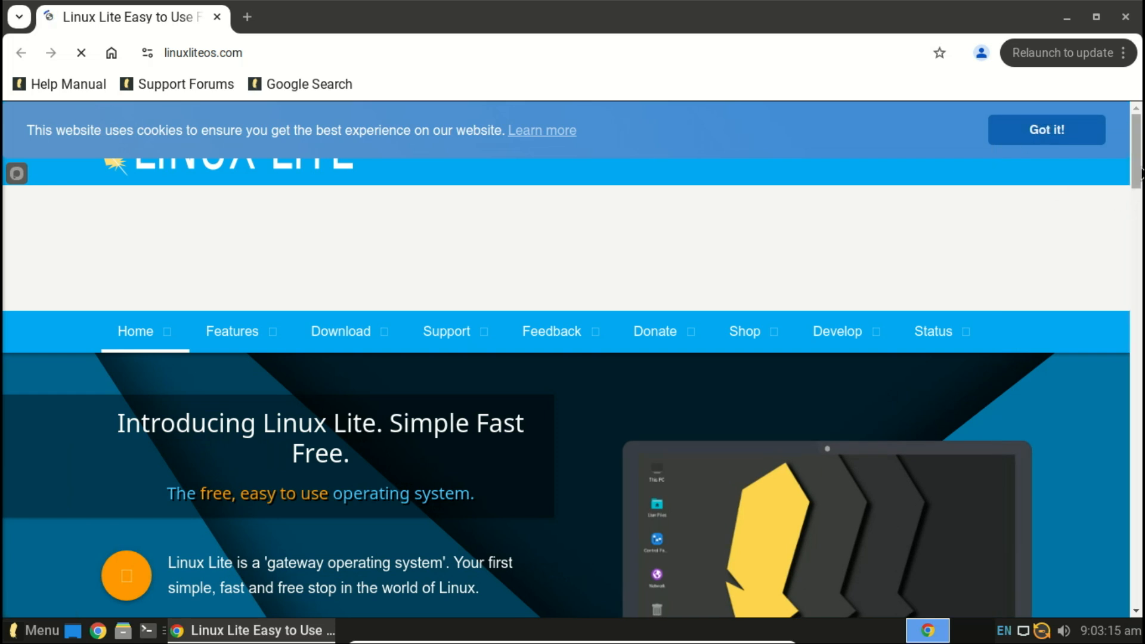
scroll(down, 3)
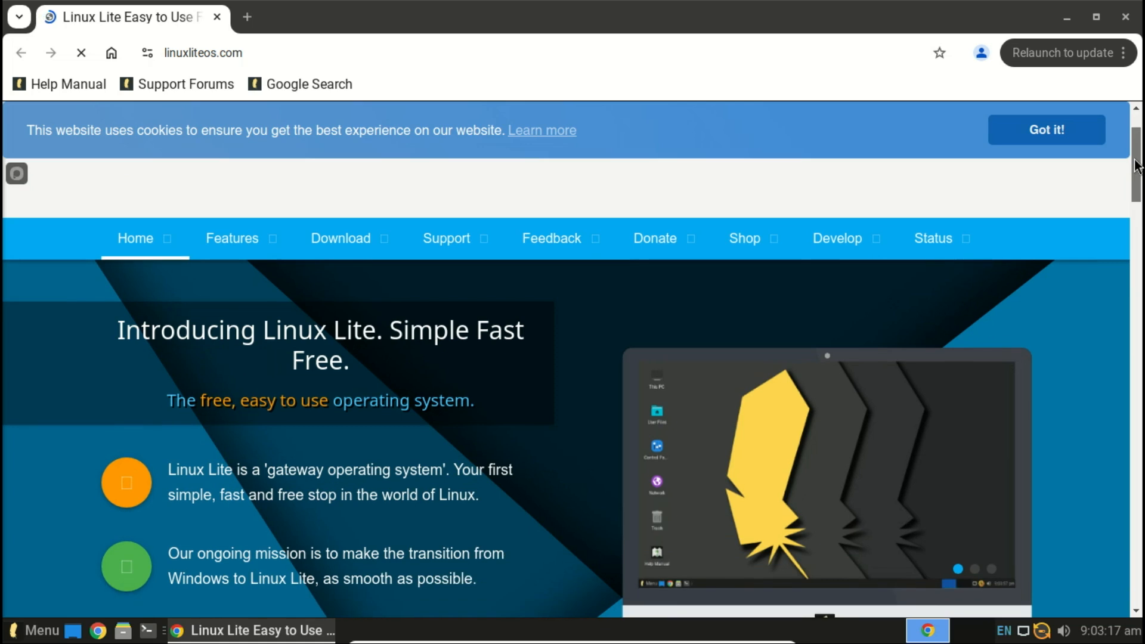
scroll(down, 3)
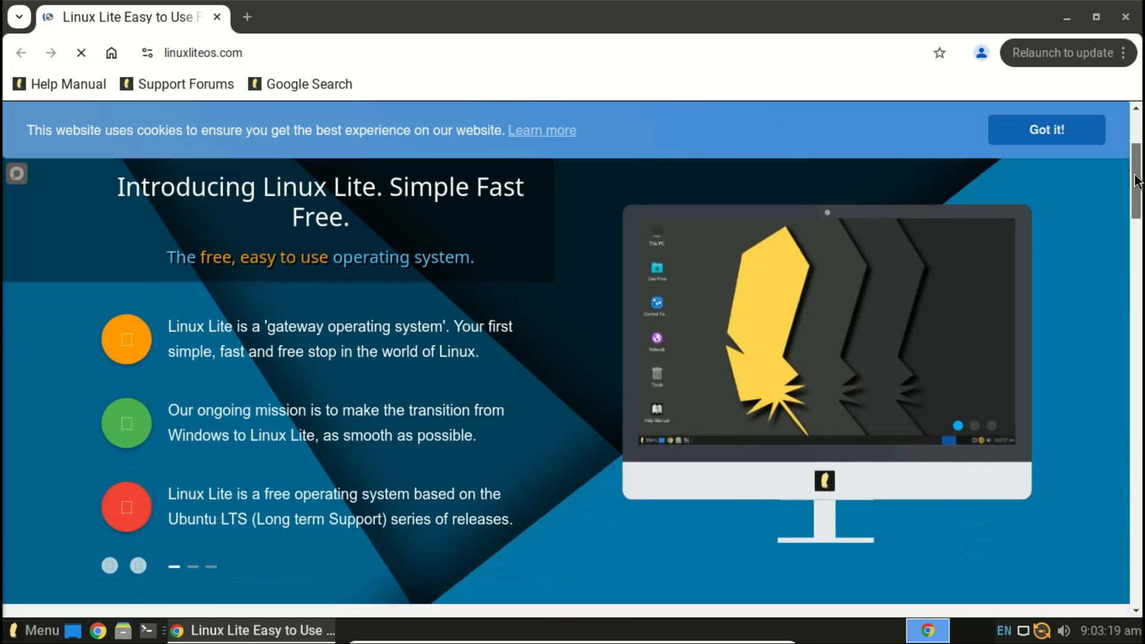
scroll(down, 3)
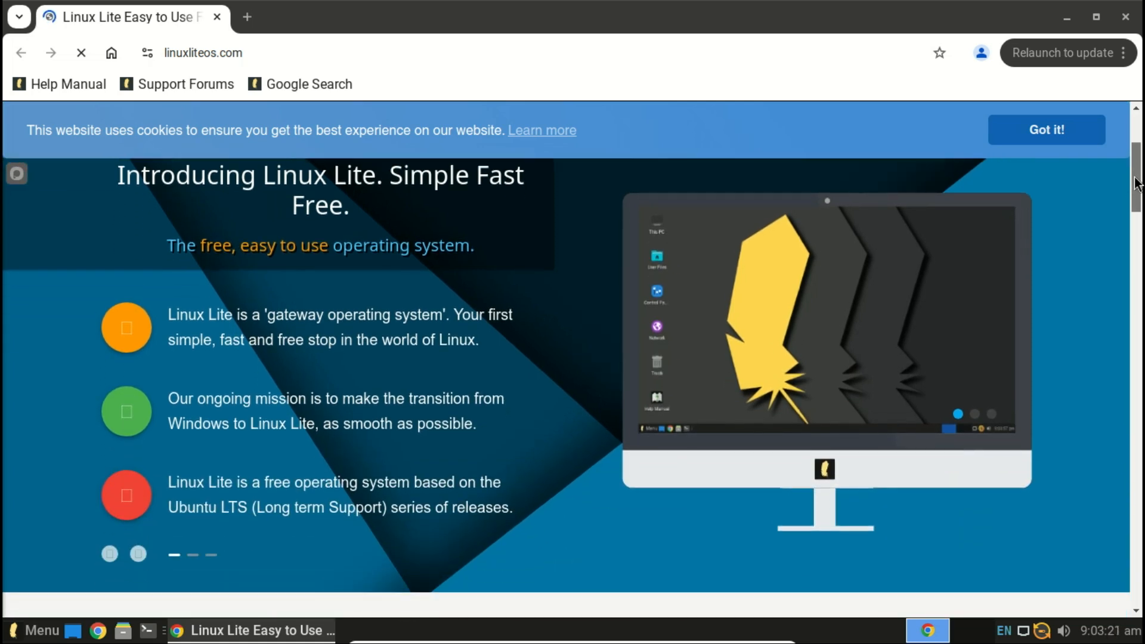
scroll(down, 3)
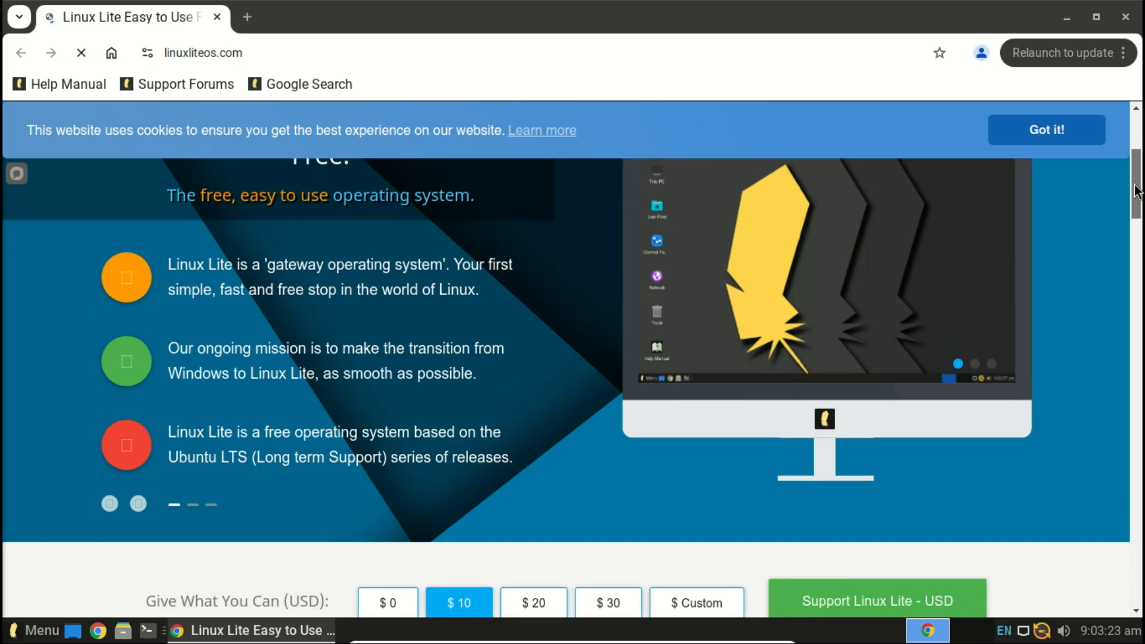
scroll(down, 3)
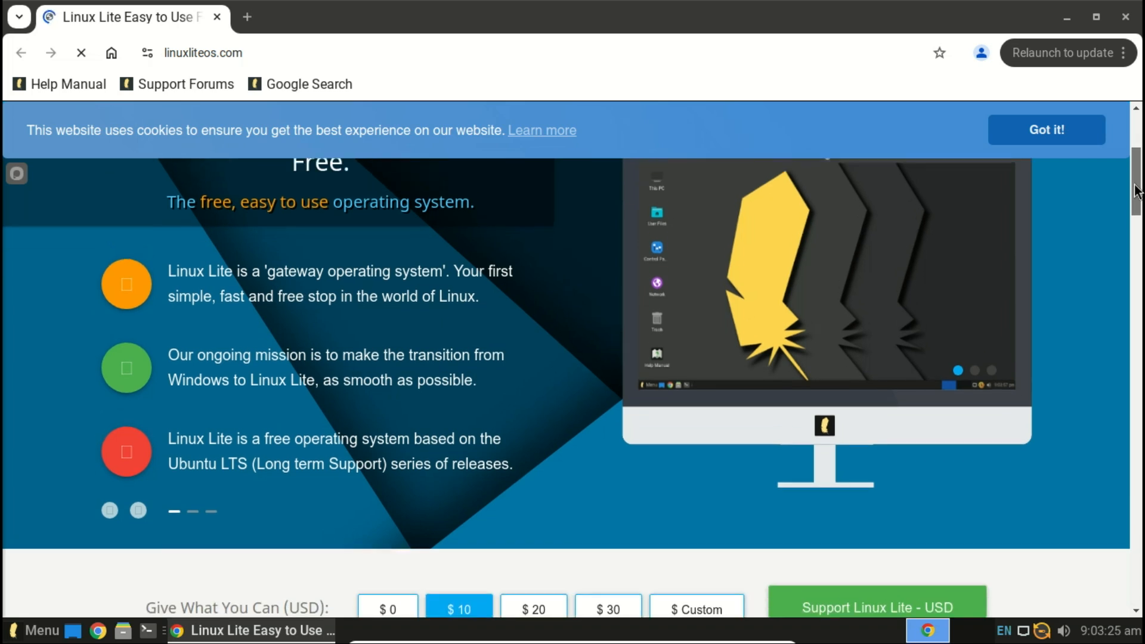
scroll(down, 3)
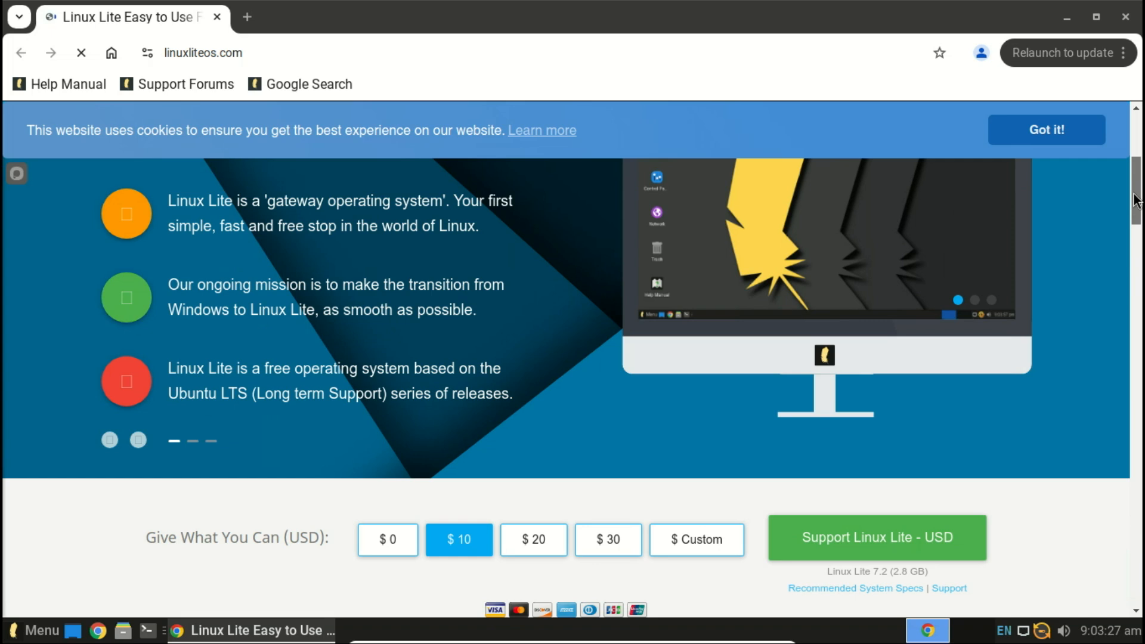
scroll(down, 3)
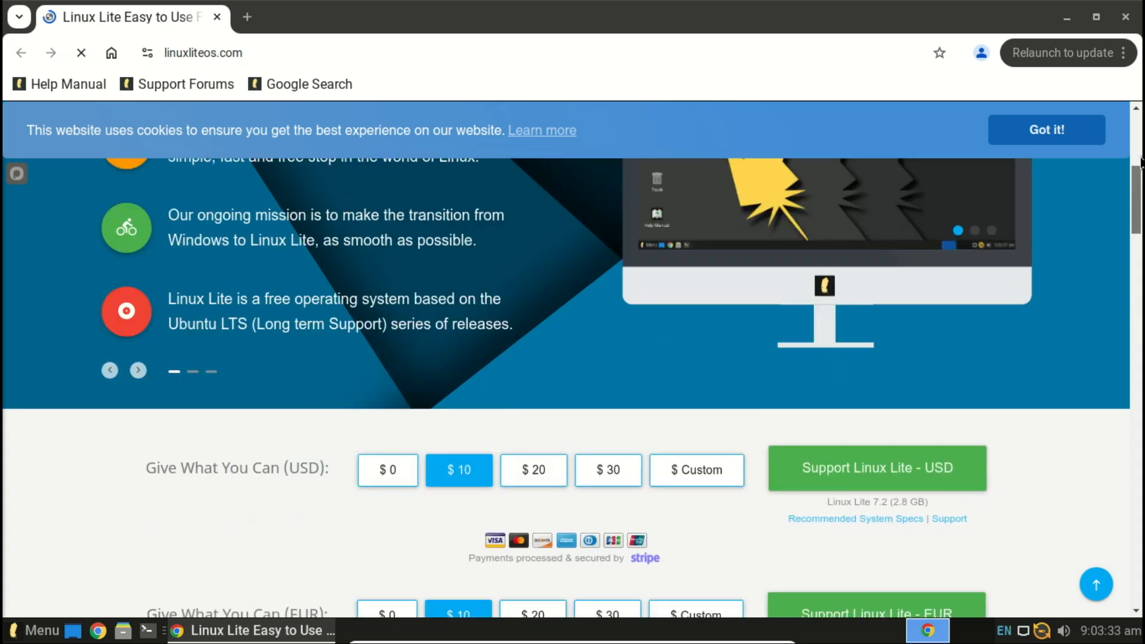
scroll(up, 3)
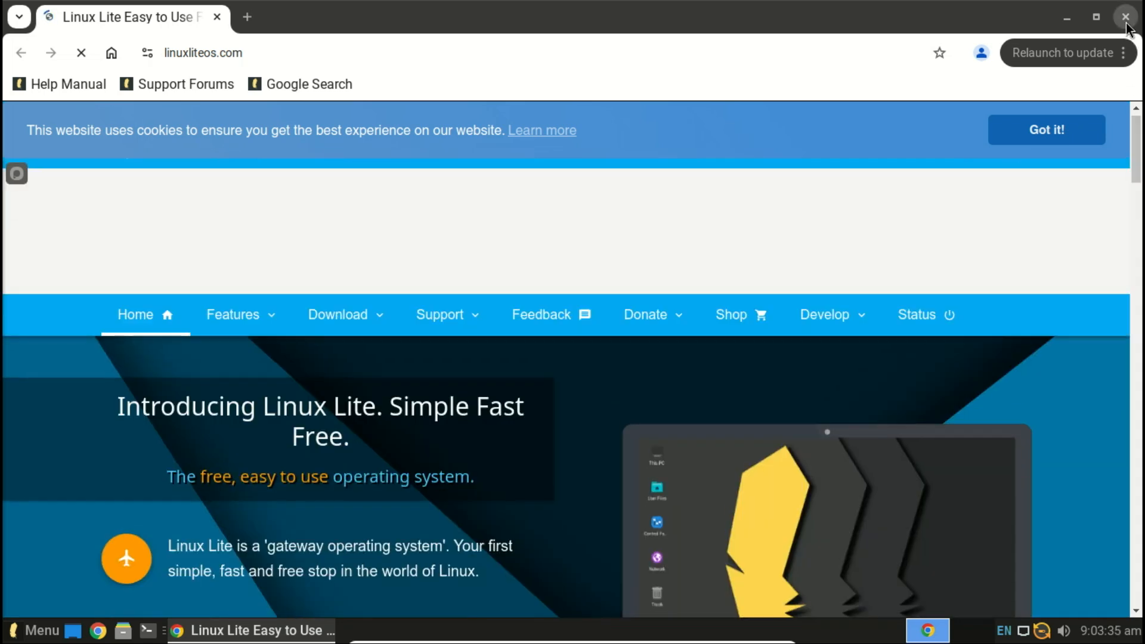
click(1125, 17)
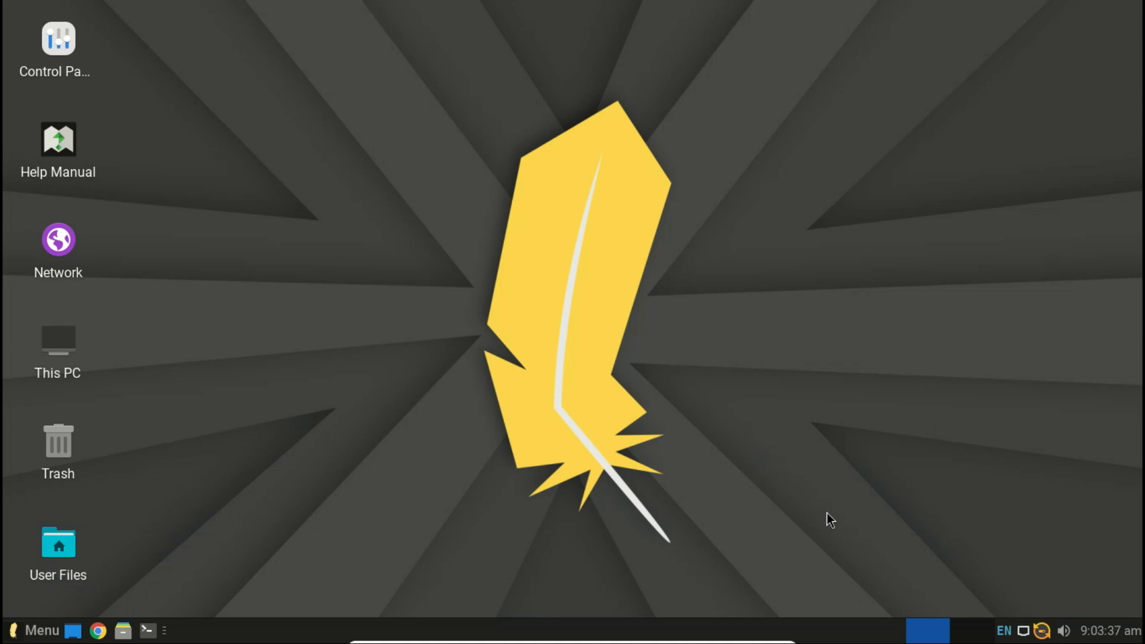
mouse_move(646, 588)
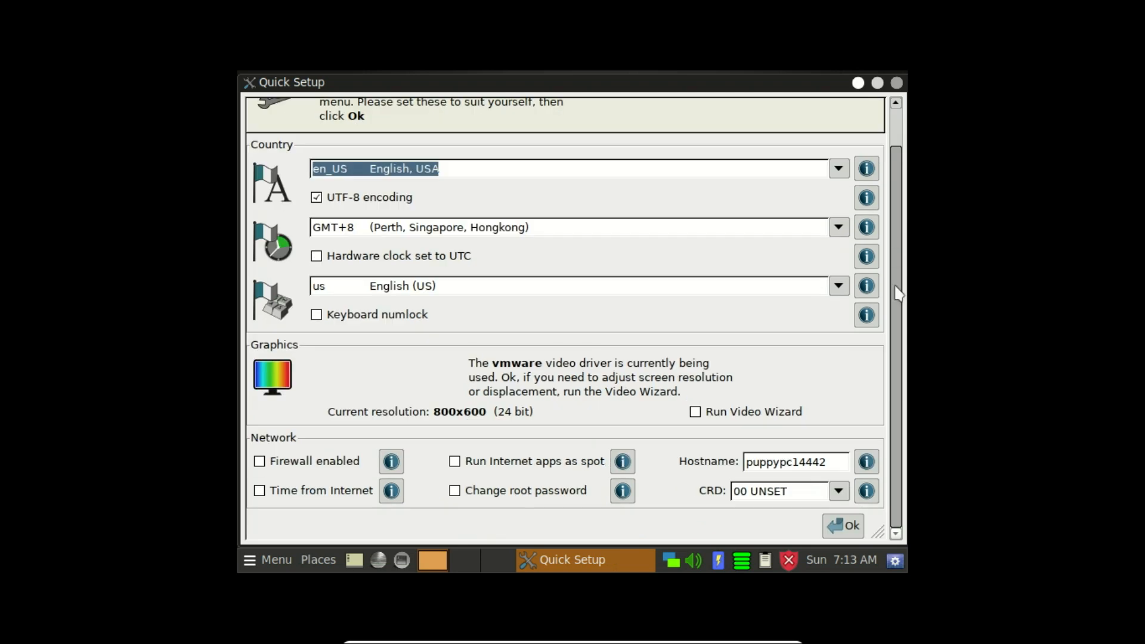
Step: Choose Africa/Johannesburg as Quick Setup's time zone and confirm with Ok
scroll(up, 3)
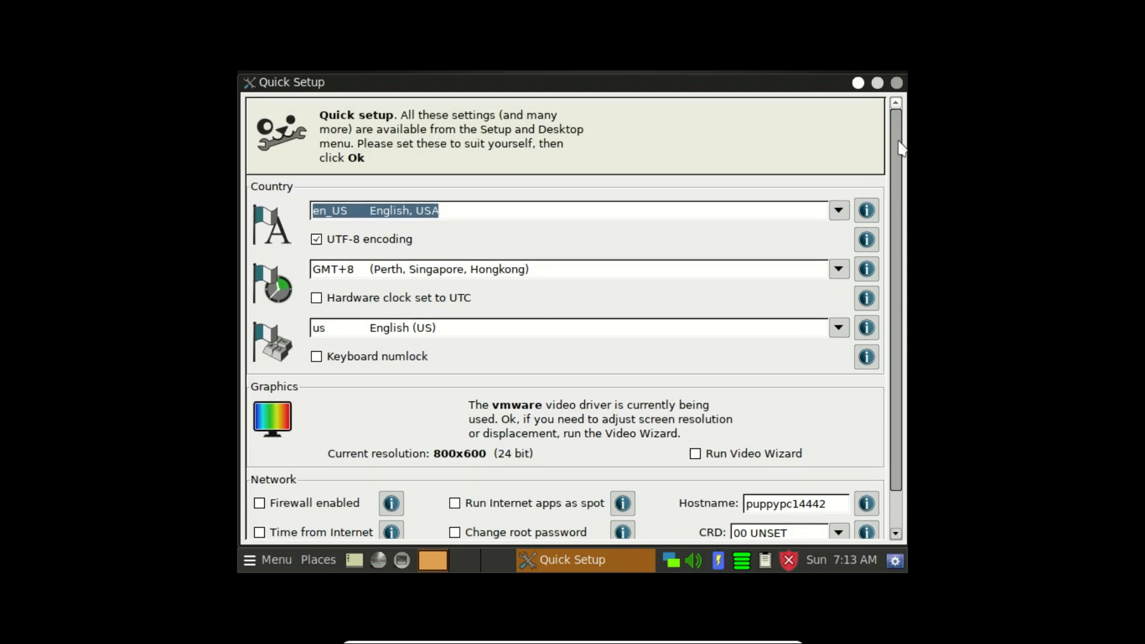
mouse_move(901, 152)
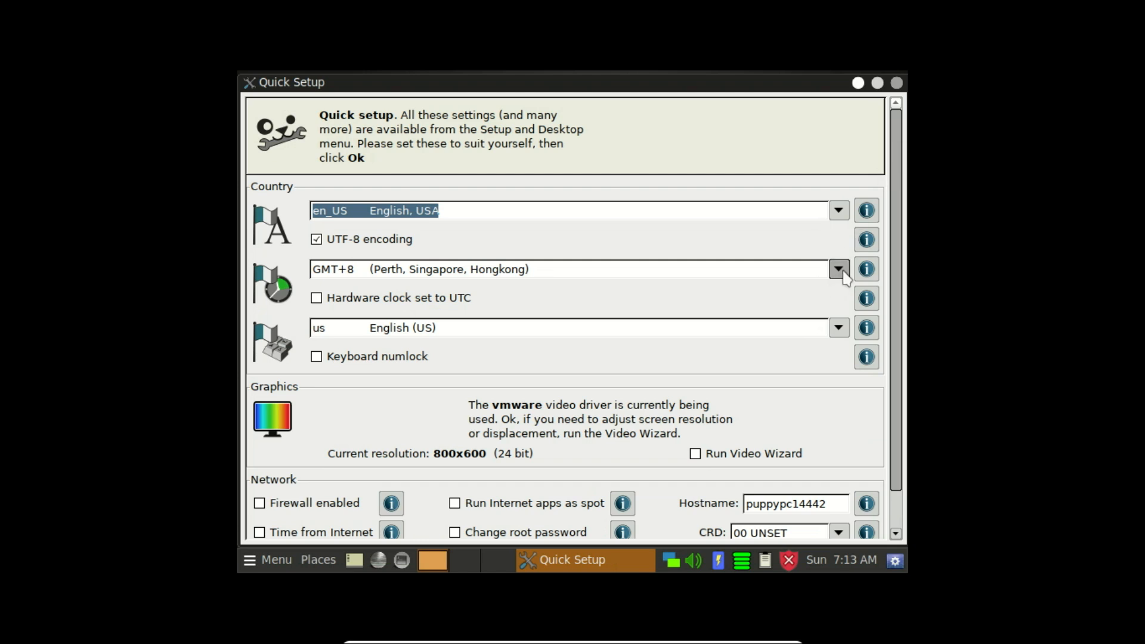
click(838, 269)
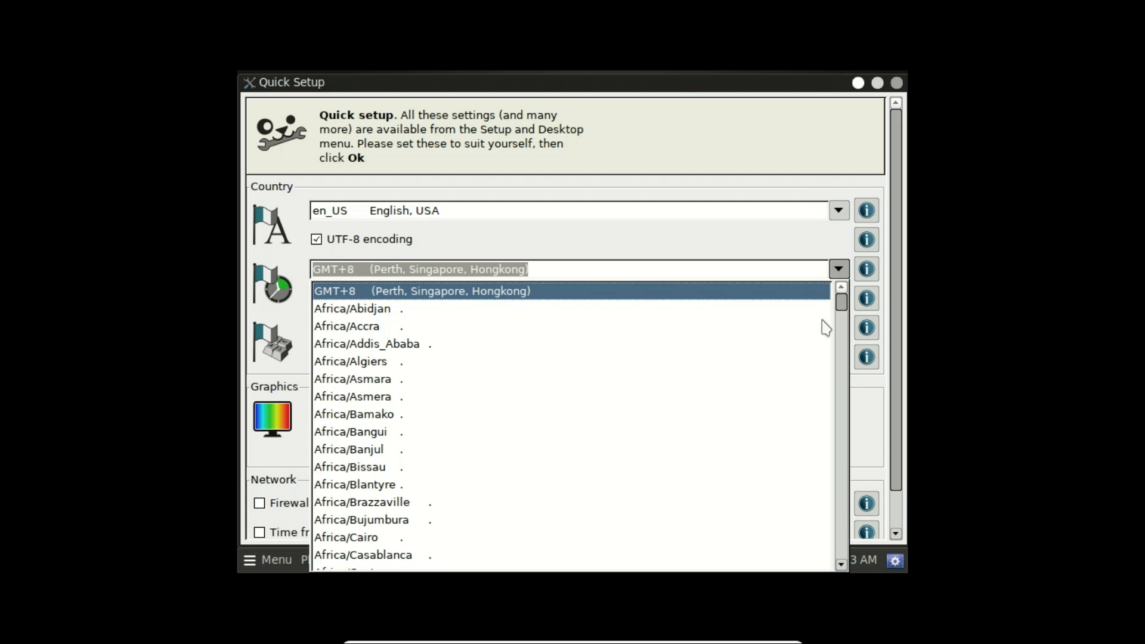
mouse_move(839, 561)
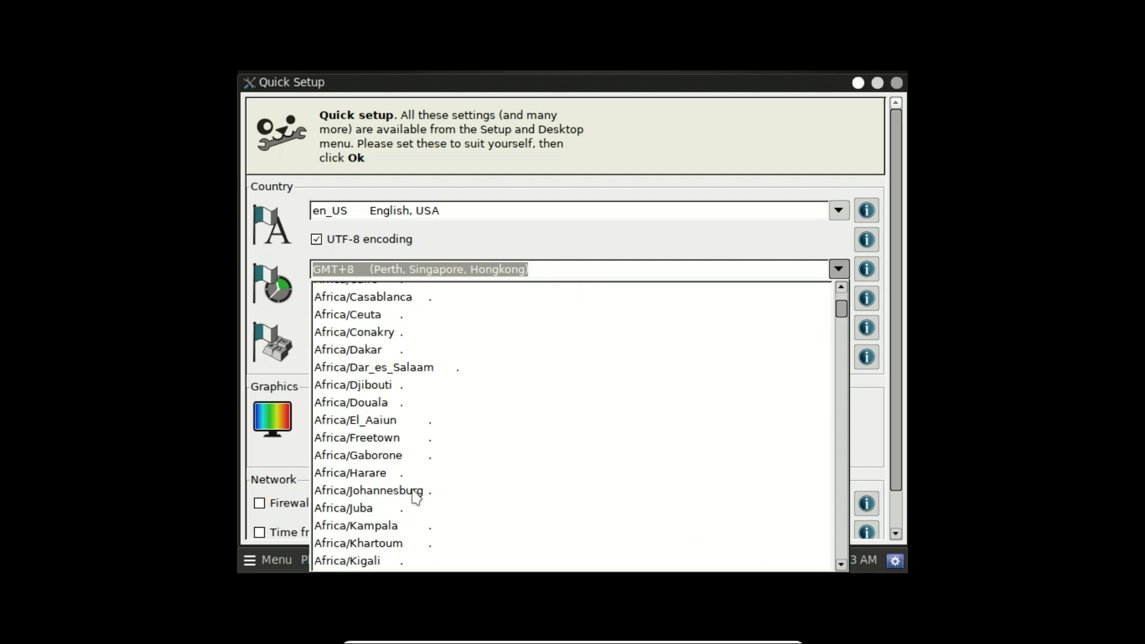
click(369, 490)
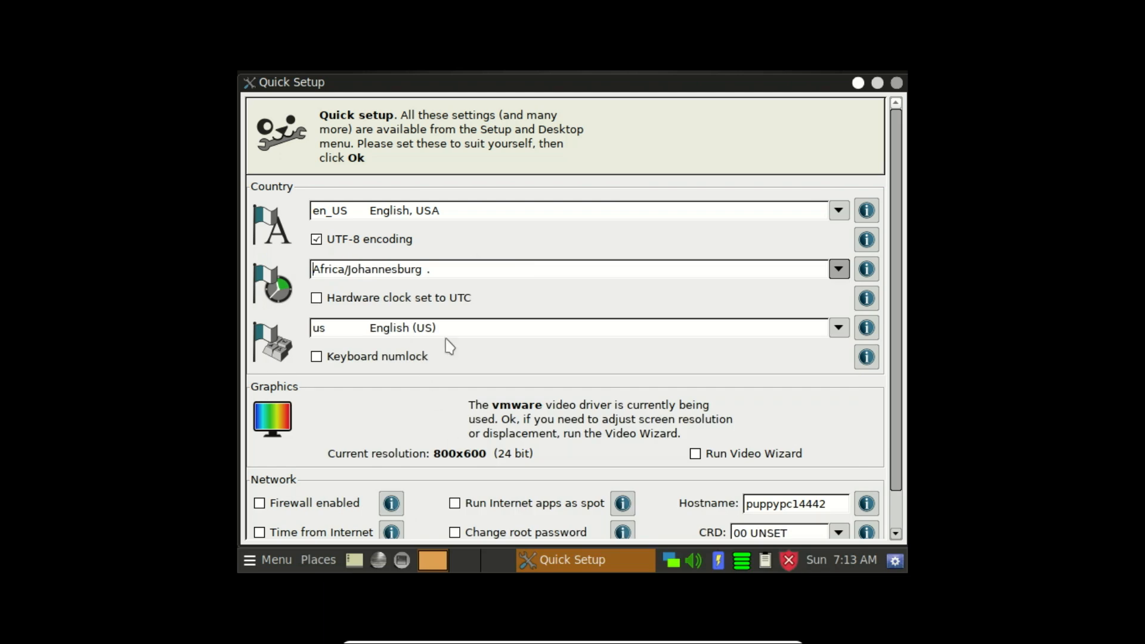
mouse_move(755, 420)
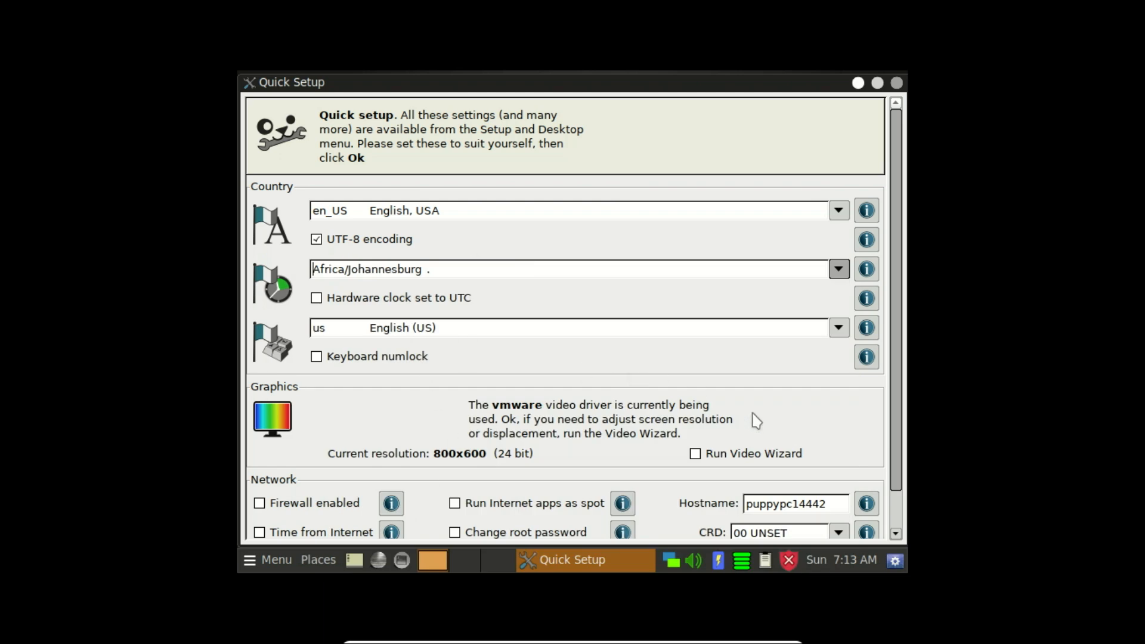
scroll(down, 3)
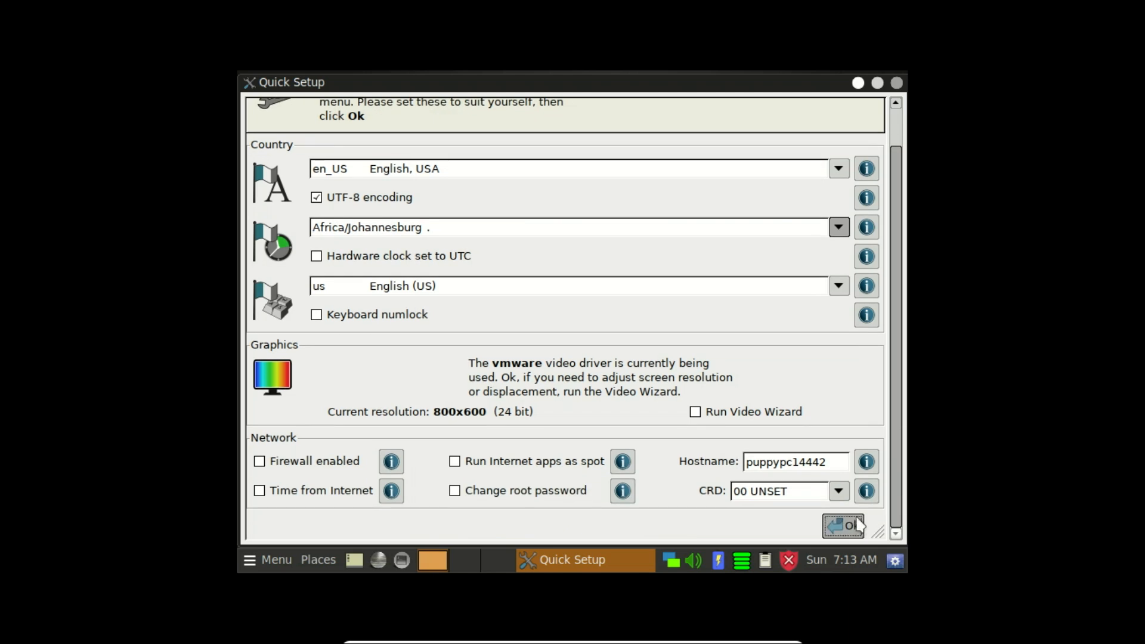
click(842, 526)
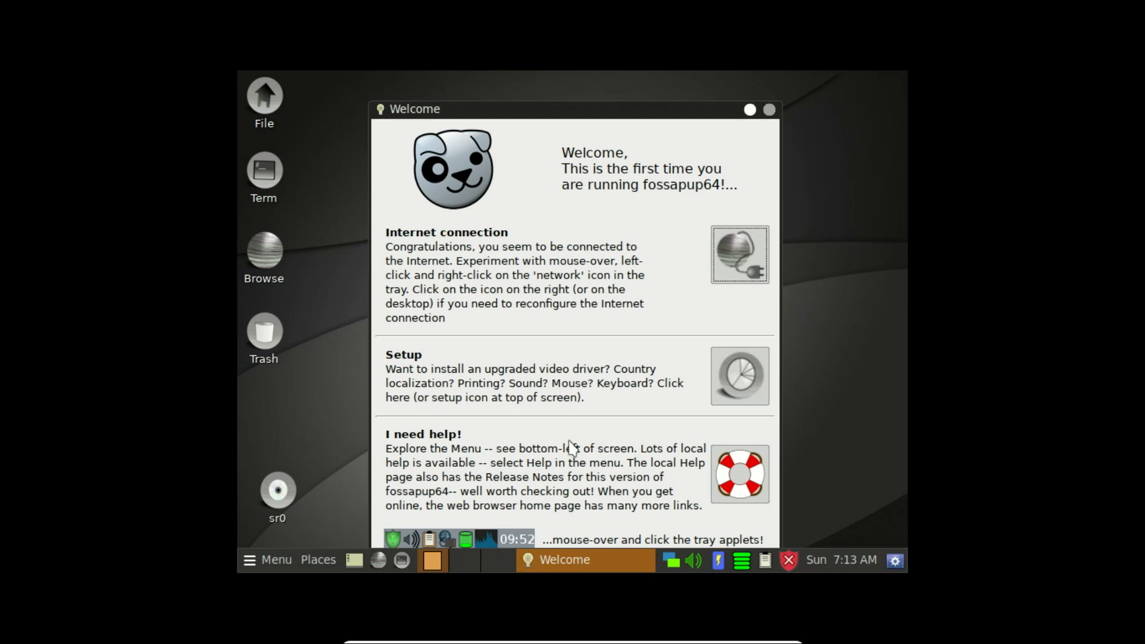
mouse_move(788, 120)
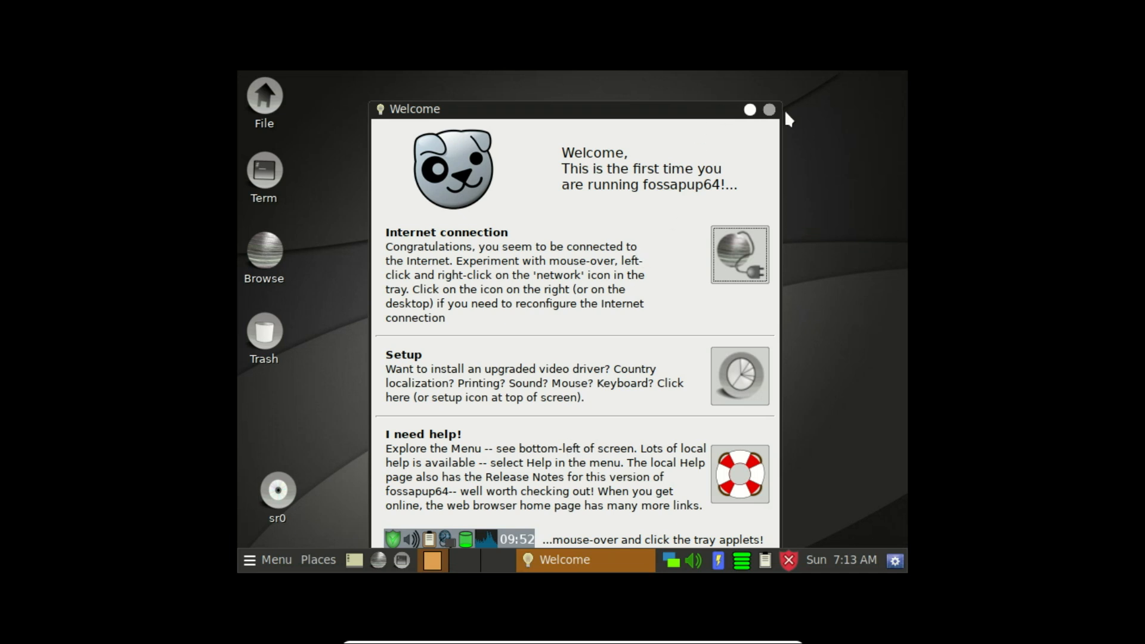
mouse_move(768, 118)
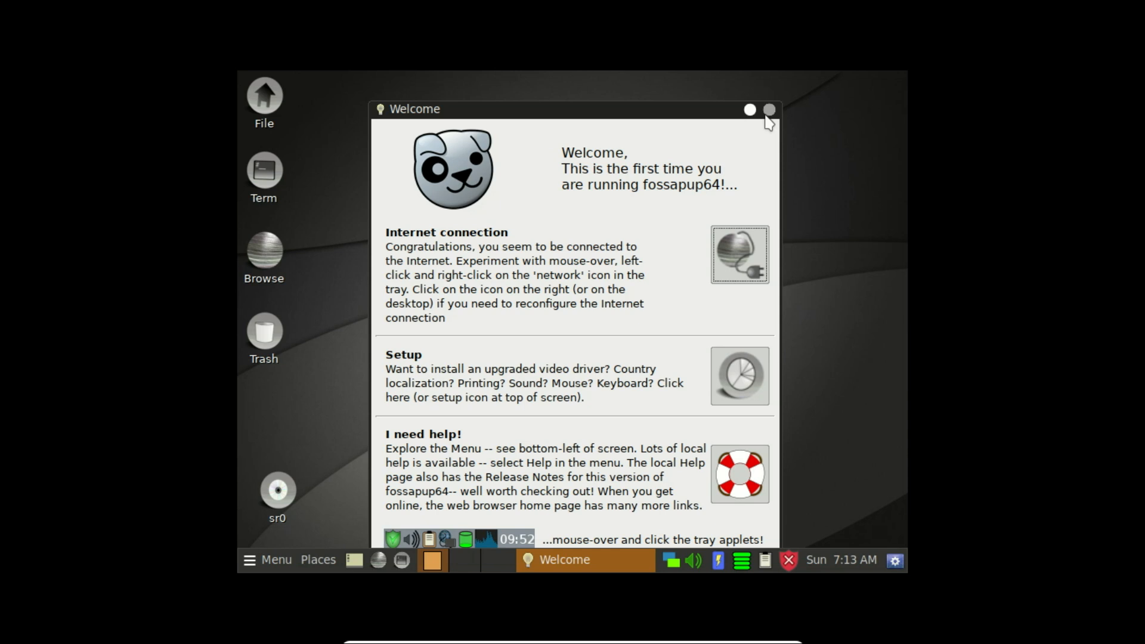
mouse_move(757, 180)
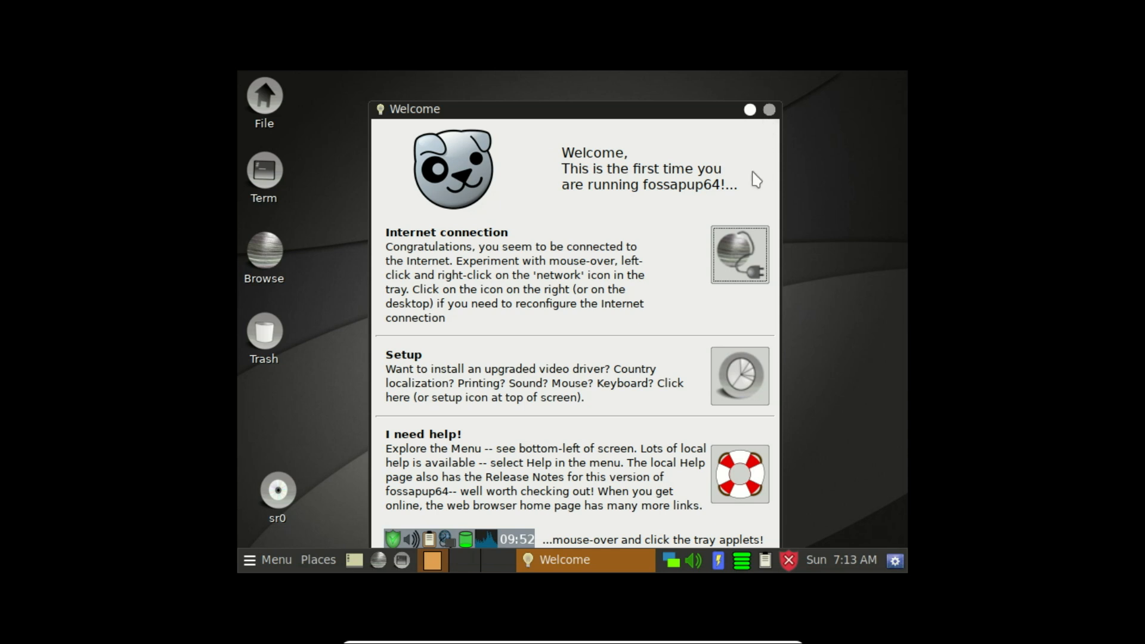
mouse_move(779, 334)
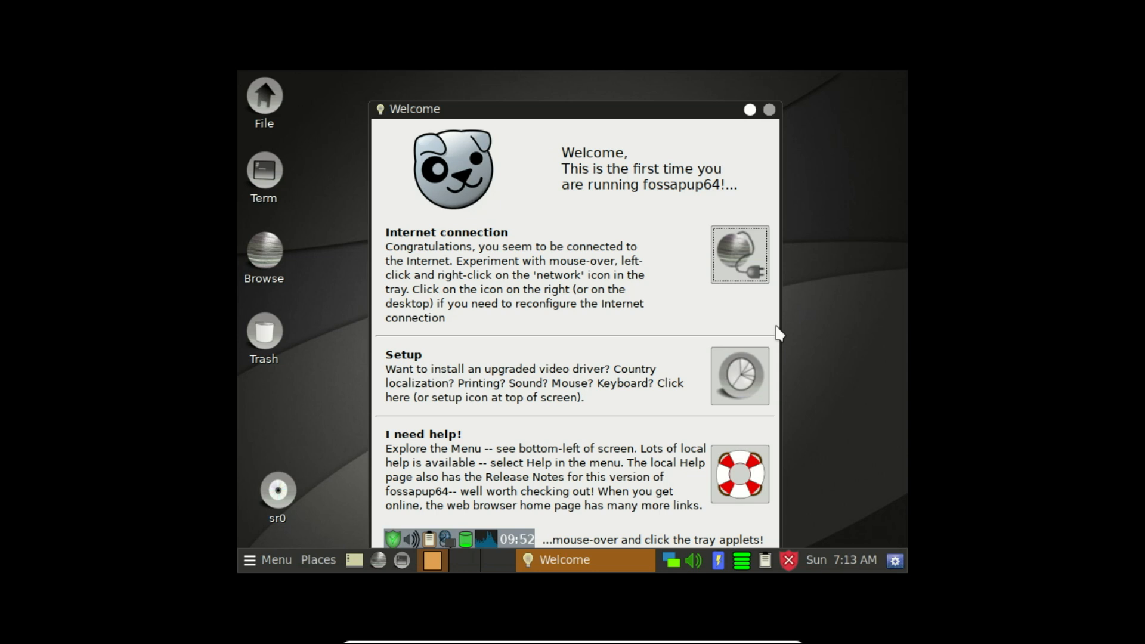
mouse_move(752, 386)
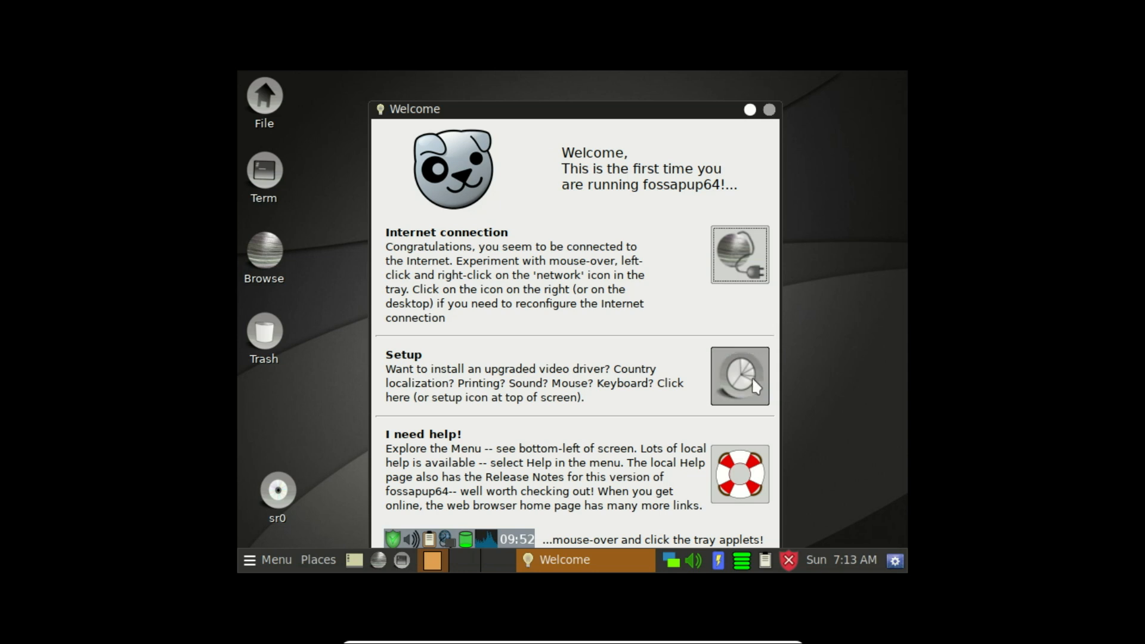
mouse_move(766, 123)
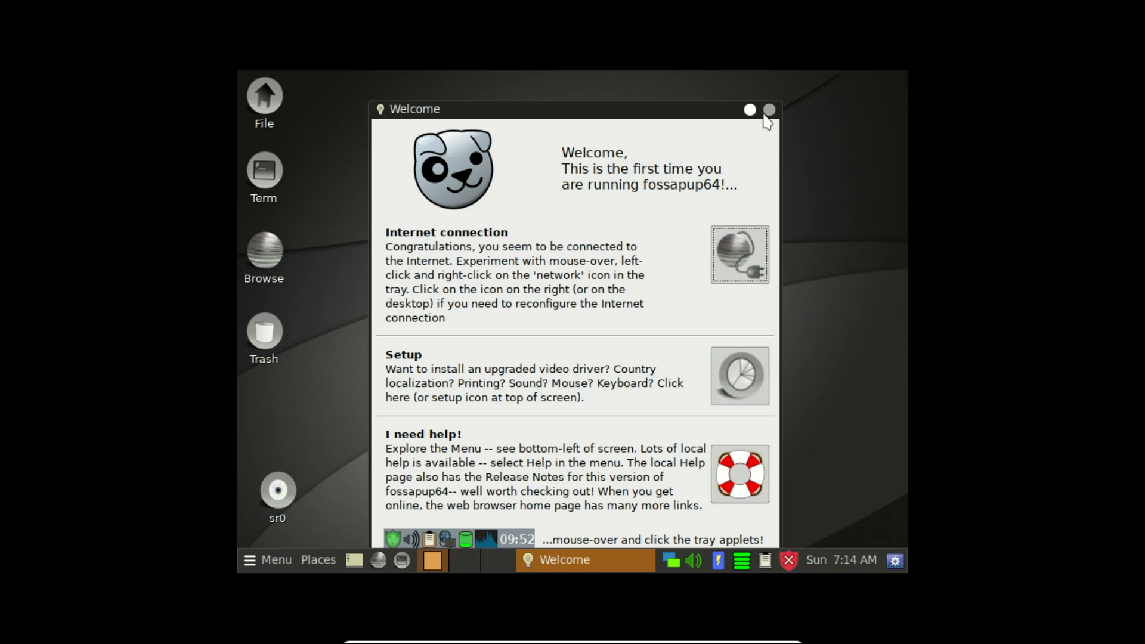
mouse_move(768, 117)
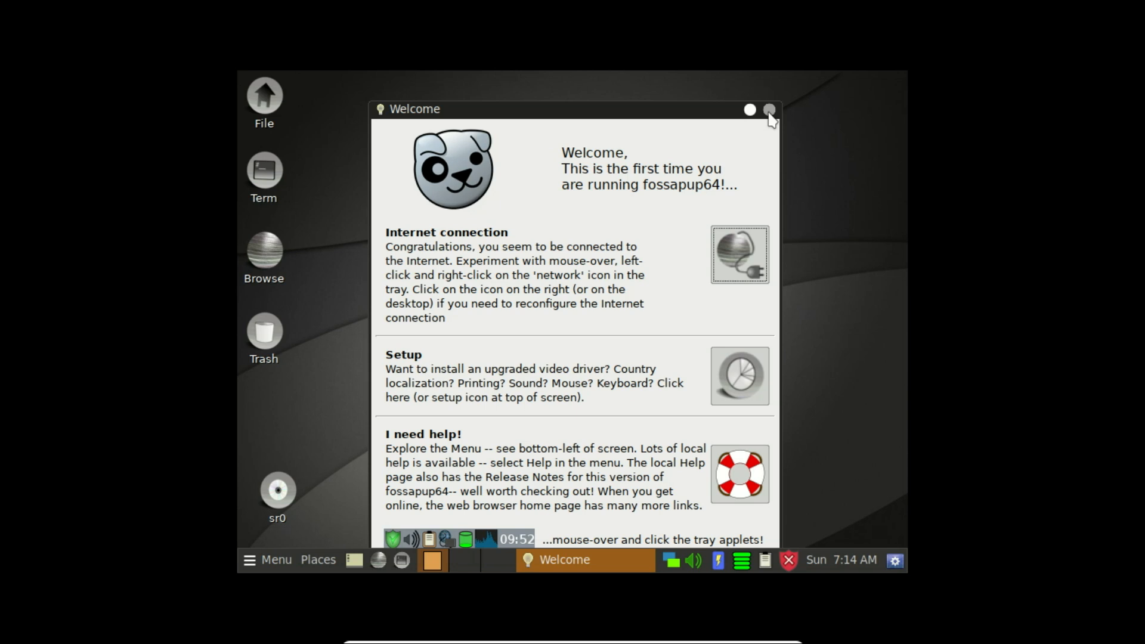
Step: Dismiss the FossaPup64 Welcome window, leaving the bare Puppy Linux desktop
click(769, 109)
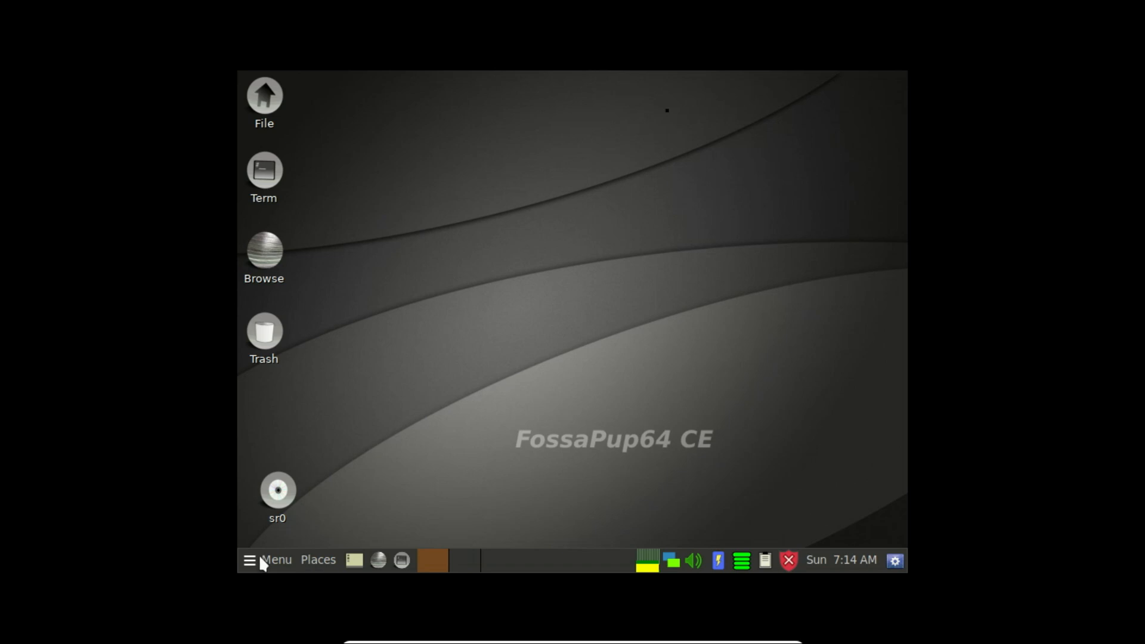
click(266, 560)
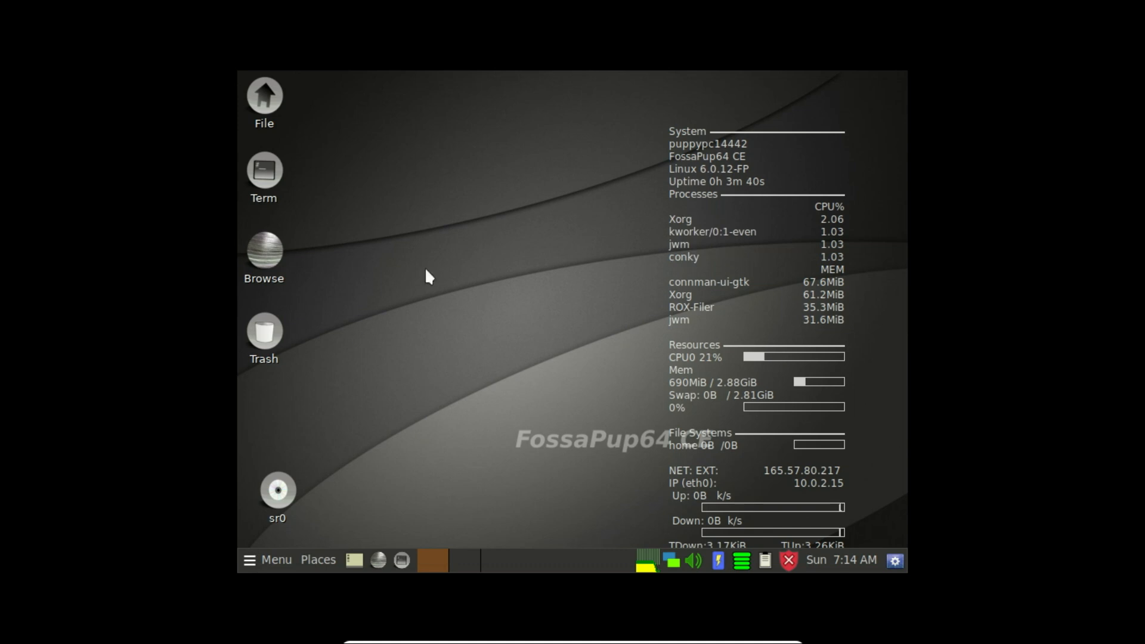
click(267, 560)
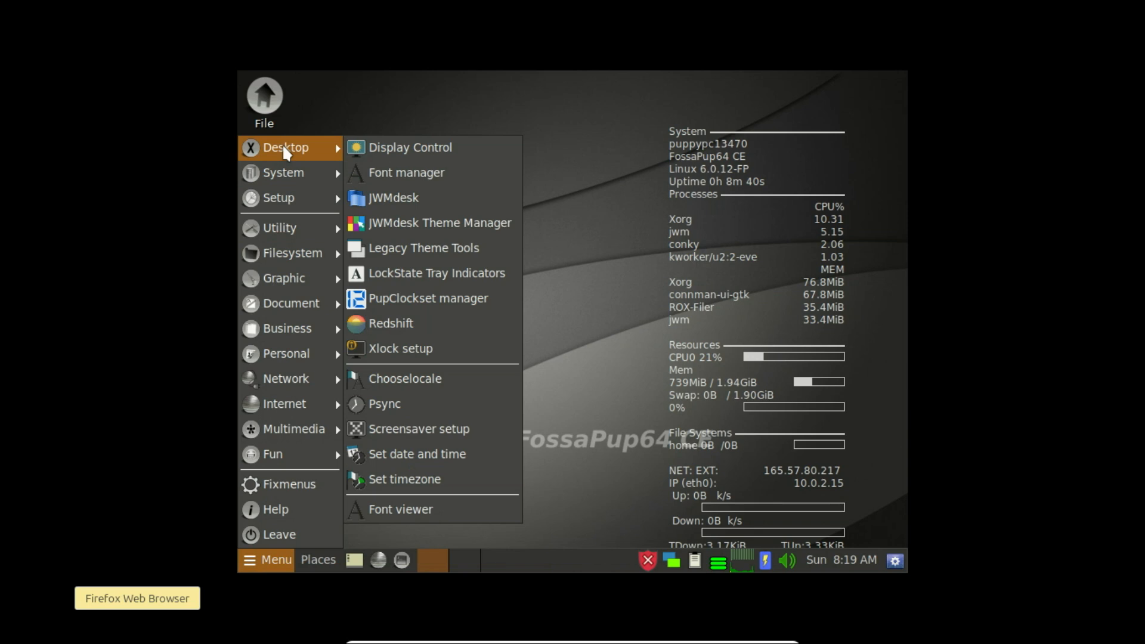
mouse_move(400, 147)
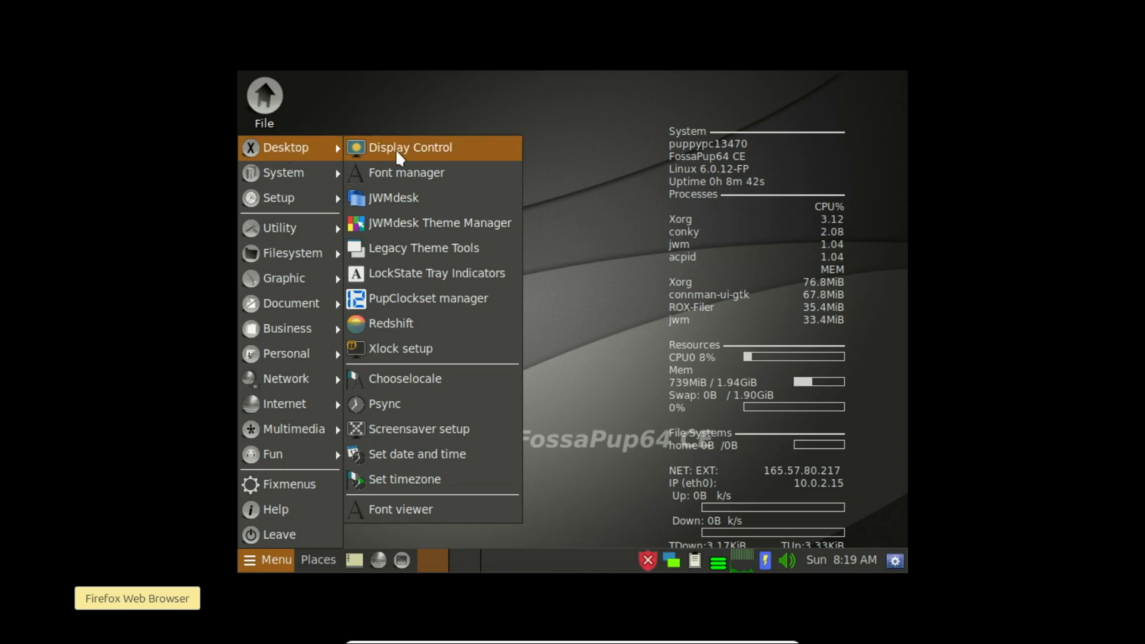
mouse_move(400, 348)
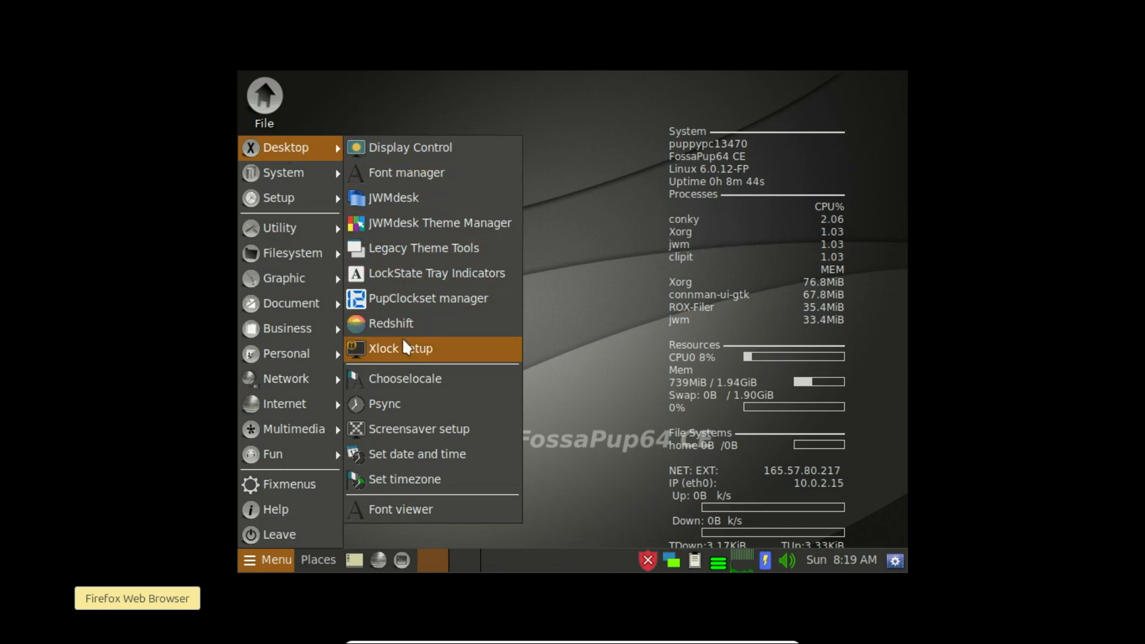
mouse_move(417, 478)
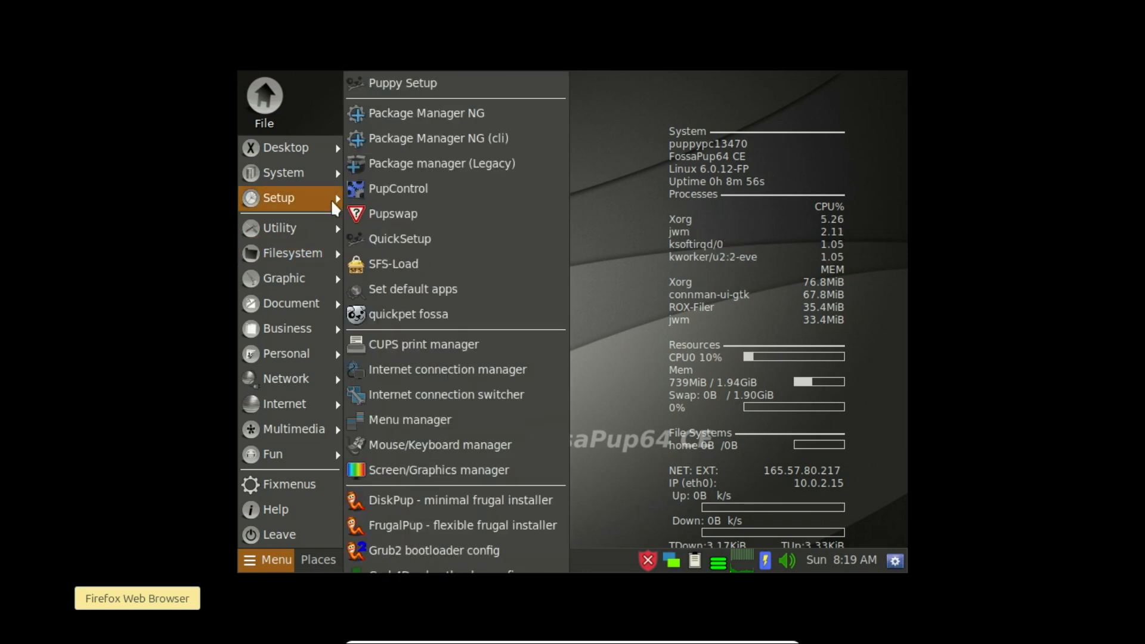
click(283, 172)
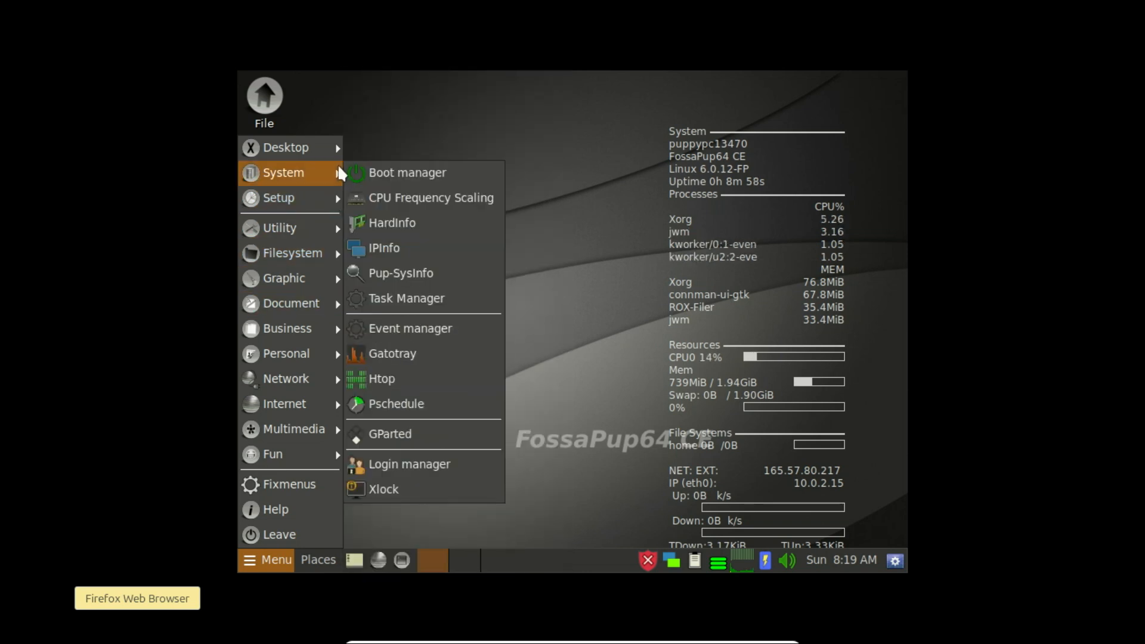
mouse_move(381, 378)
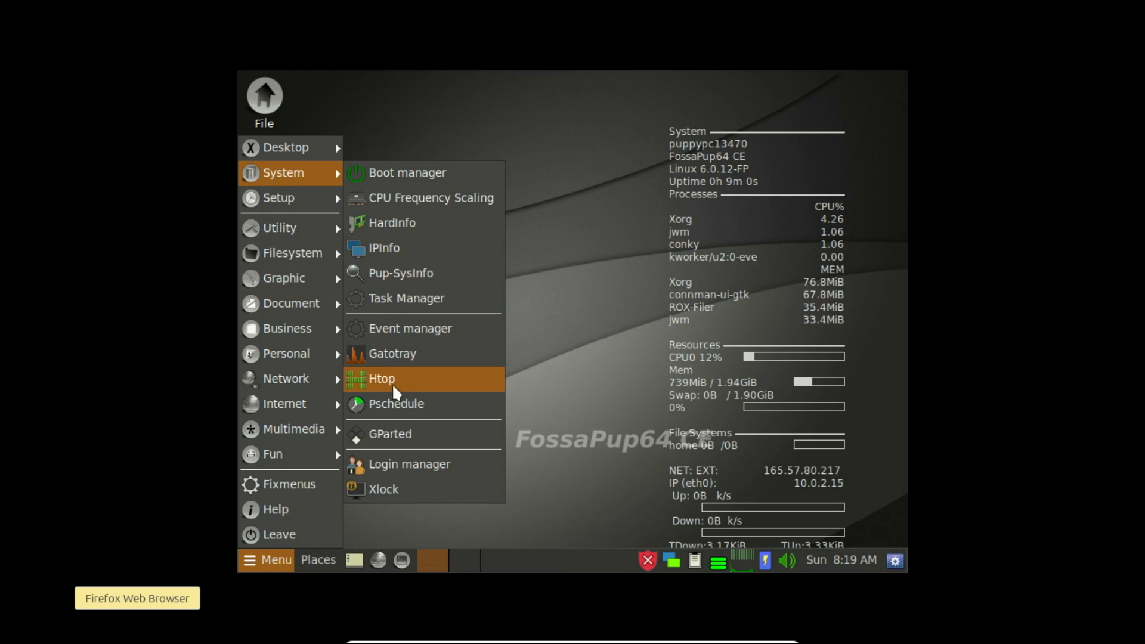
click(381, 378)
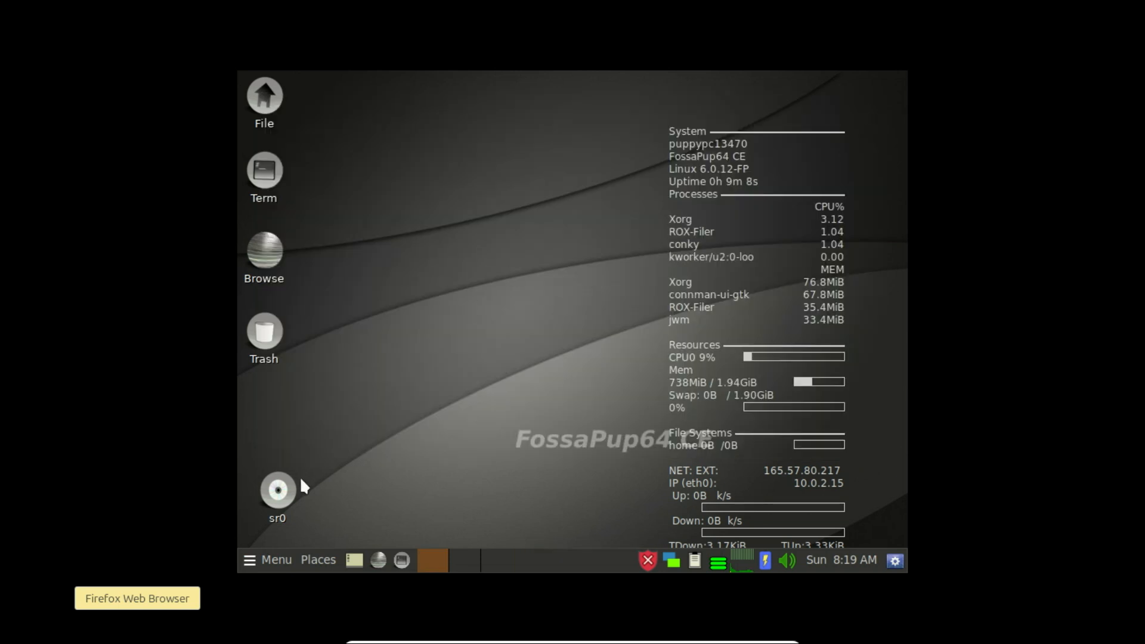
Step: Start Firefox from the Browse icon on the Puppy Linux desktop
click(267, 560)
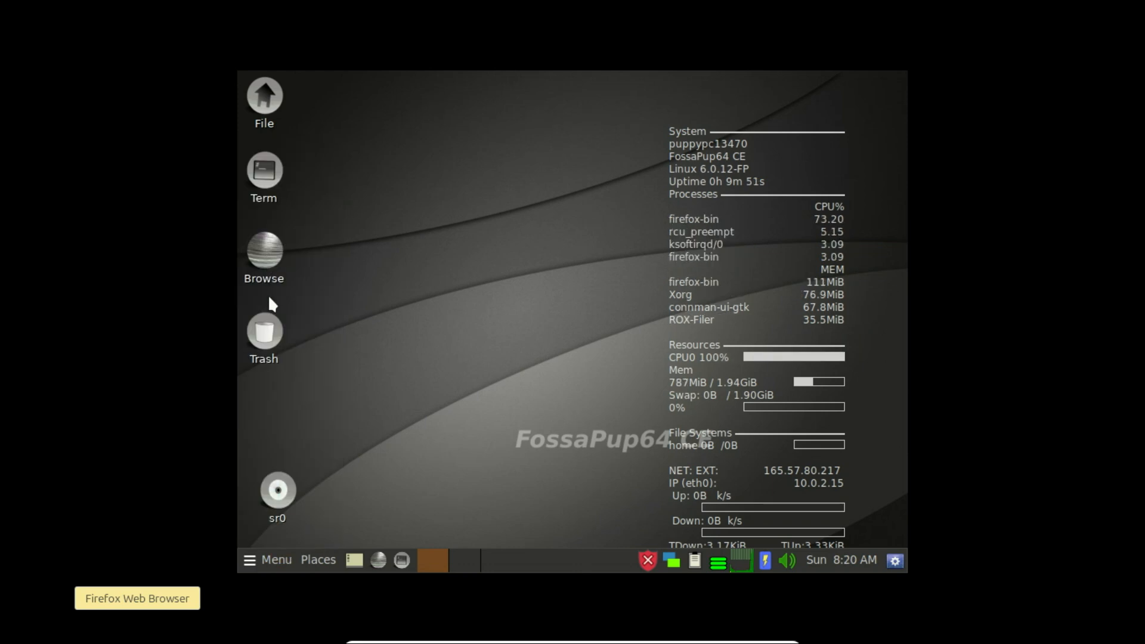
mouse_move(306, 523)
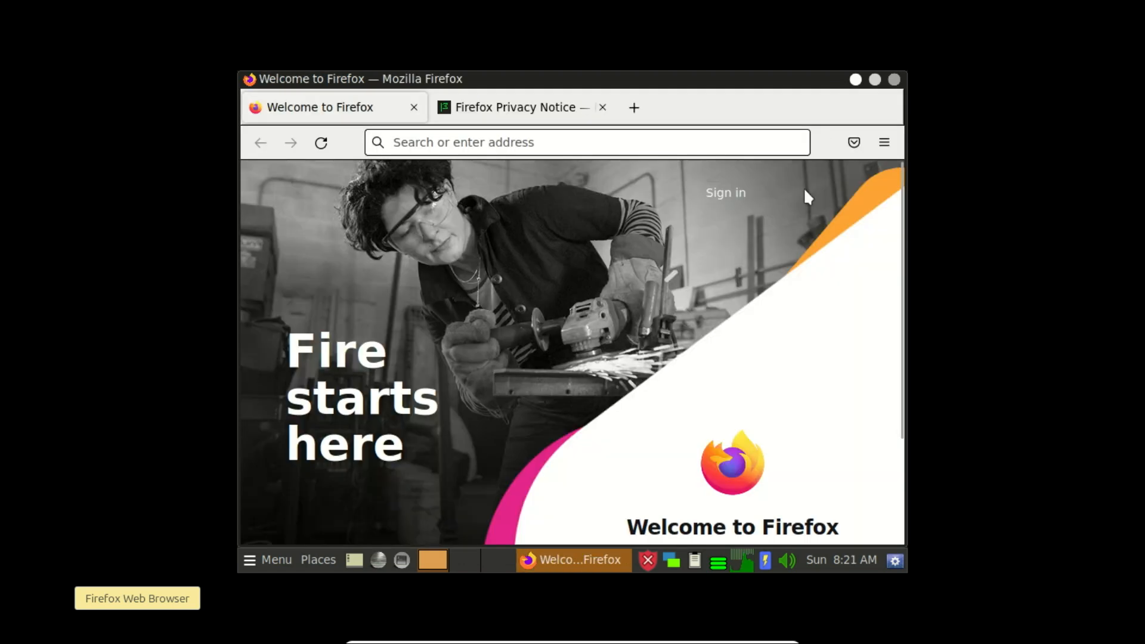
mouse_move(881, 257)
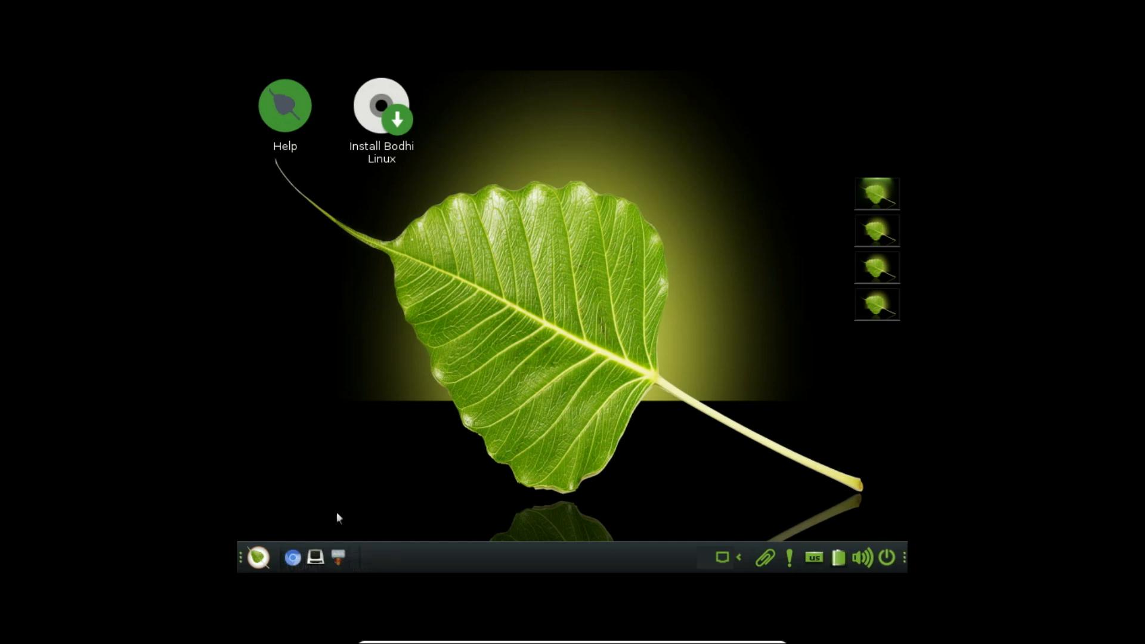
mouse_move(260, 556)
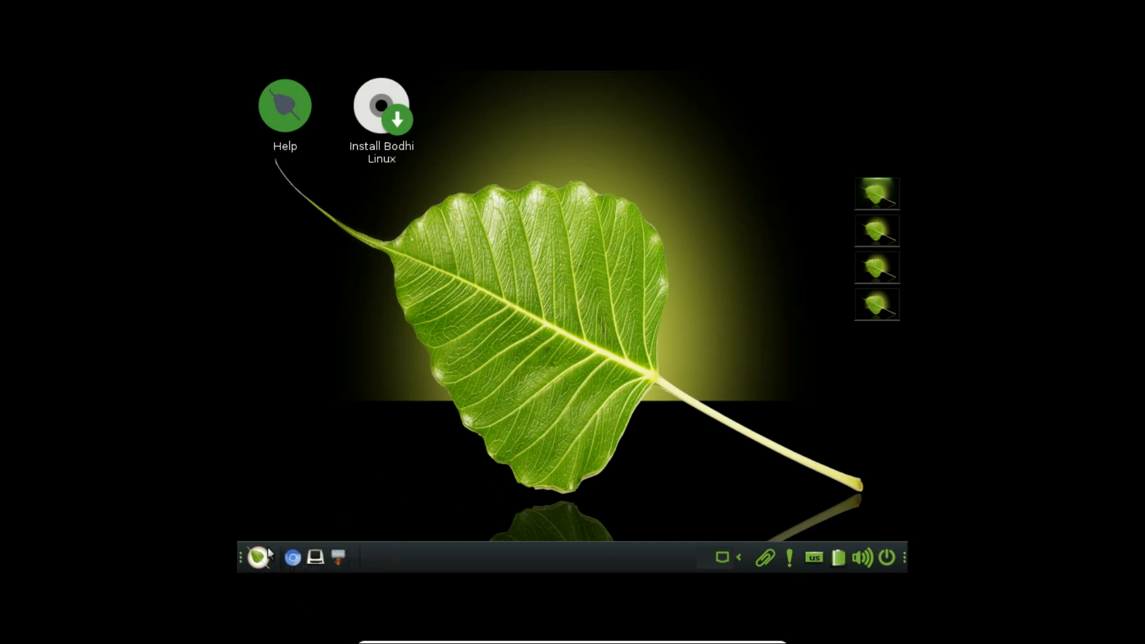
Step: Browse the Bodhi menu's Internet apps and open About Bodhi Linux, version 7.0.0
click(257, 557)
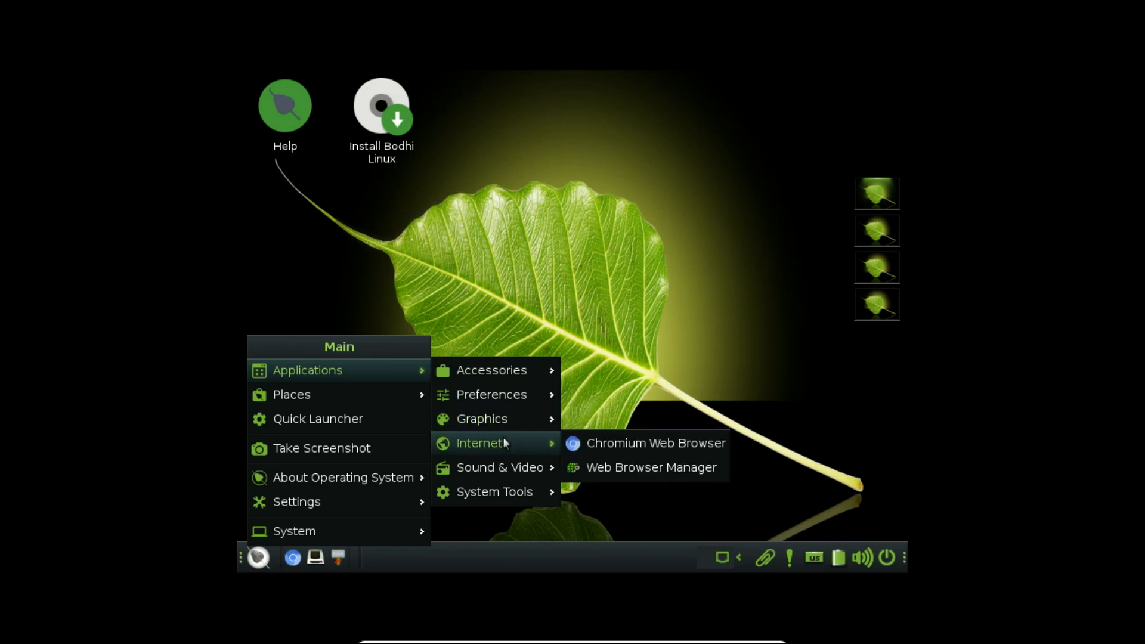
mouse_move(514, 477)
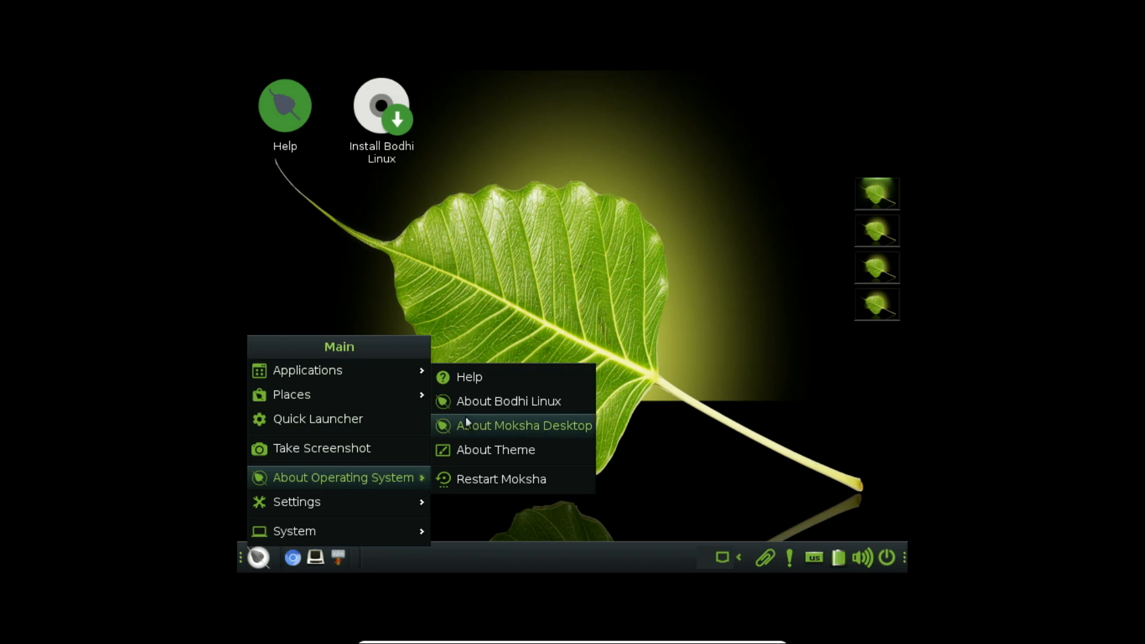
click(508, 401)
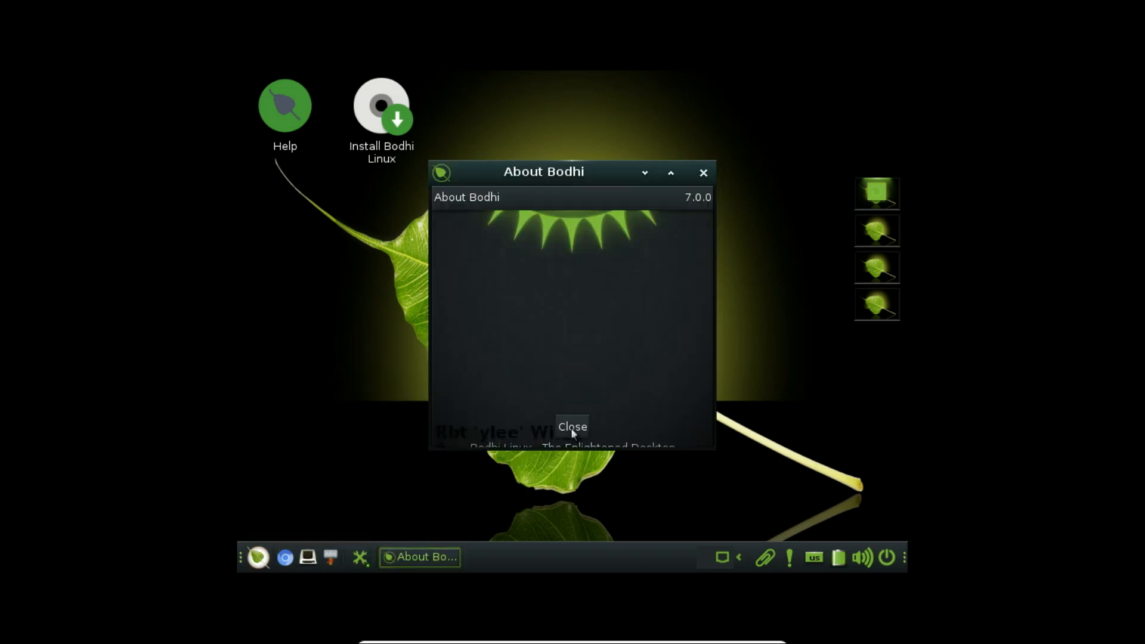
Step: Maximize the About Bodhi window and scroll through the contributor credits
scroll(down, 3)
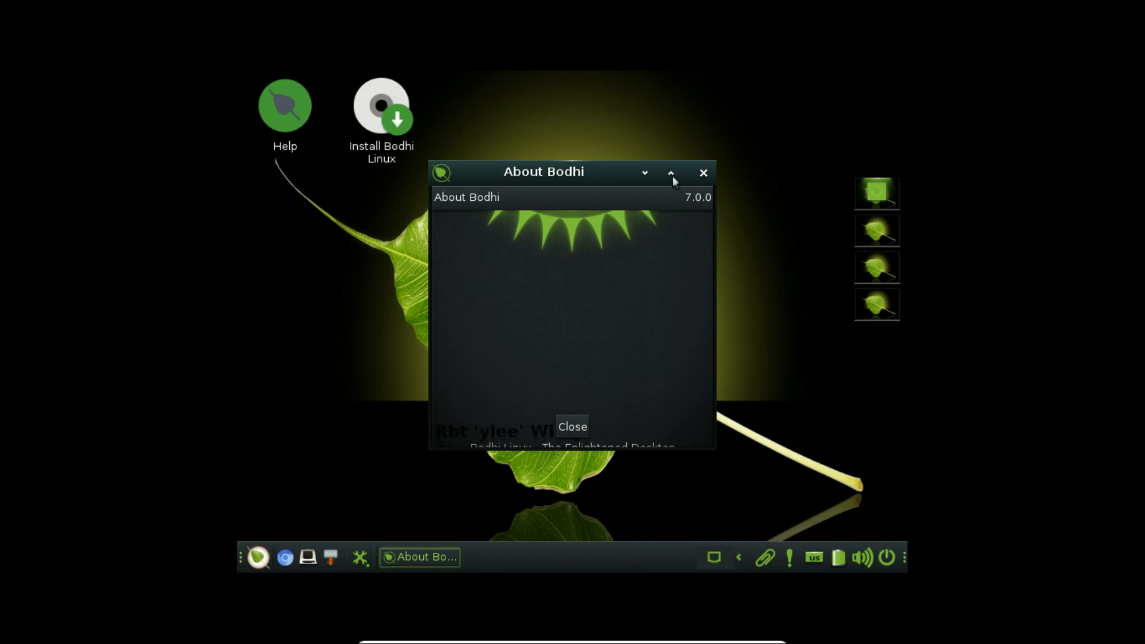
click(671, 173)
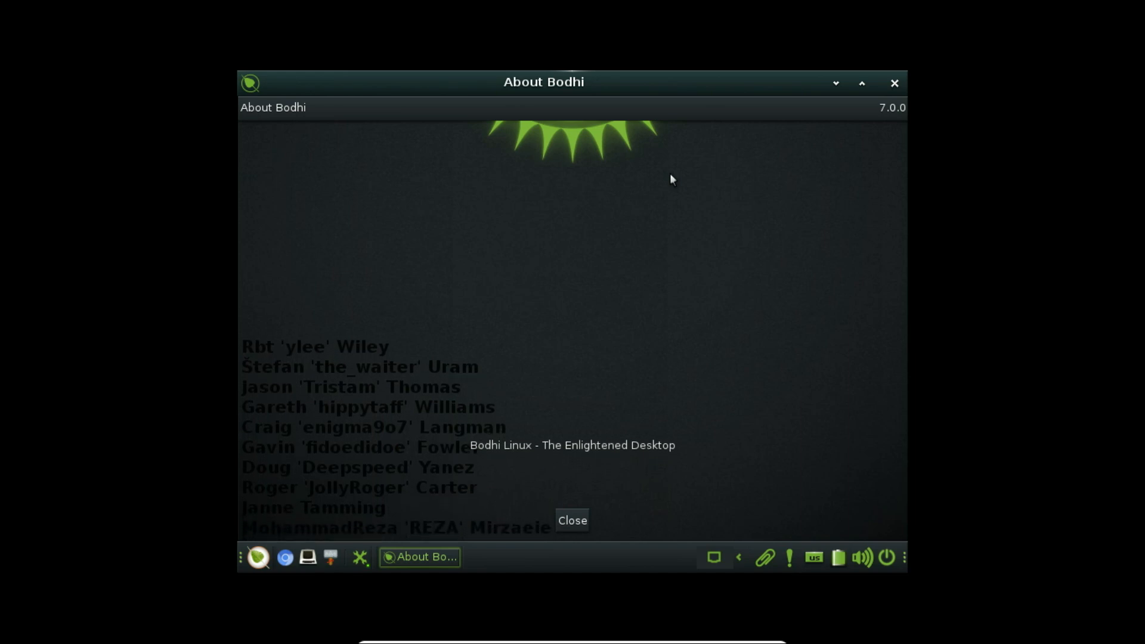
scroll(down, 3)
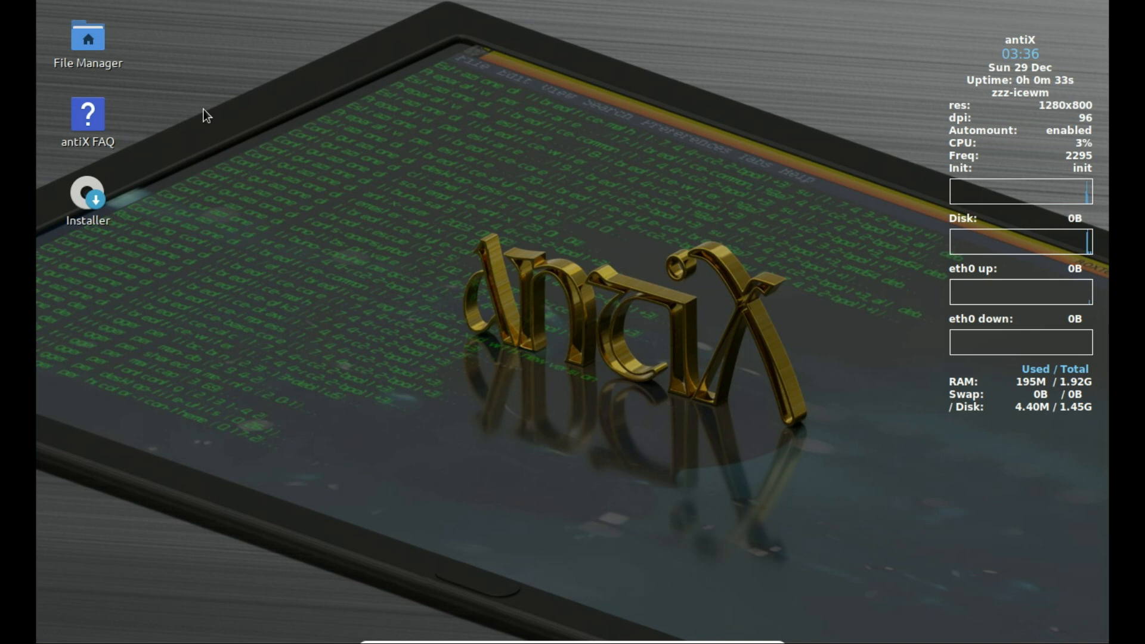
mouse_move(39, 595)
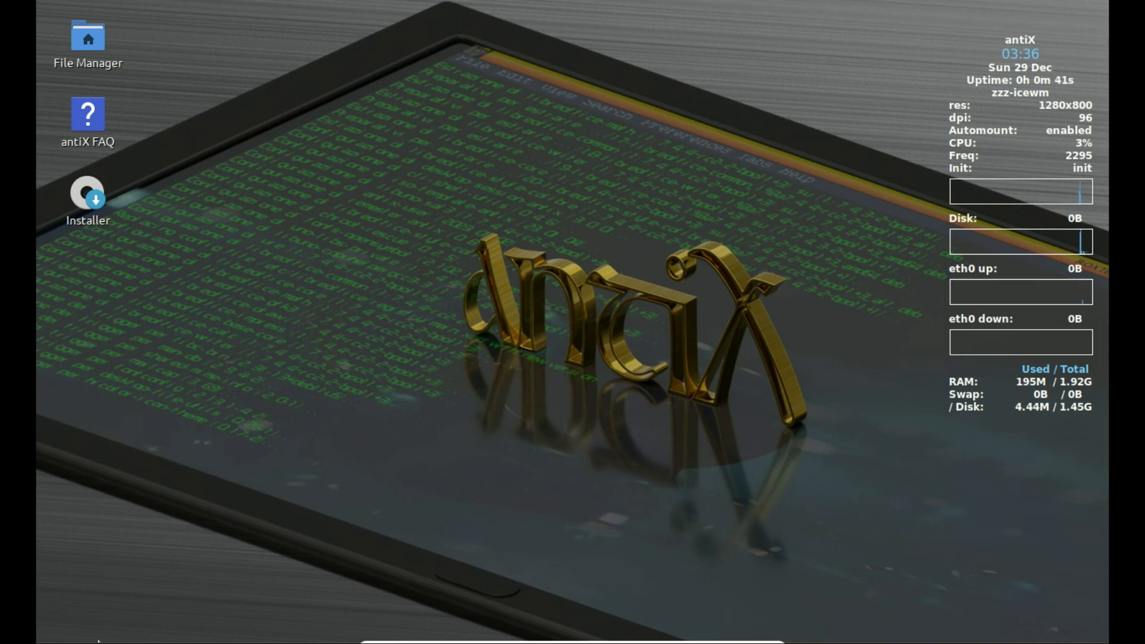
mouse_move(62, 26)
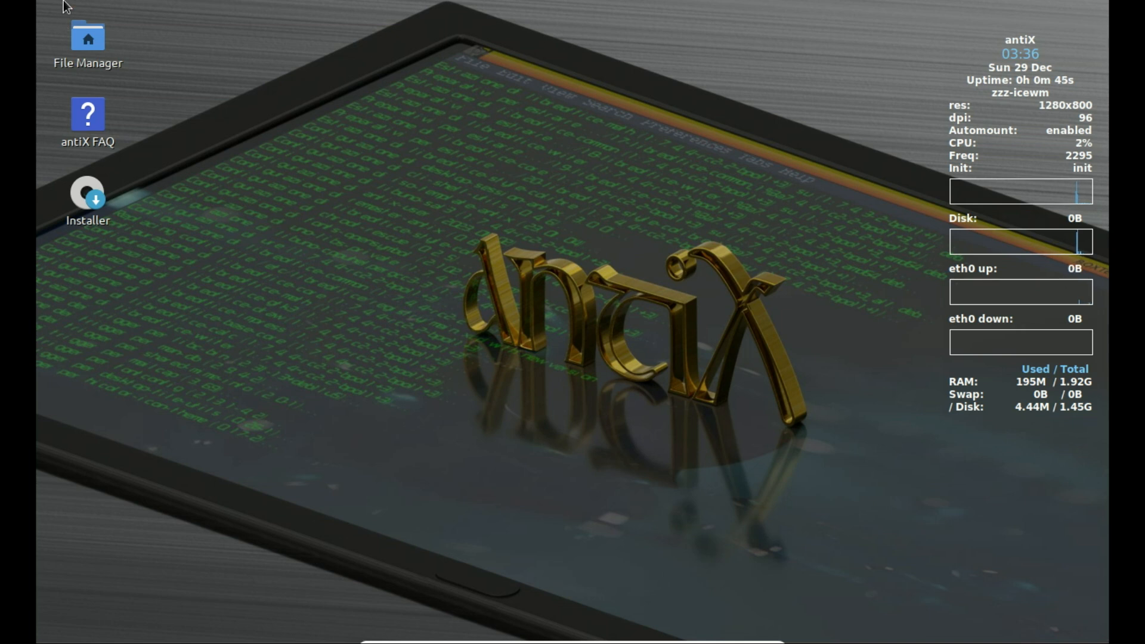
mouse_move(88, 40)
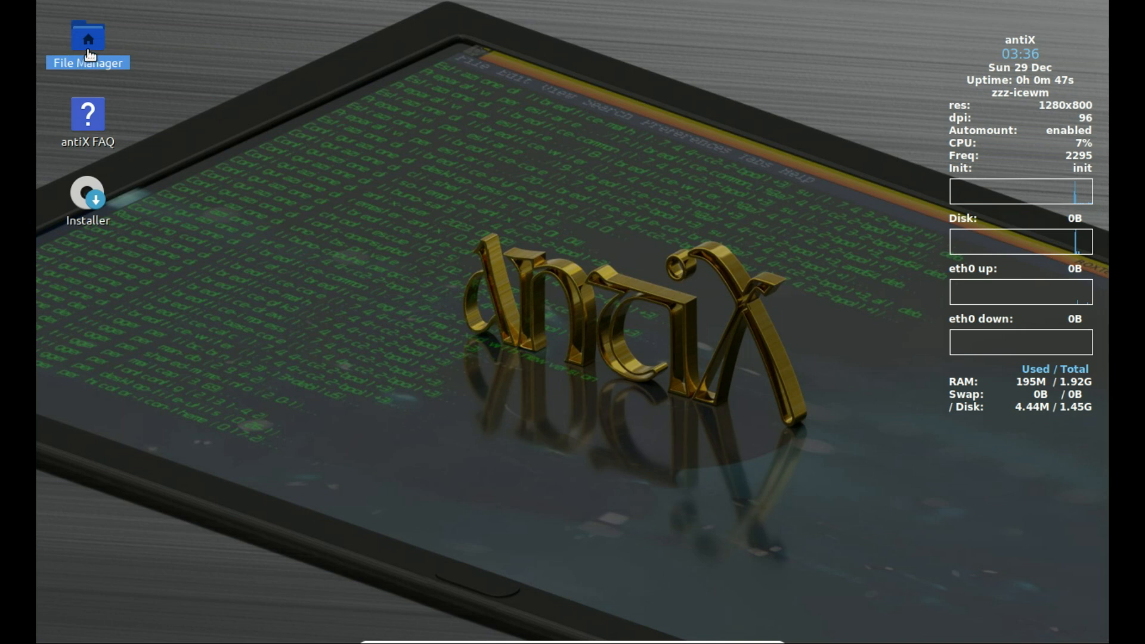
Step: Open the antiX file manager maximized, visit Downloads, Pictures and Trash, then close it
double_click(87, 36)
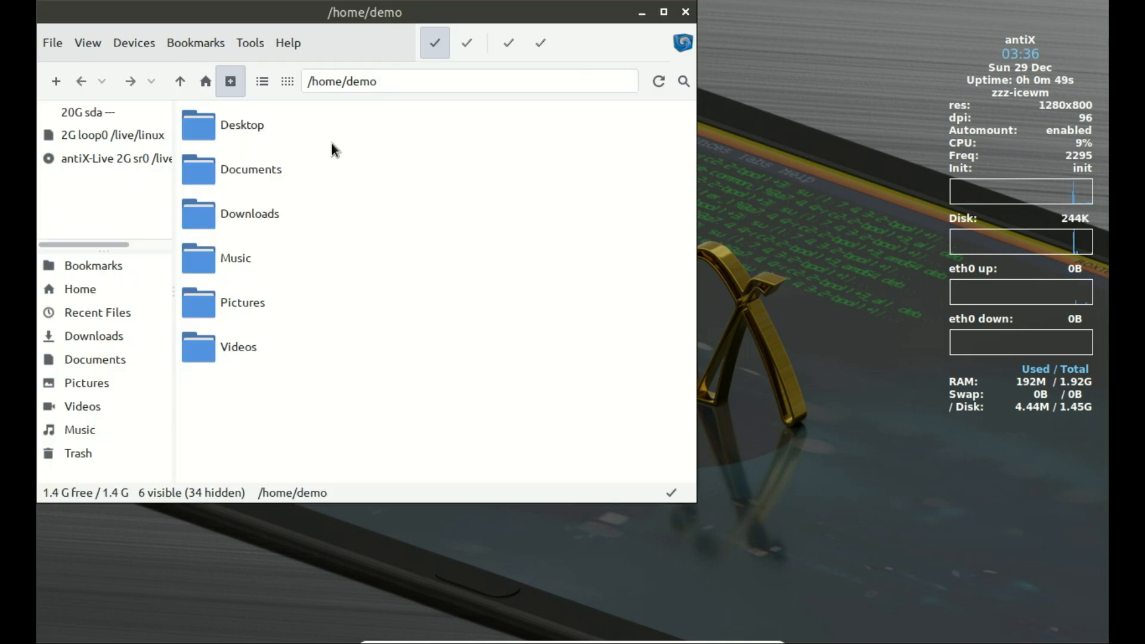
click(663, 12)
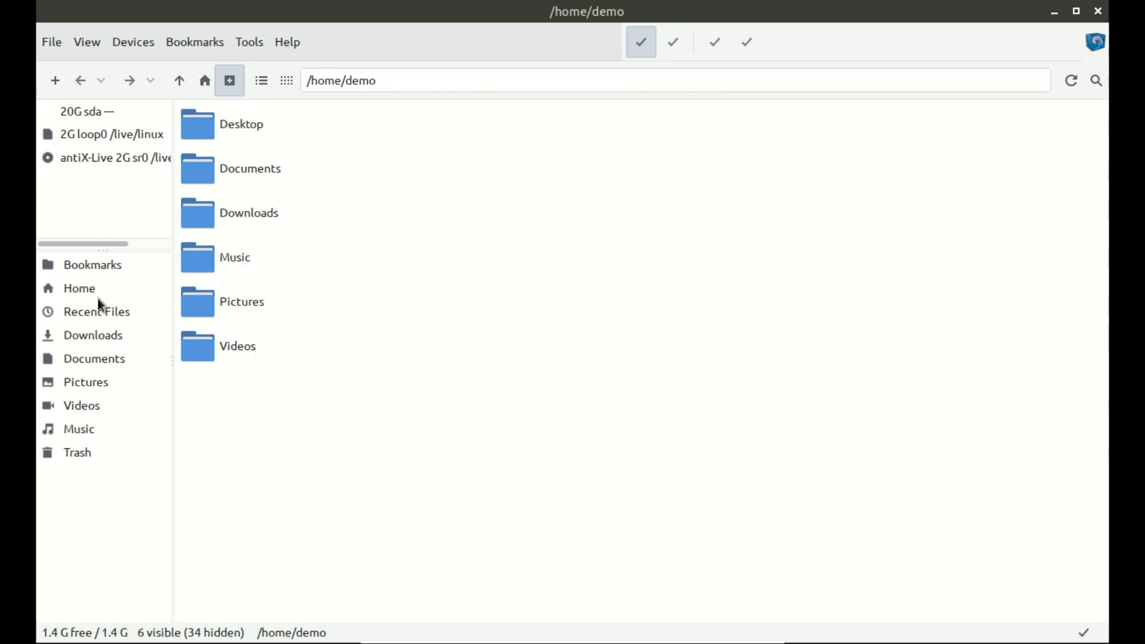
click(93, 334)
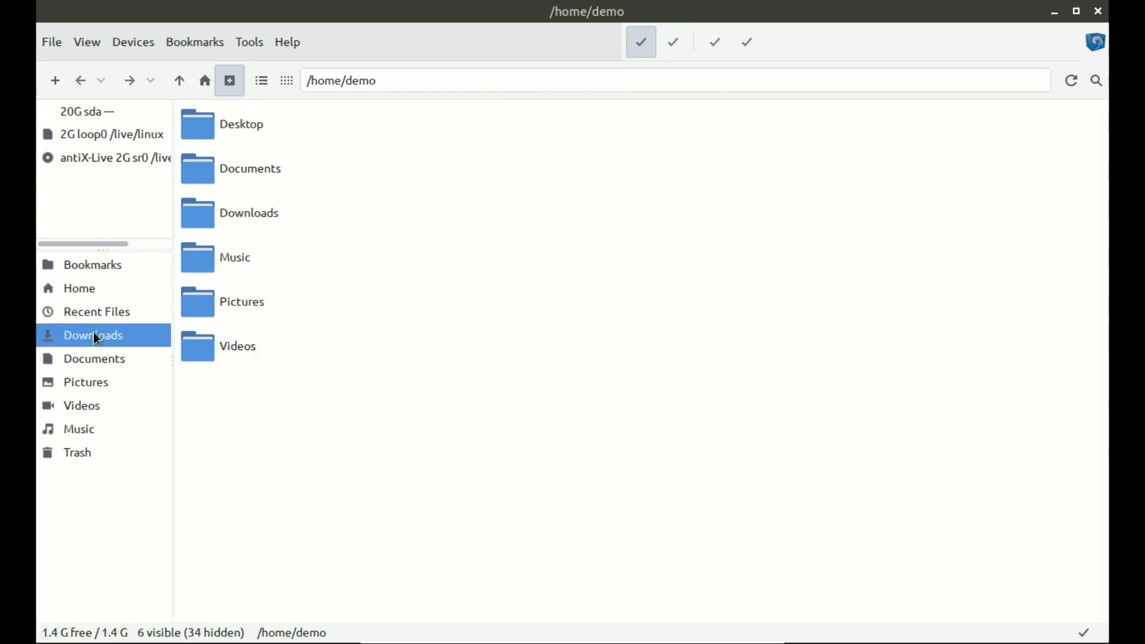
click(85, 382)
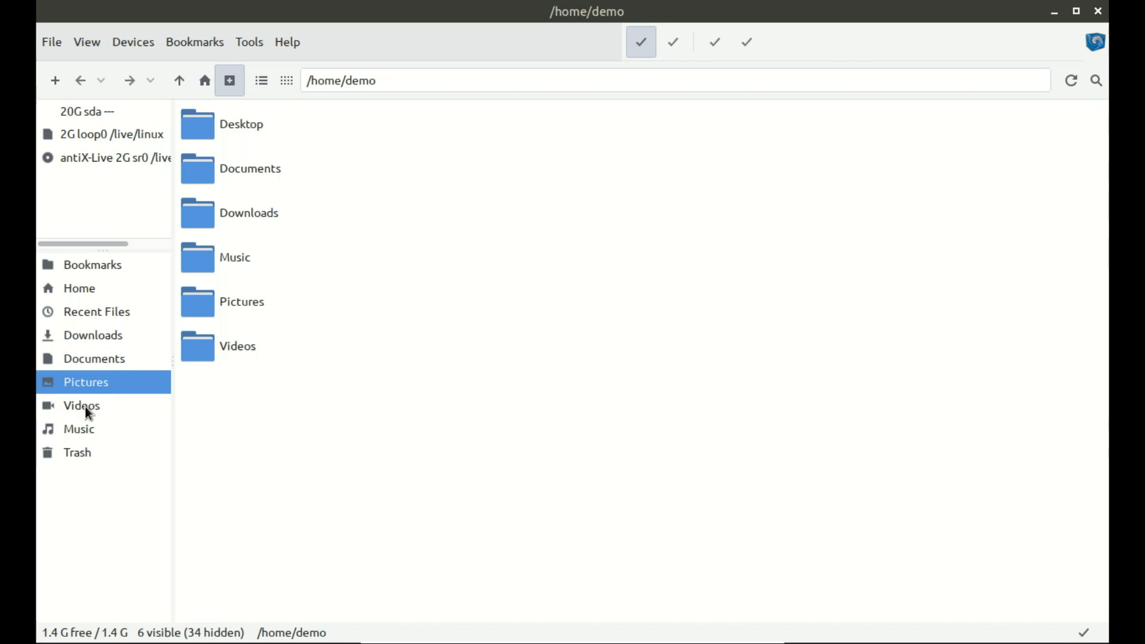
click(77, 452)
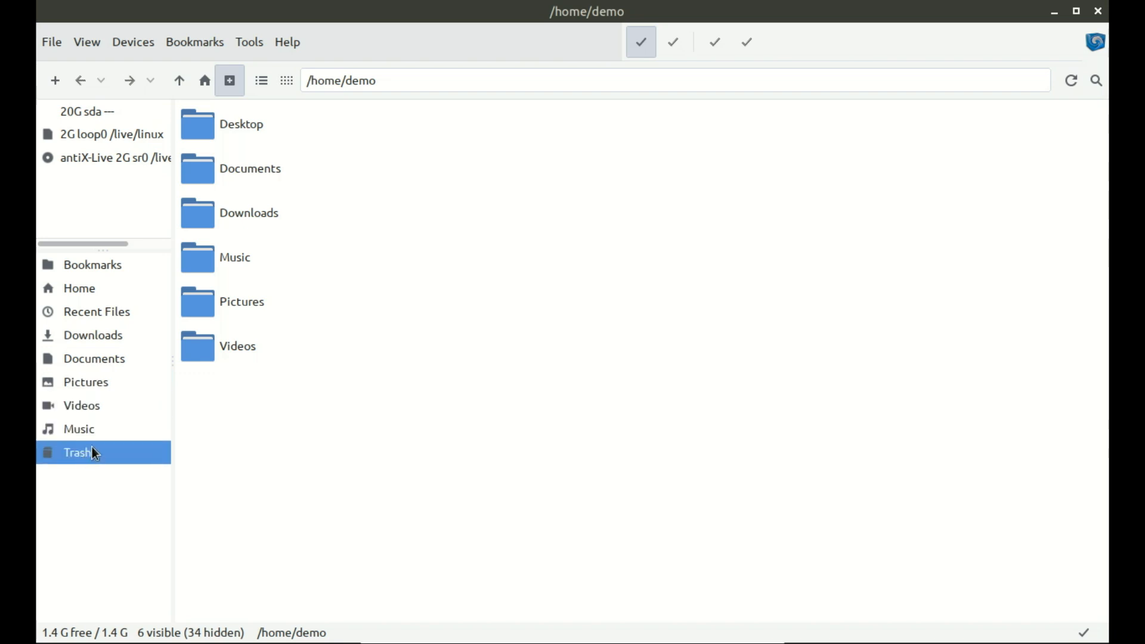
mouse_move(855, 71)
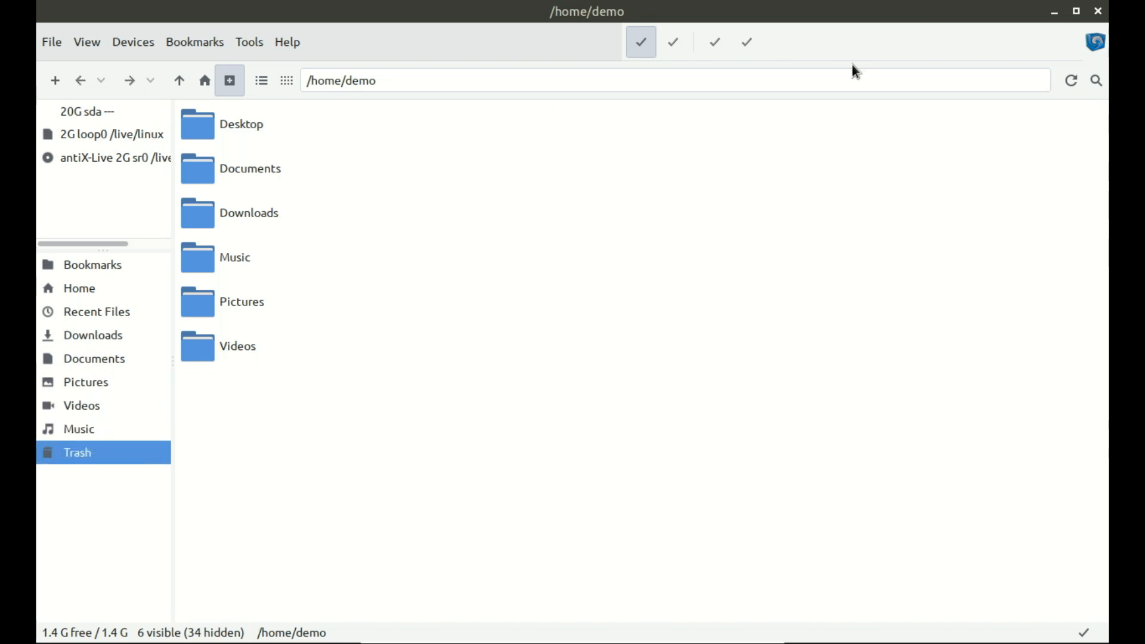
mouse_move(908, 69)
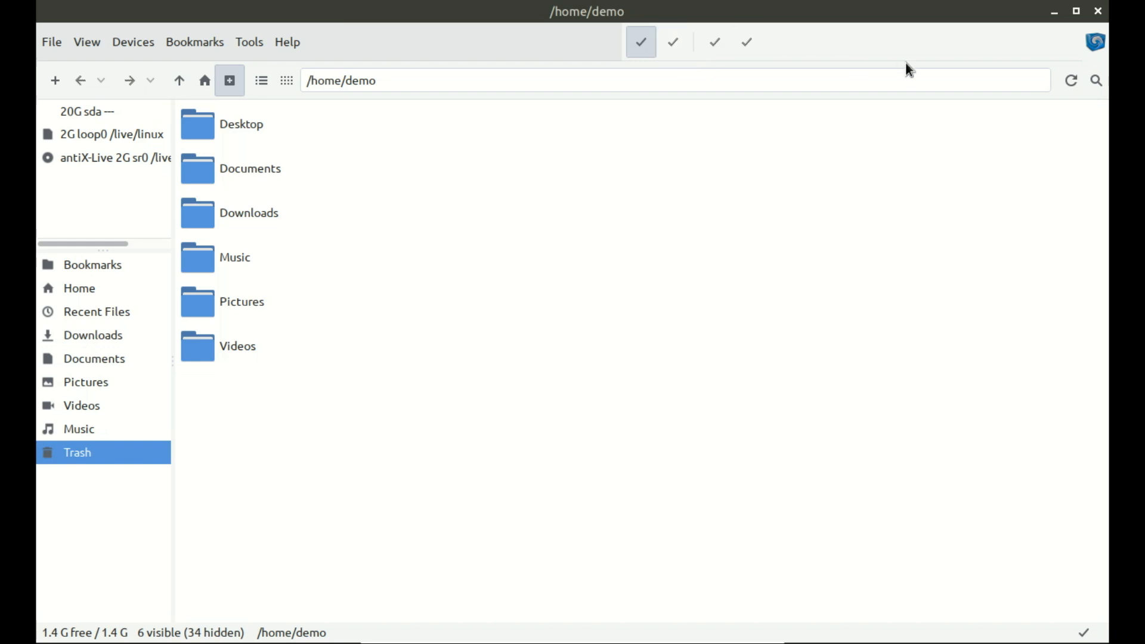
mouse_move(1098, 12)
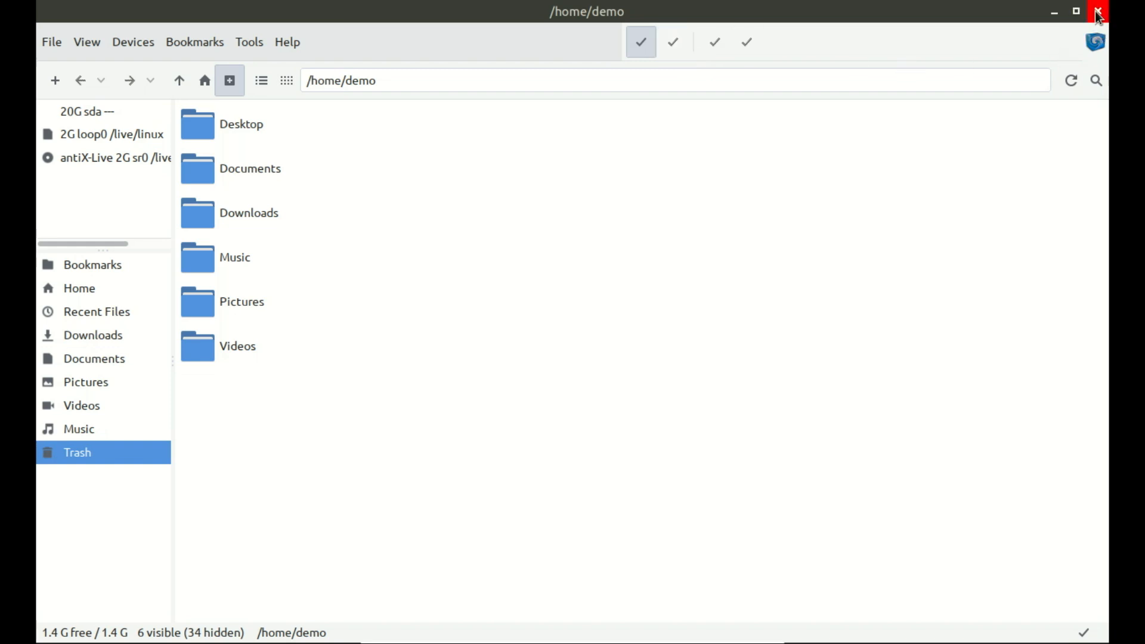
click(1075, 10)
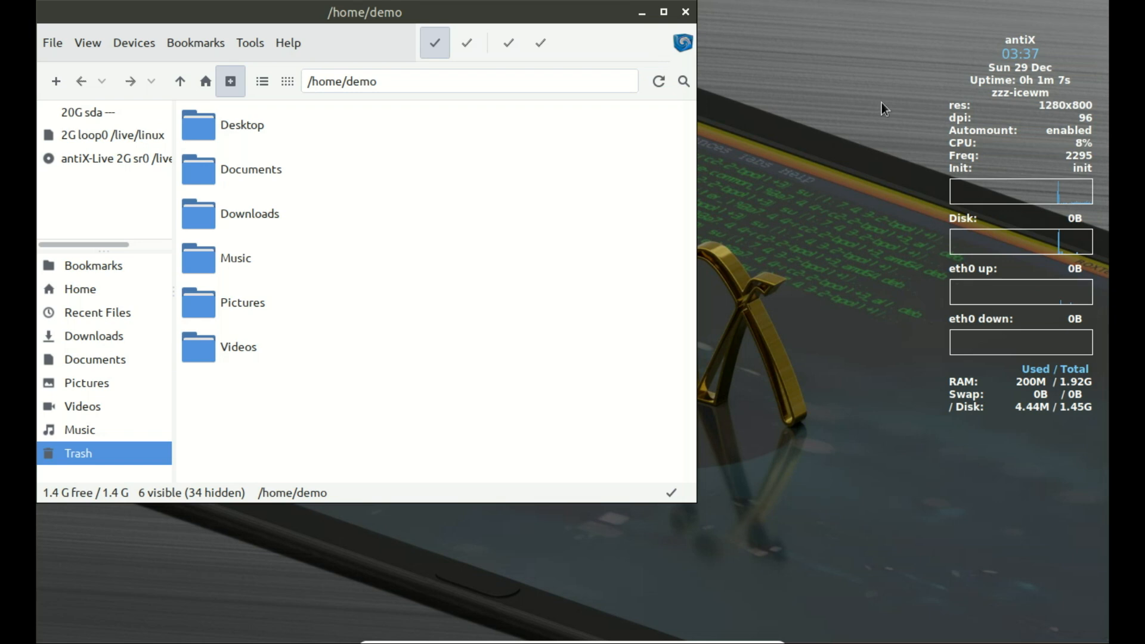
click(685, 12)
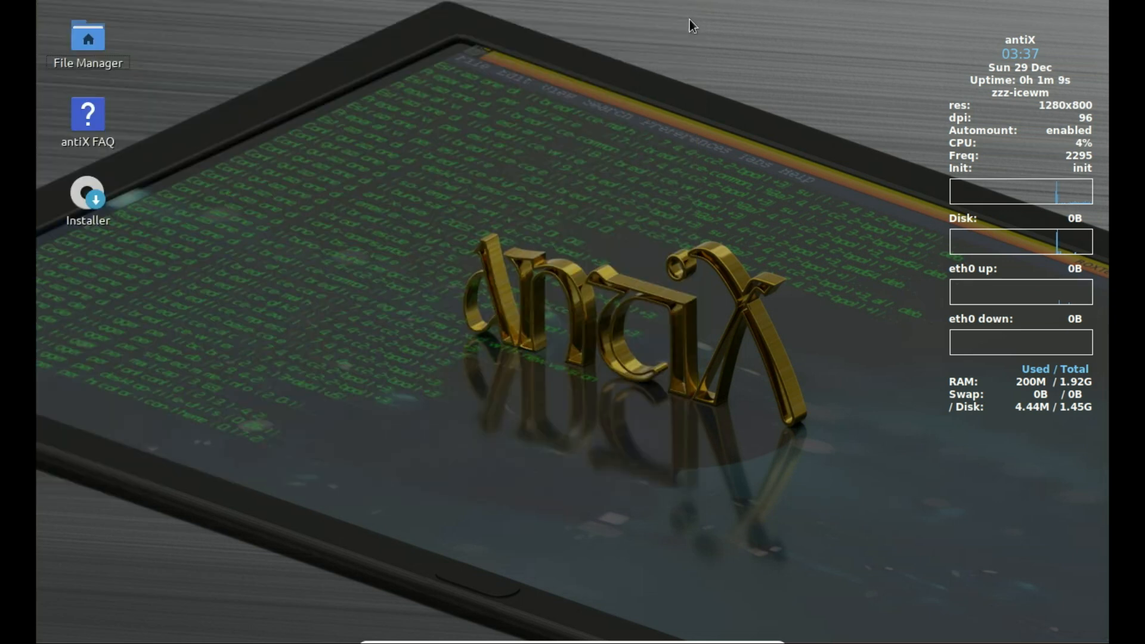
Step: Right-click the antiX desktop to bring up the root menu again
right_click(518, 150)
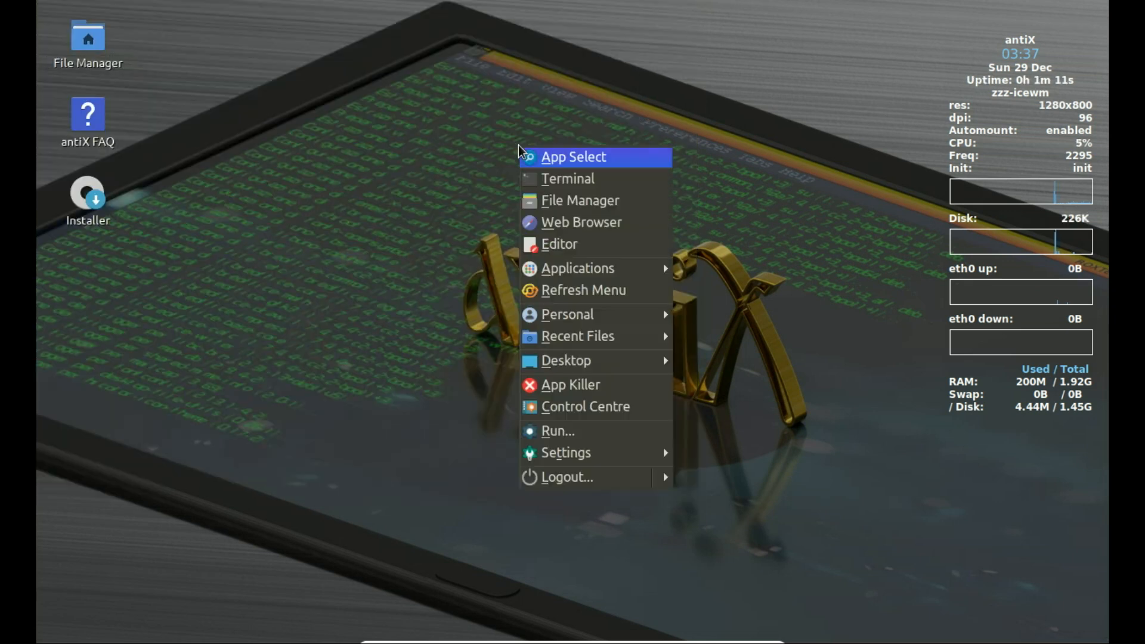
click(278, 159)
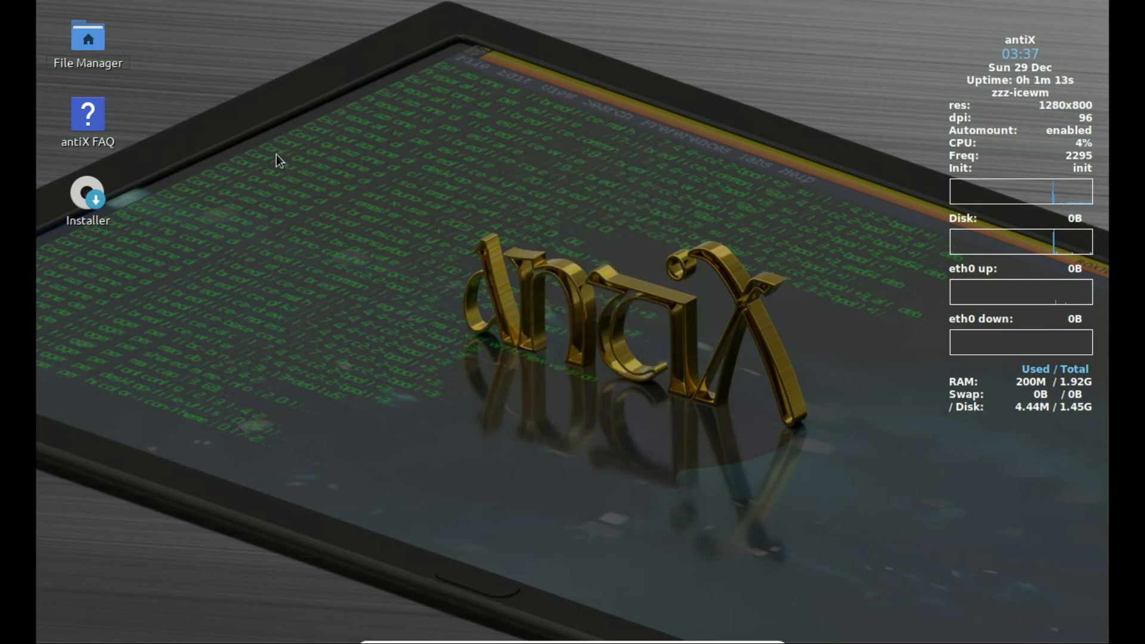
right_click(277, 160)
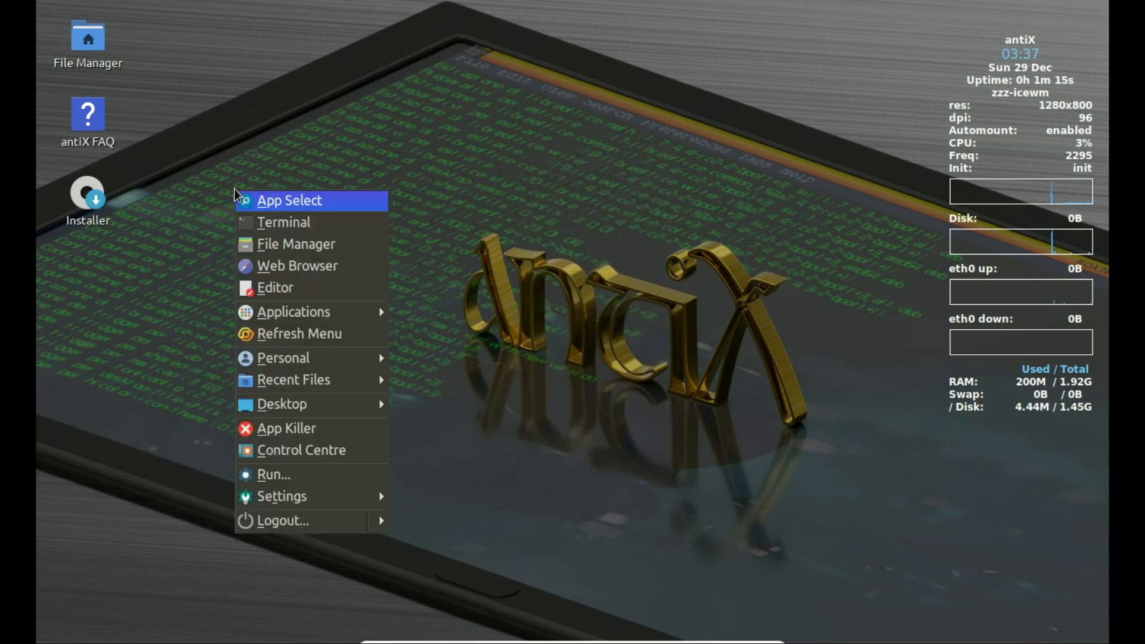
mouse_move(302, 266)
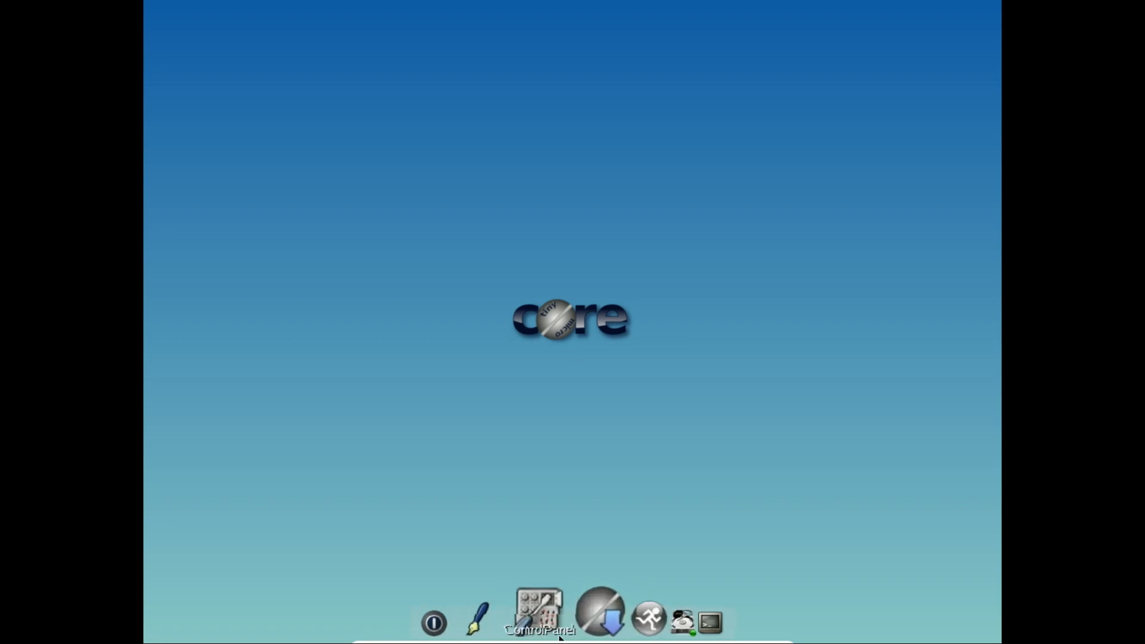
mouse_move(699, 627)
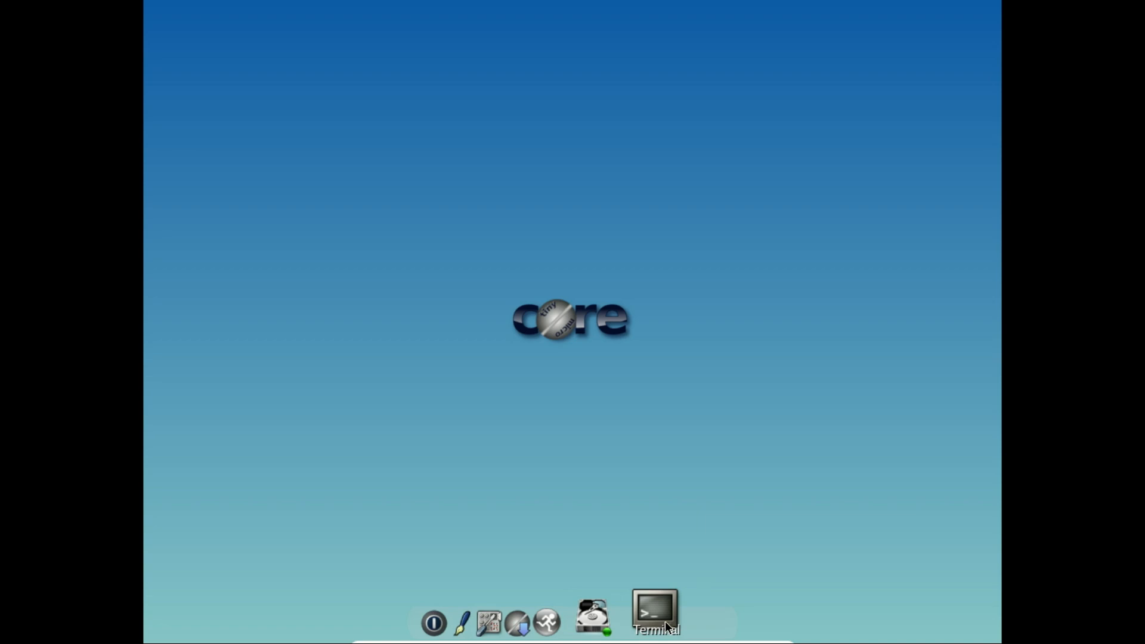
mouse_move(617, 628)
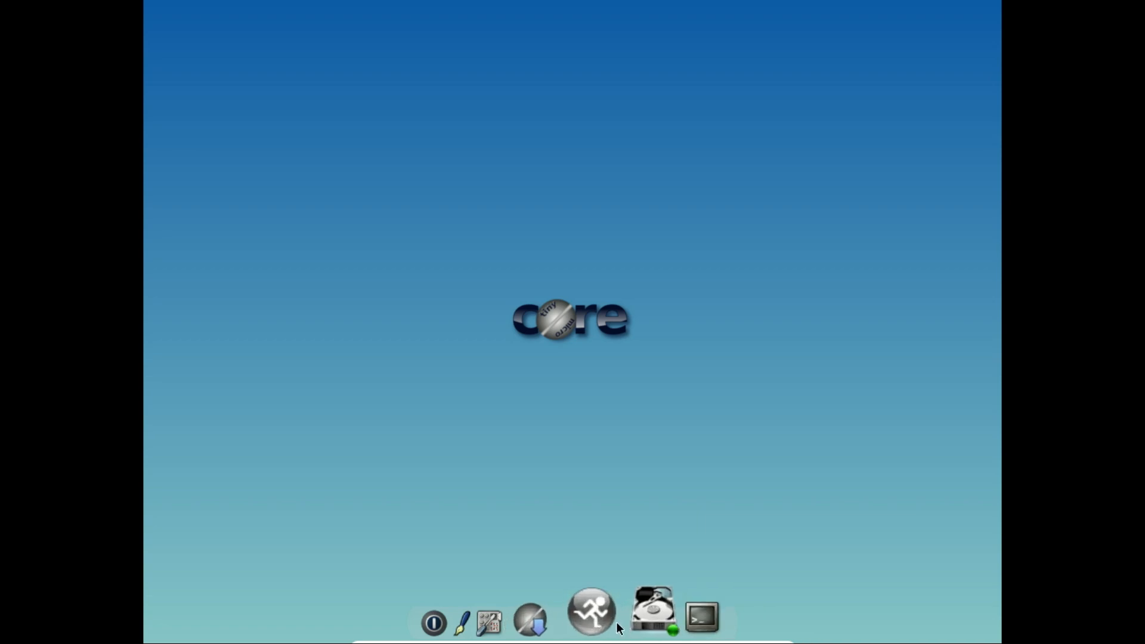
mouse_move(590, 624)
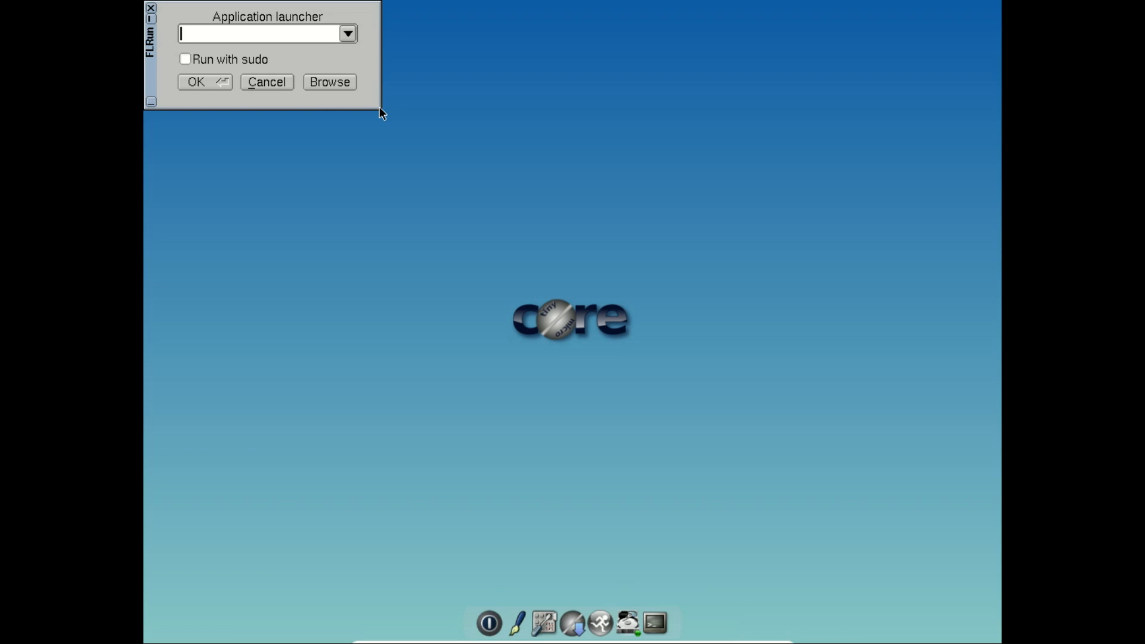
mouse_move(267, 82)
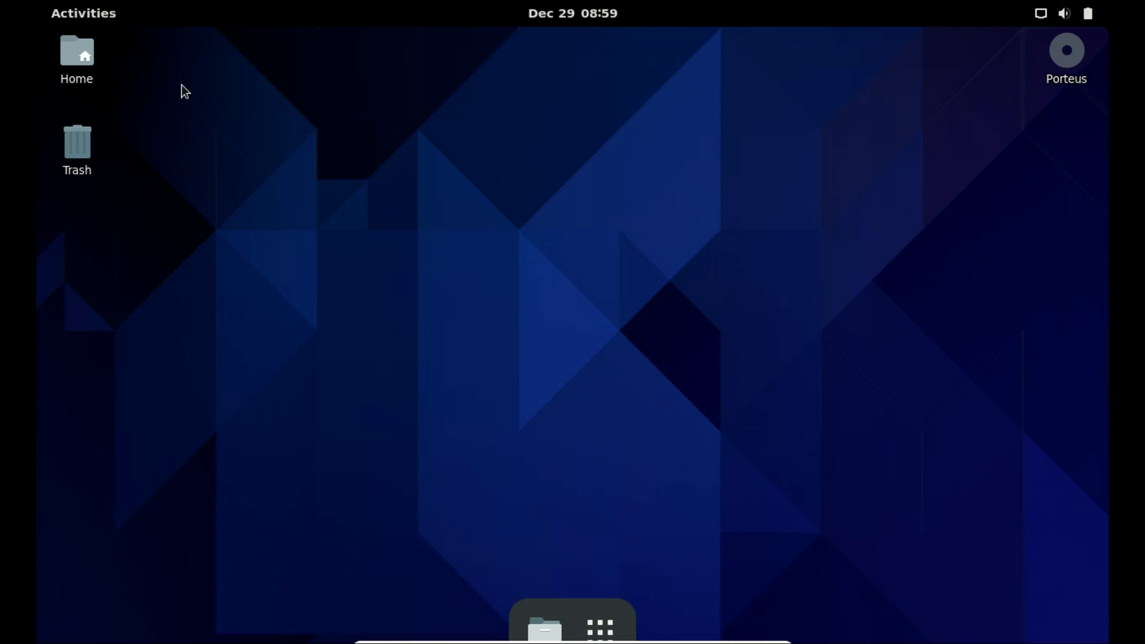
mouse_move(599, 627)
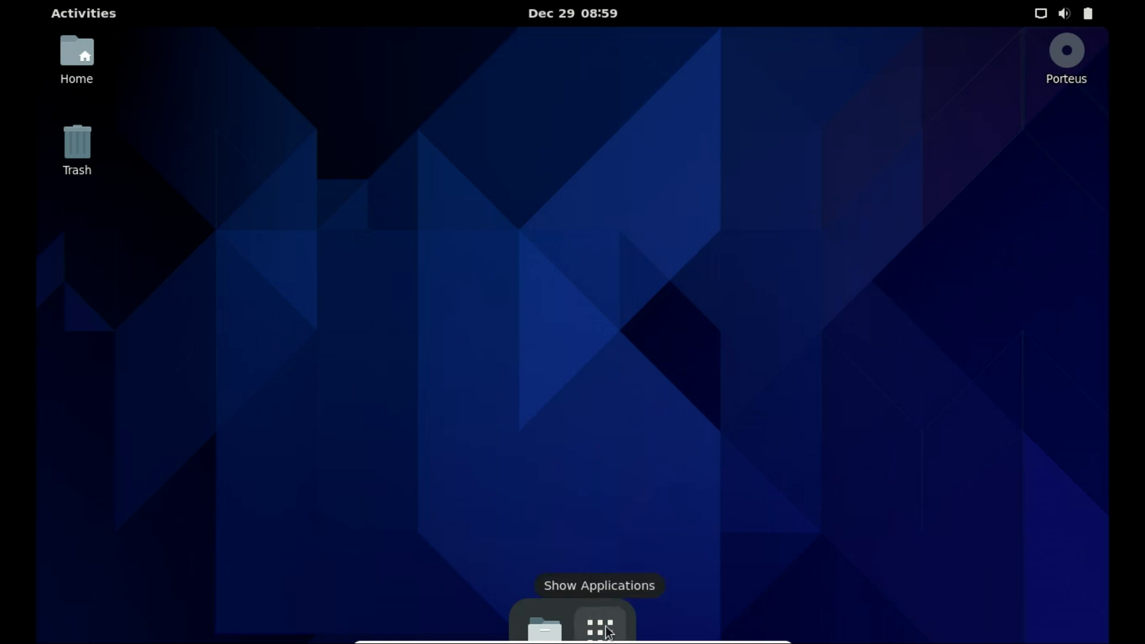
Step: Open Porteus's application grid showing Text Editor, Settings, GParted and Porteus tools
click(598, 628)
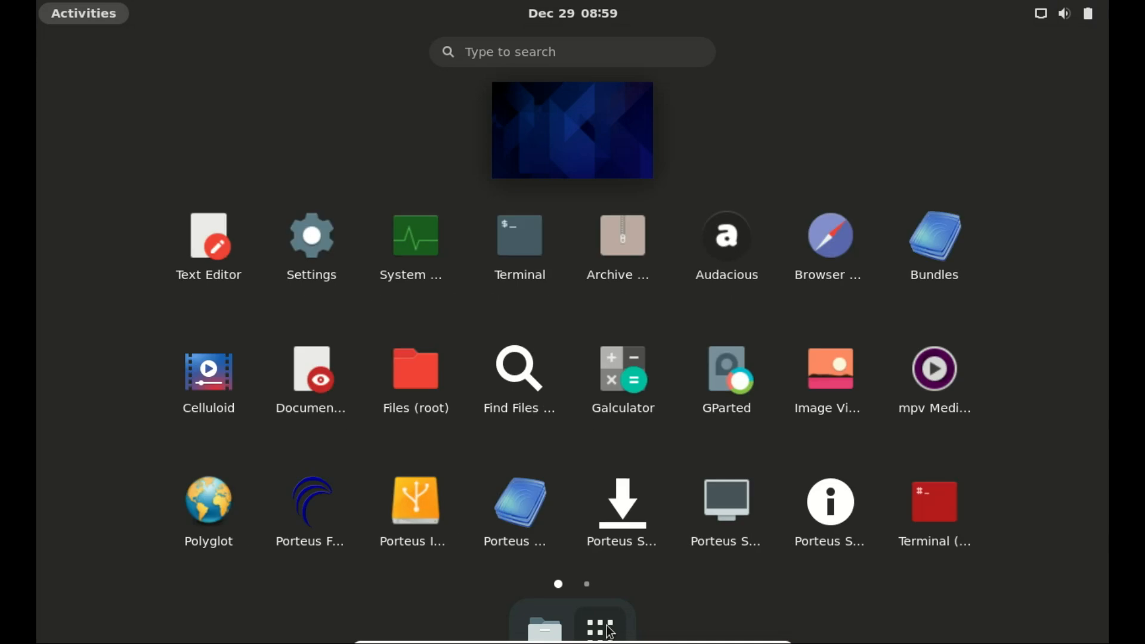
mouse_move(611, 631)
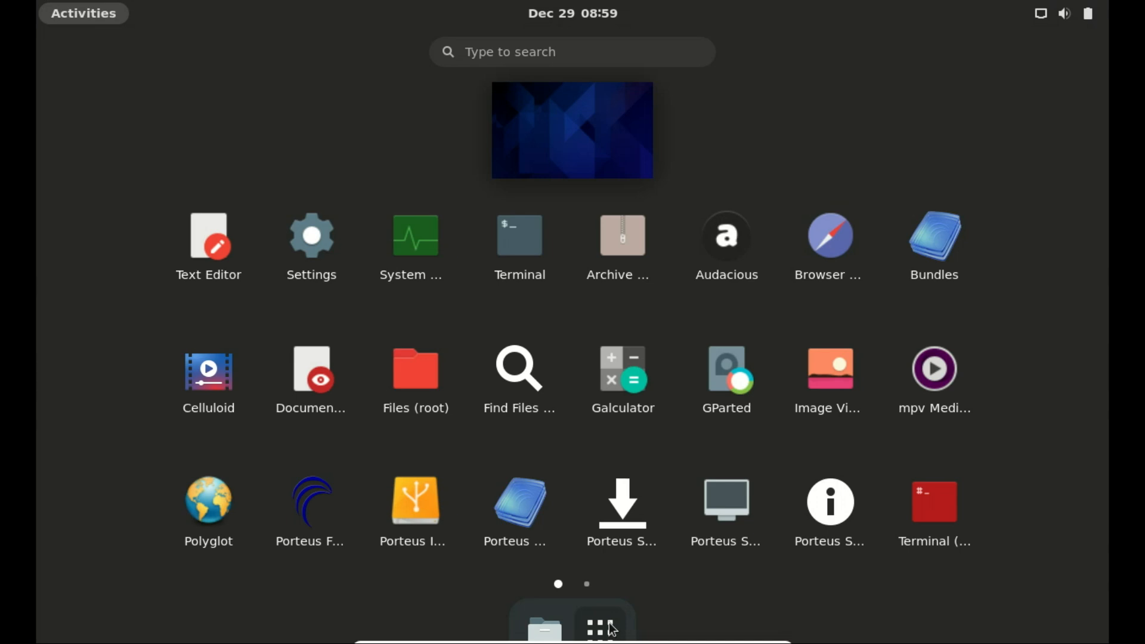
mouse_move(583, 614)
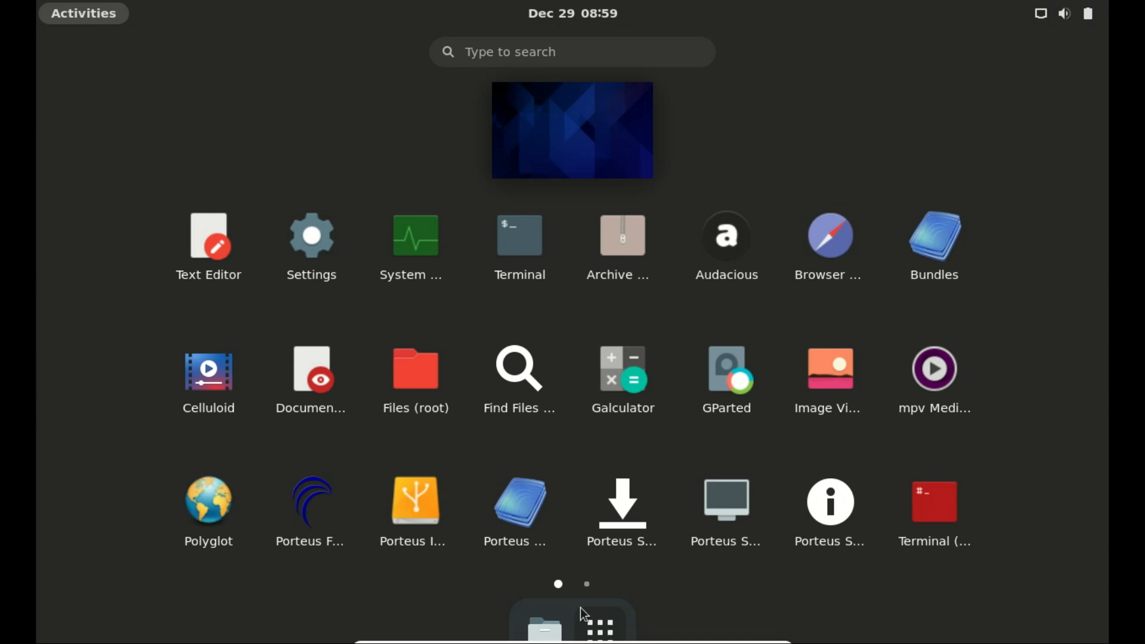
mouse_move(497, 469)
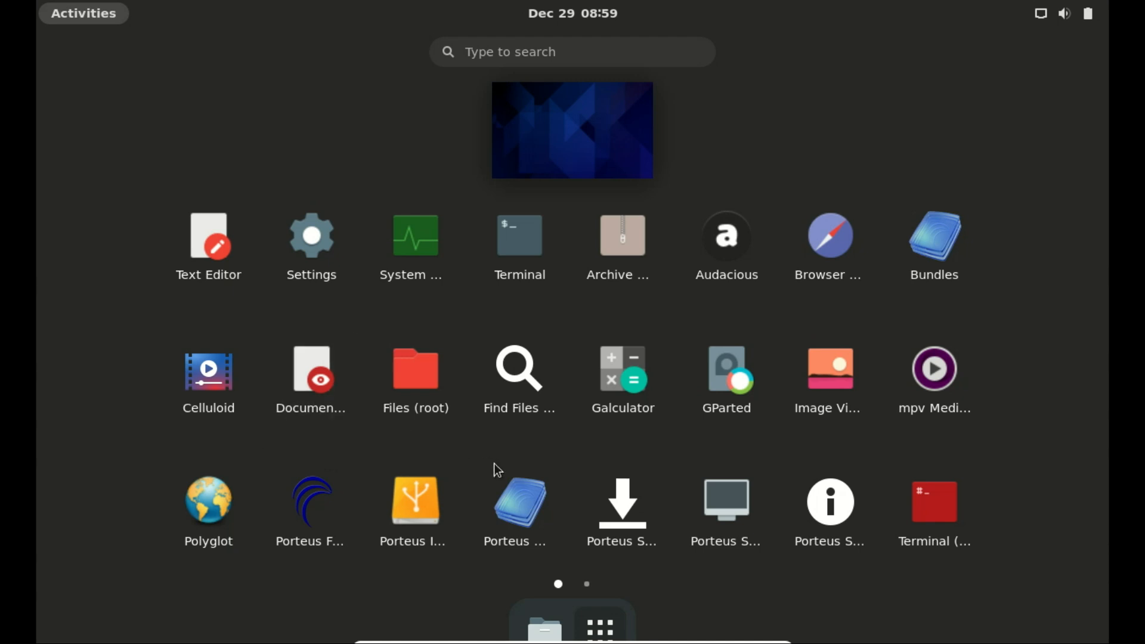
mouse_move(599, 626)
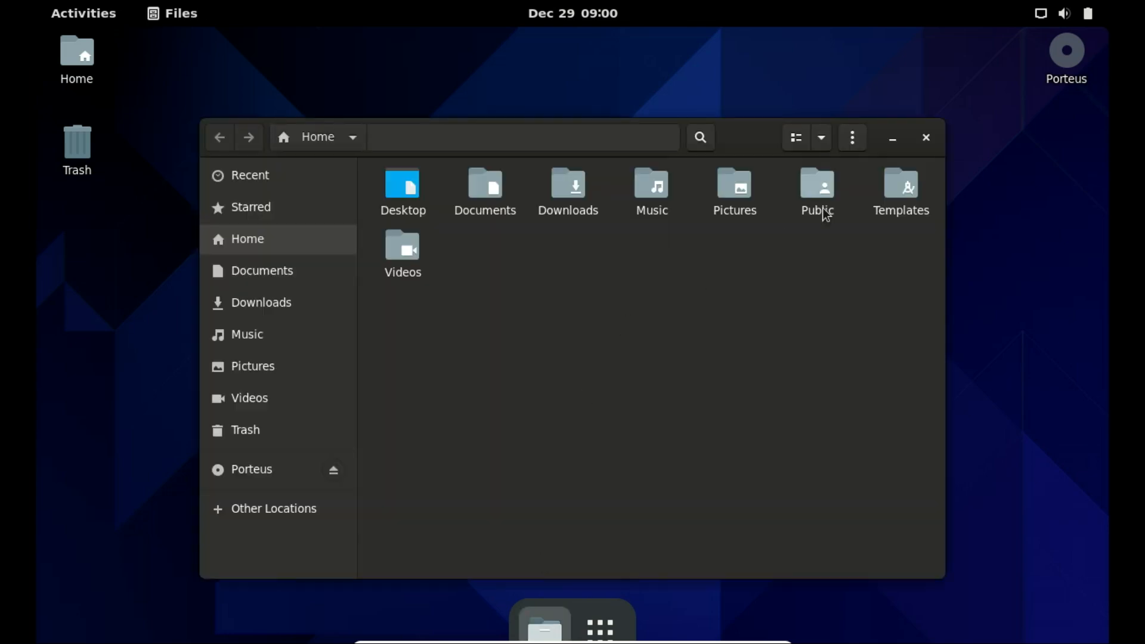
mouse_move(316, 366)
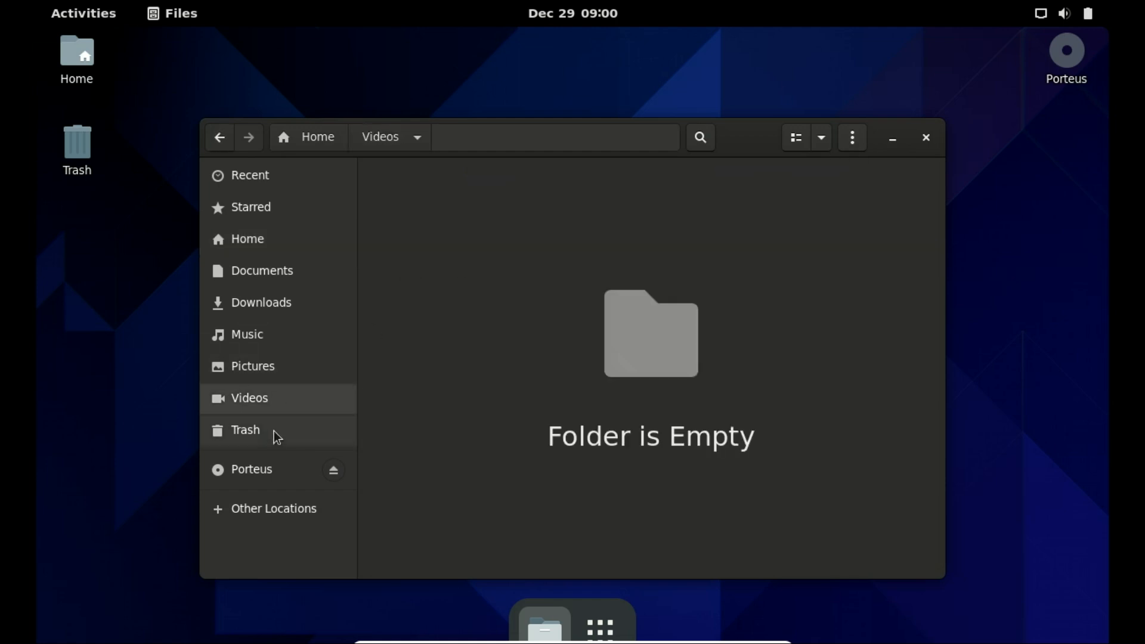
mouse_move(260, 302)
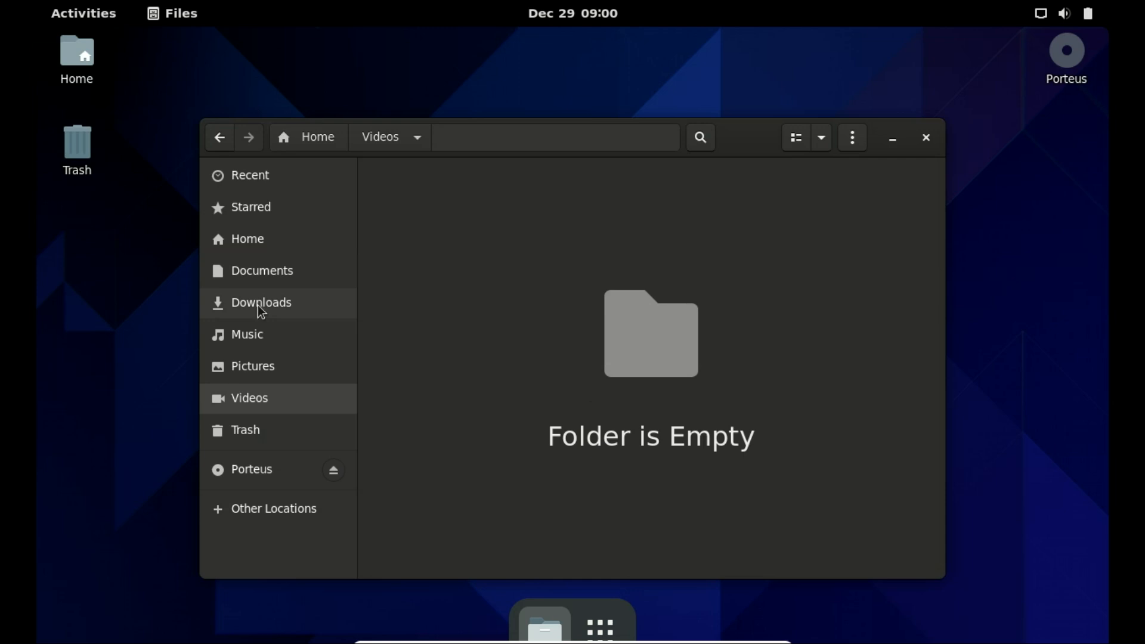
Step: View the empty Downloads folder, then open the Porteus help FAQ in UXTerm
click(260, 302)
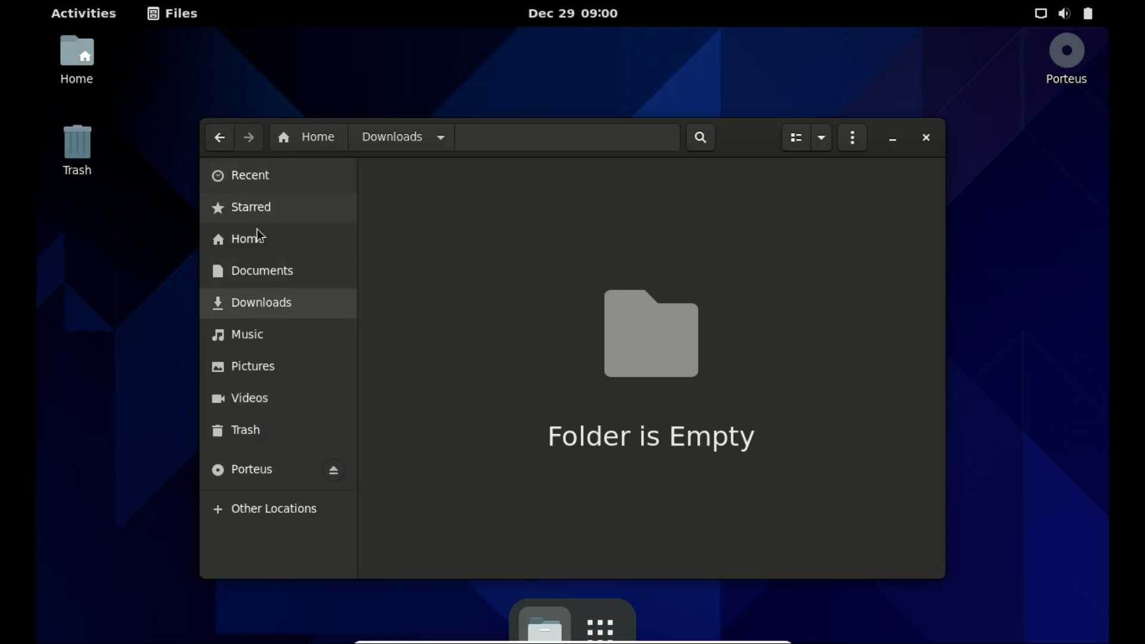
click(599, 628)
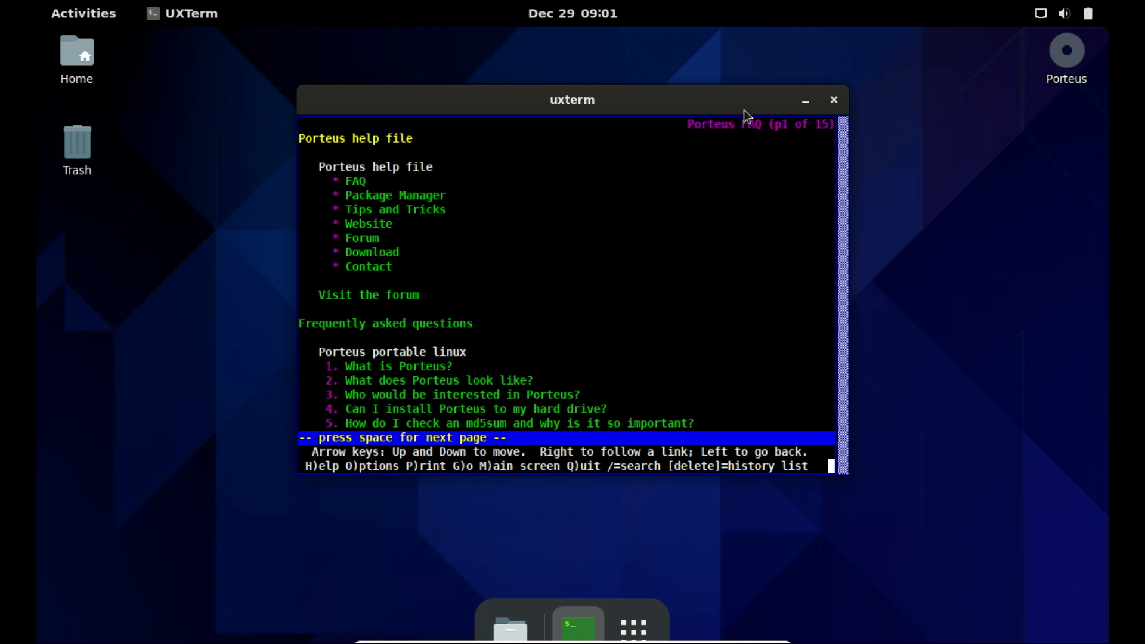
key(space)
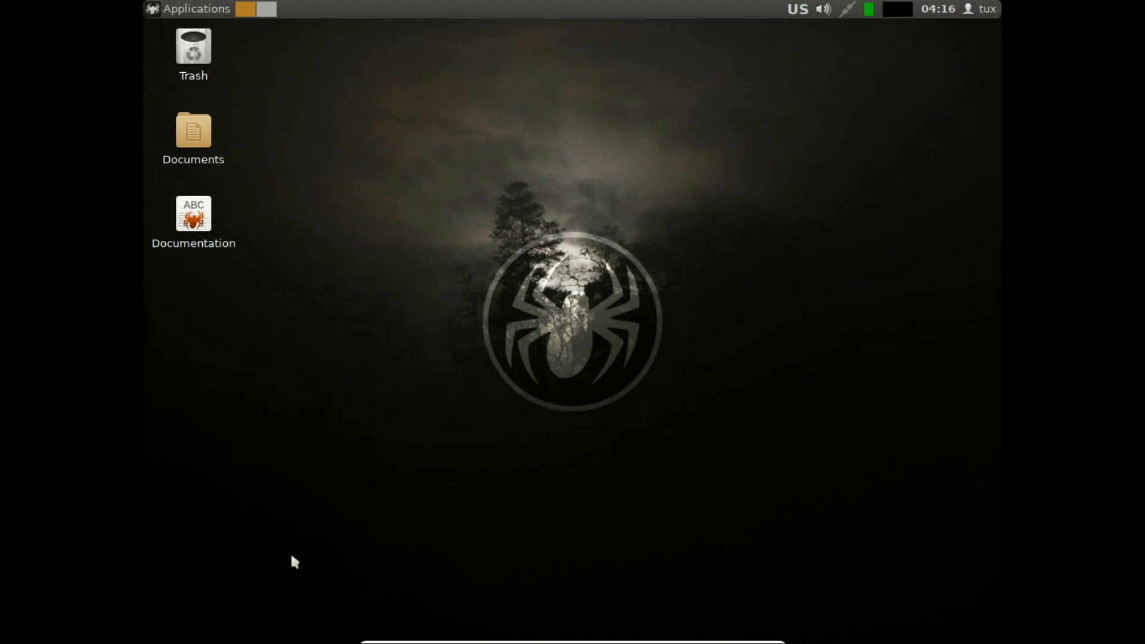
Step: Browse SliTaz's application categories, then launch the favourite web browser
click(195, 9)
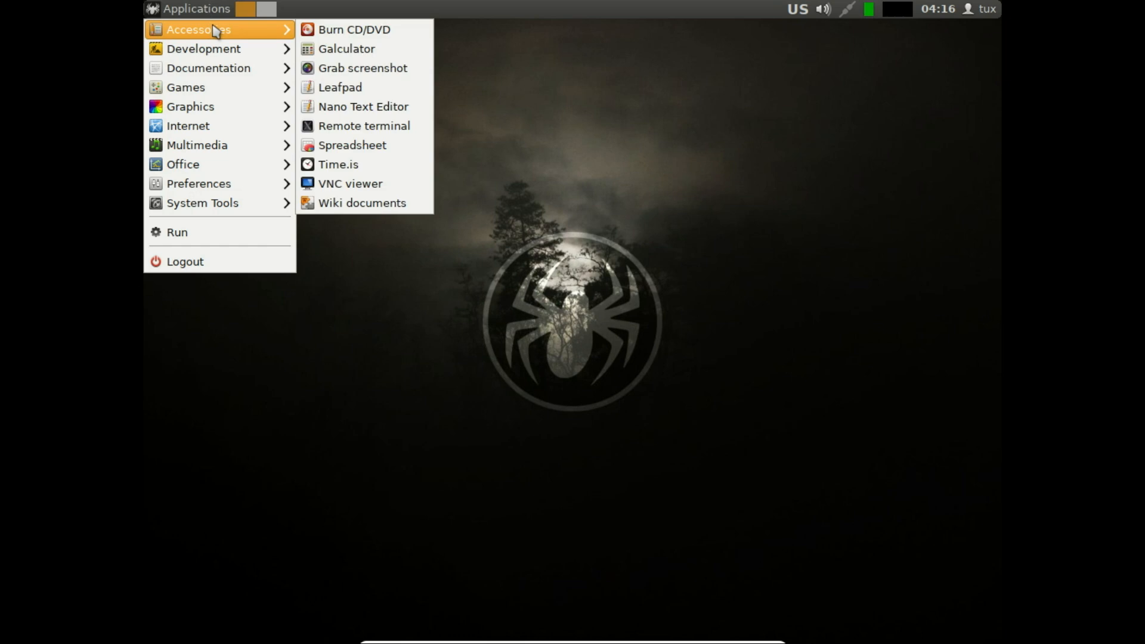
mouse_move(203, 49)
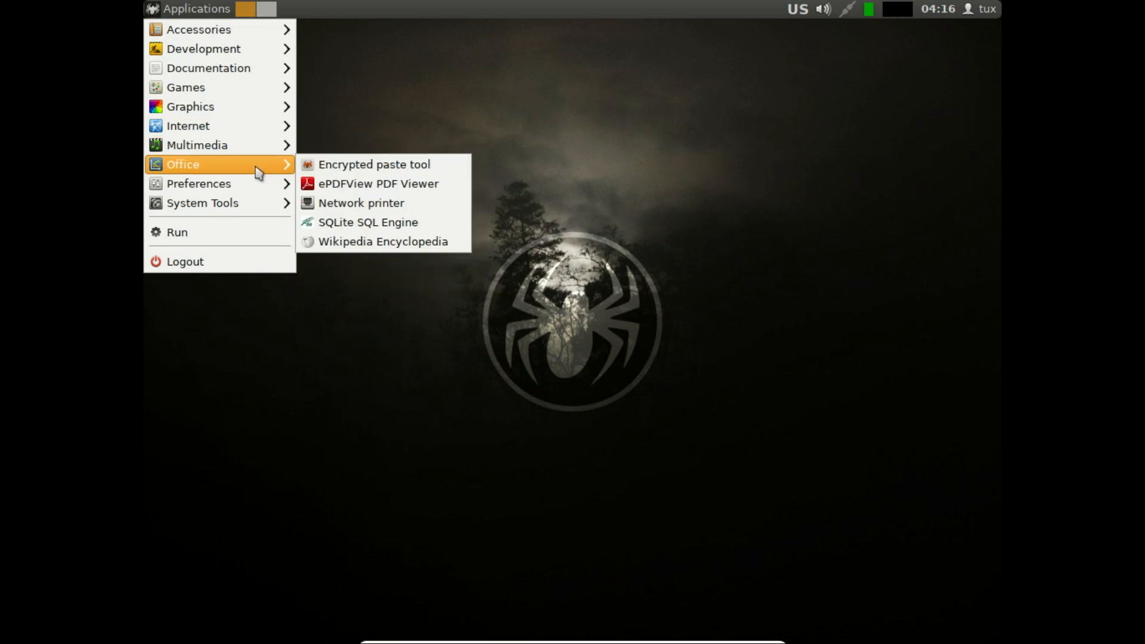
mouse_move(198, 183)
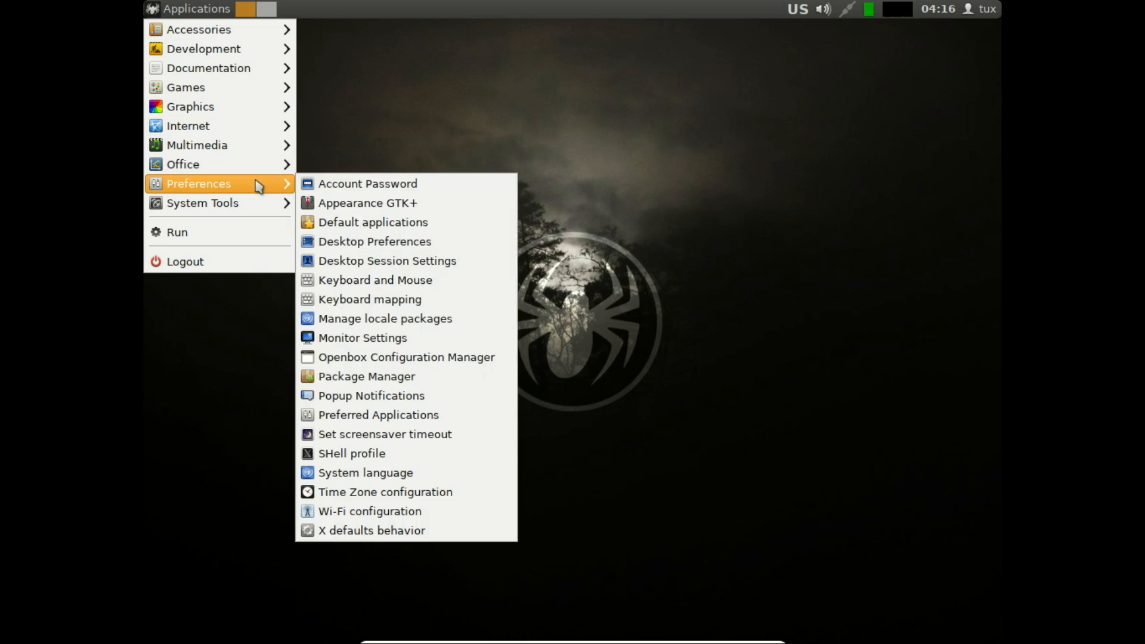
mouse_move(202, 203)
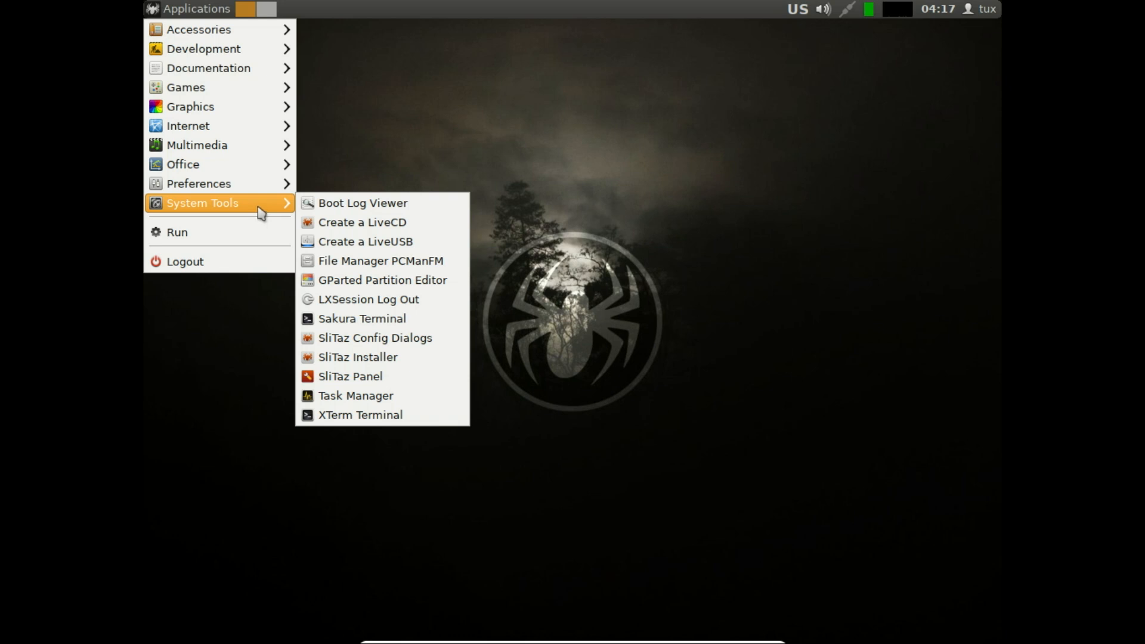
mouse_move(198, 29)
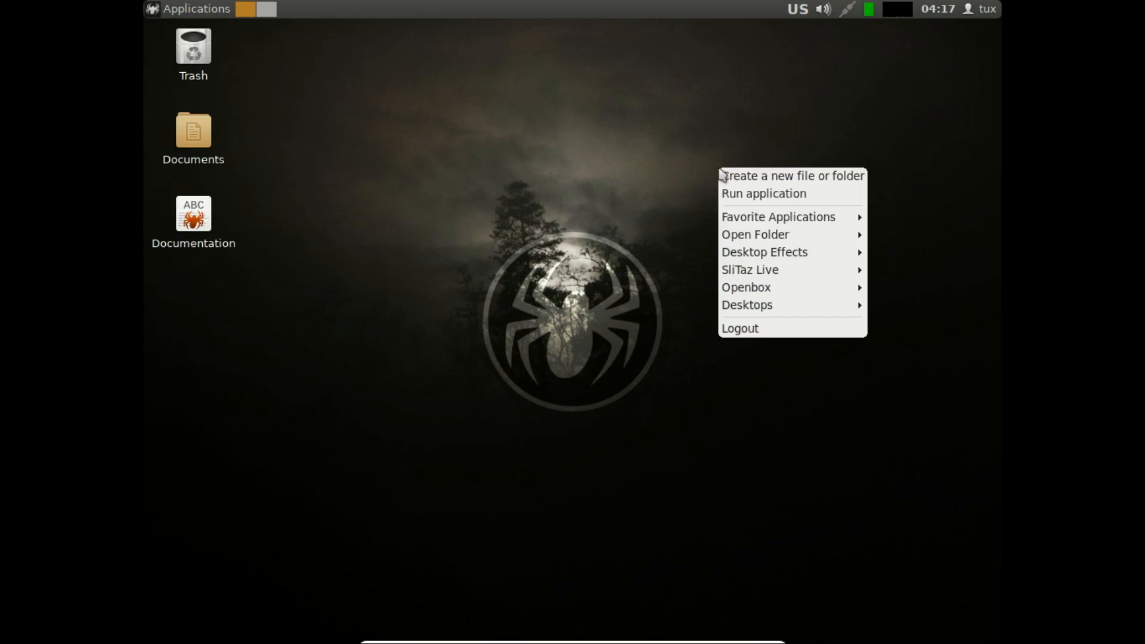
mouse_move(764, 193)
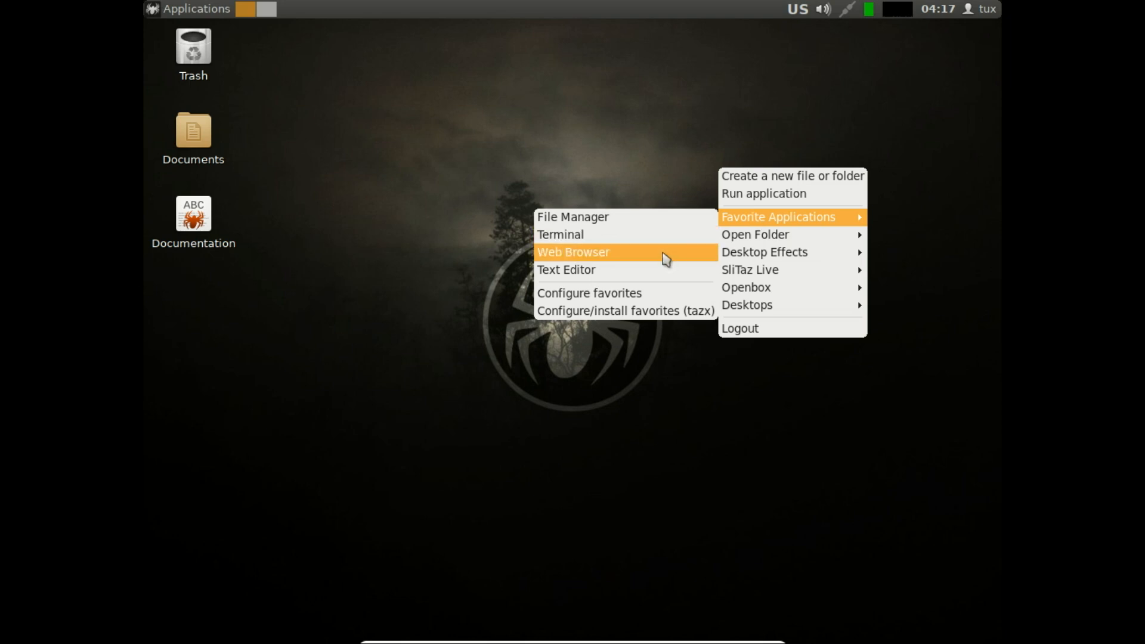
click(572, 251)
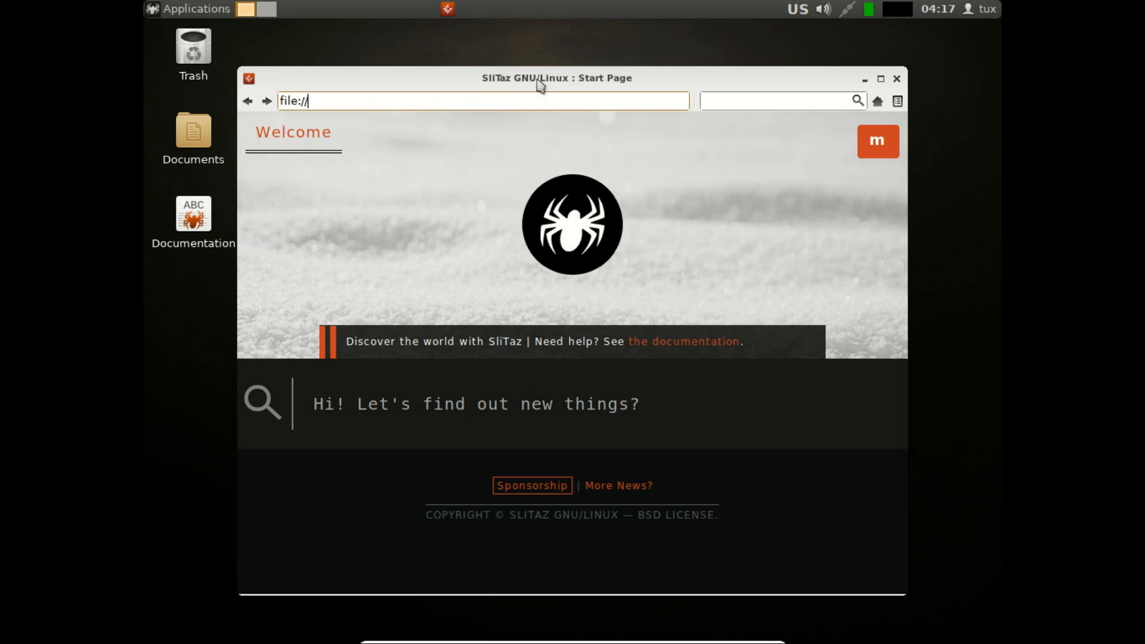
Step: Enter google.com in the SliTaz browser's address bar and load it
text(goo)
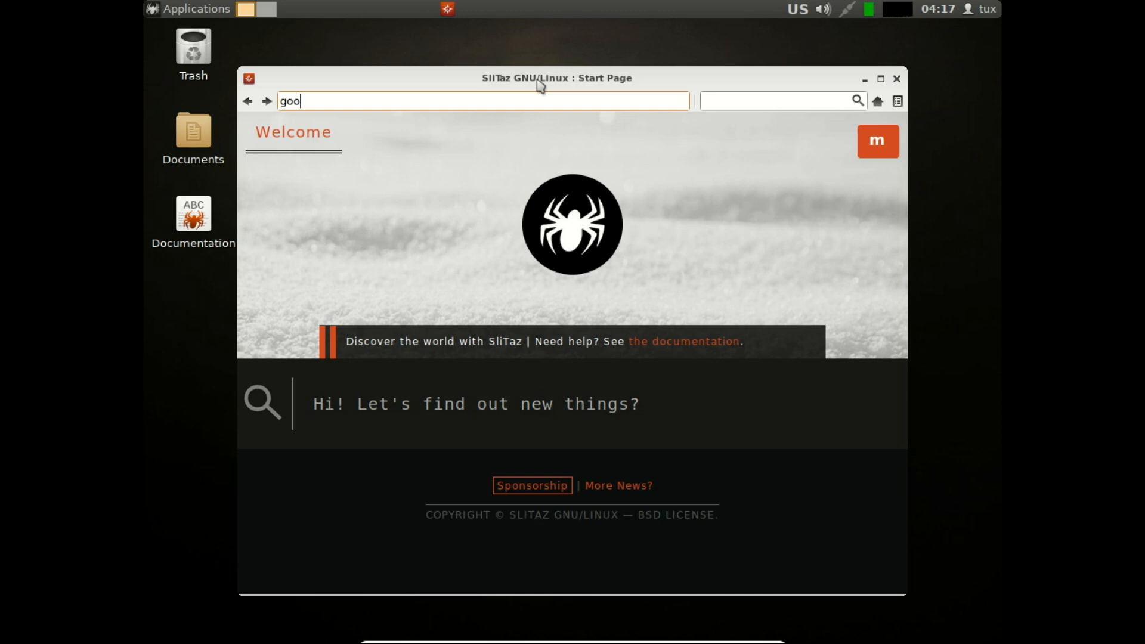
text(gle)
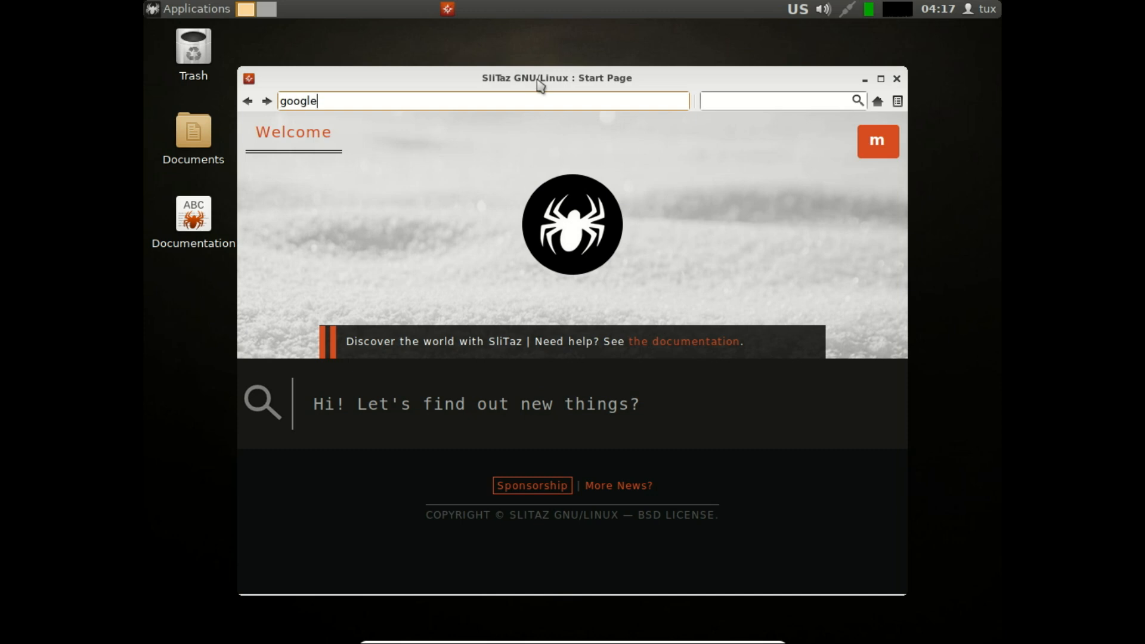
text(.com)
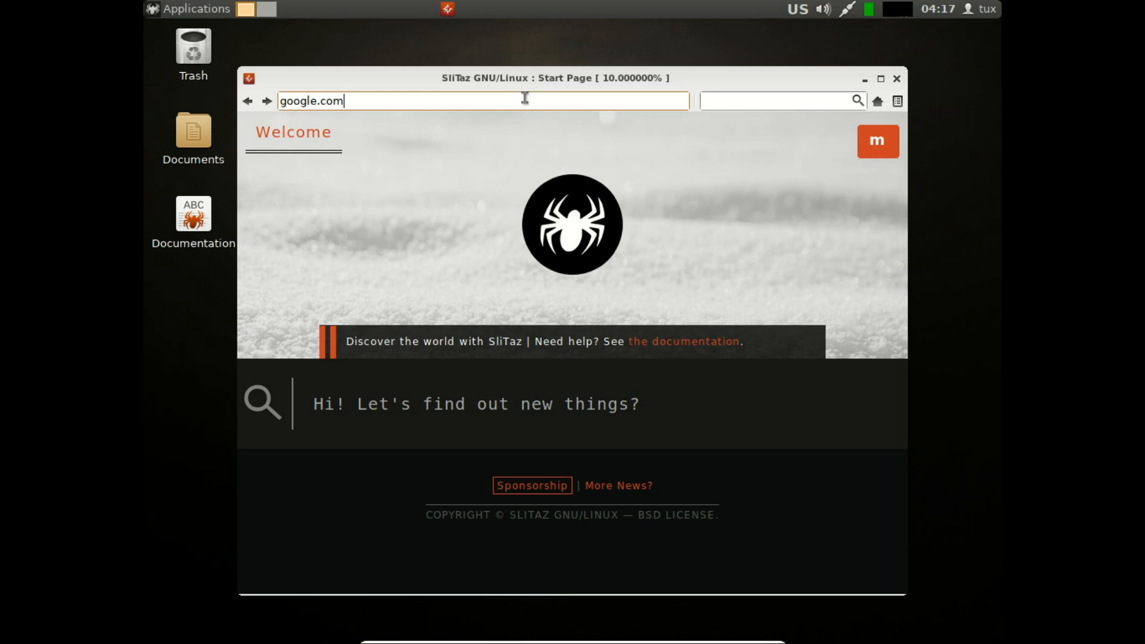
key(Return)
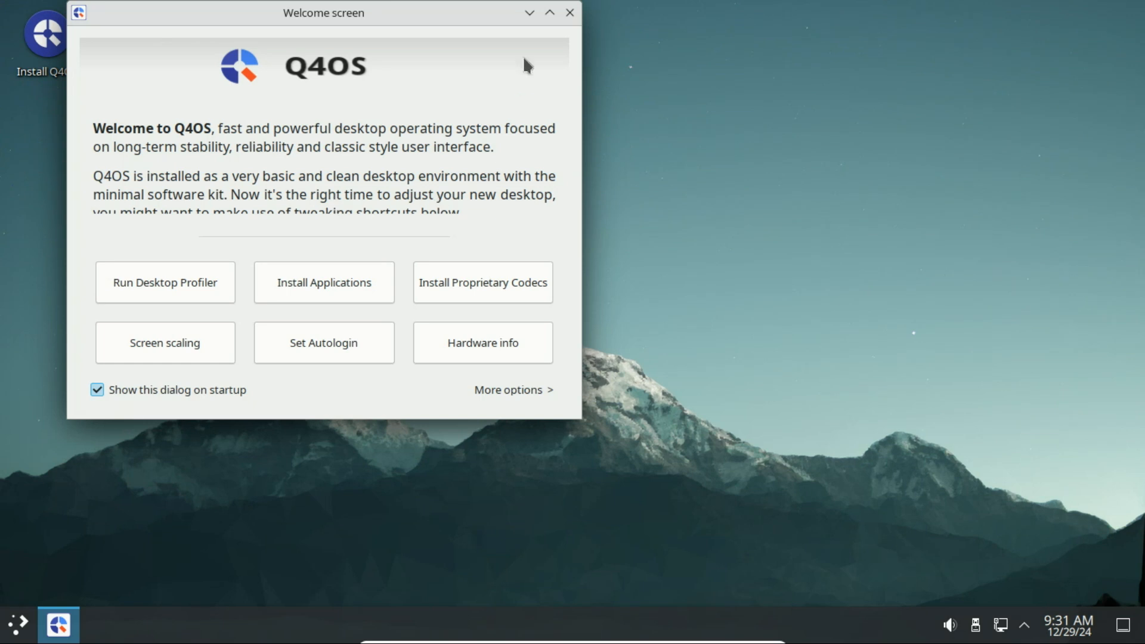
mouse_move(570, 12)
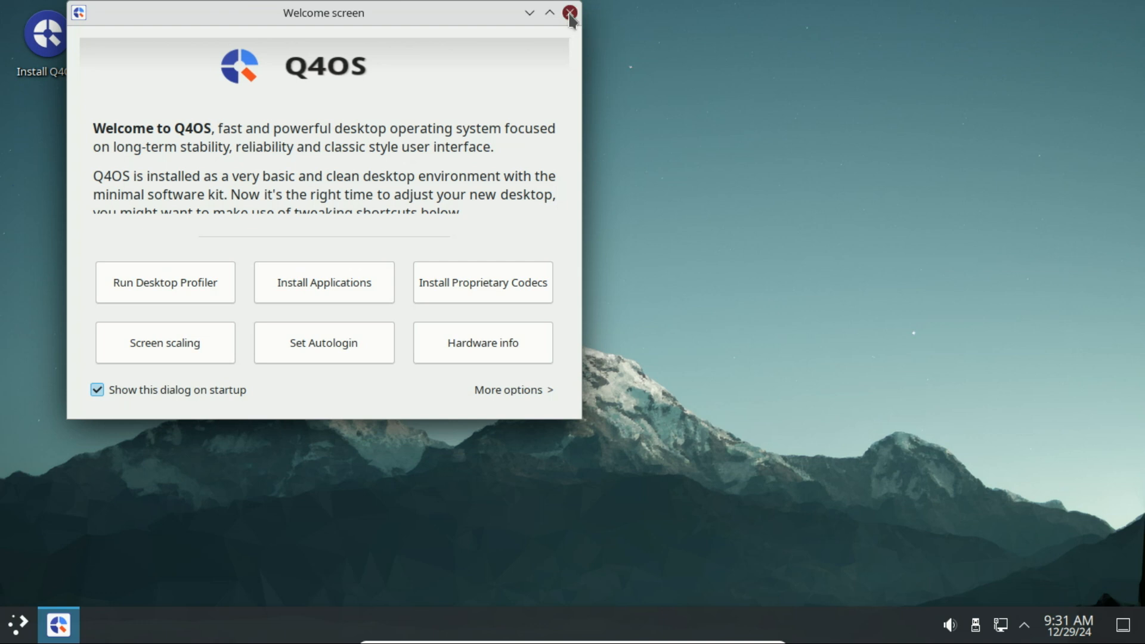
Step: Close the Q4OS welcome screen and scroll through All Applications in the launcher
click(569, 13)
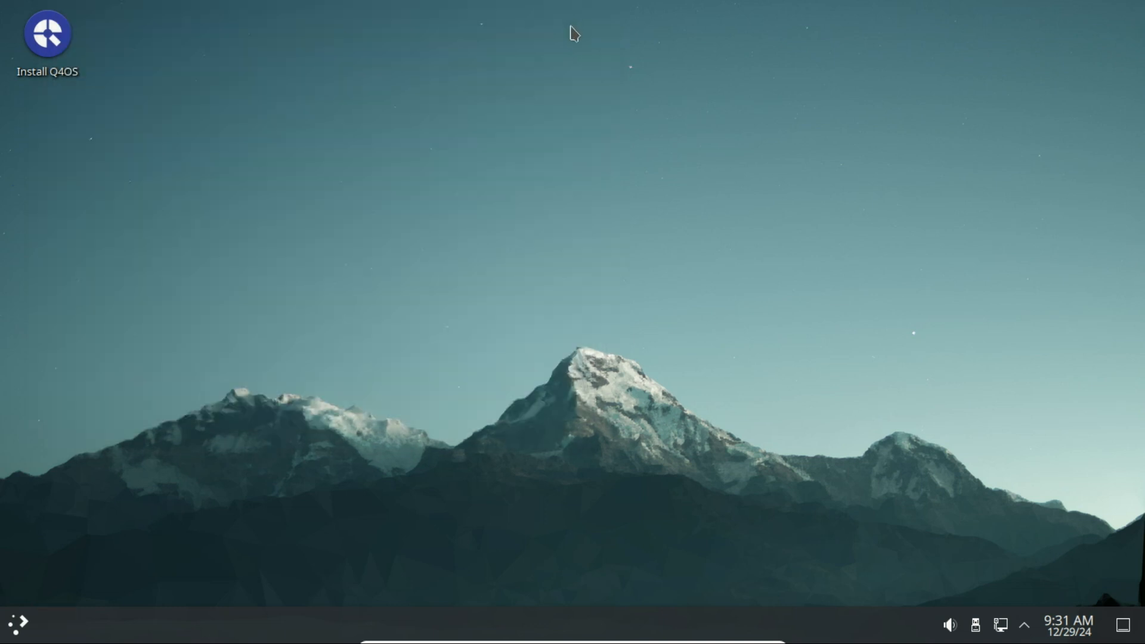
mouse_move(156, 474)
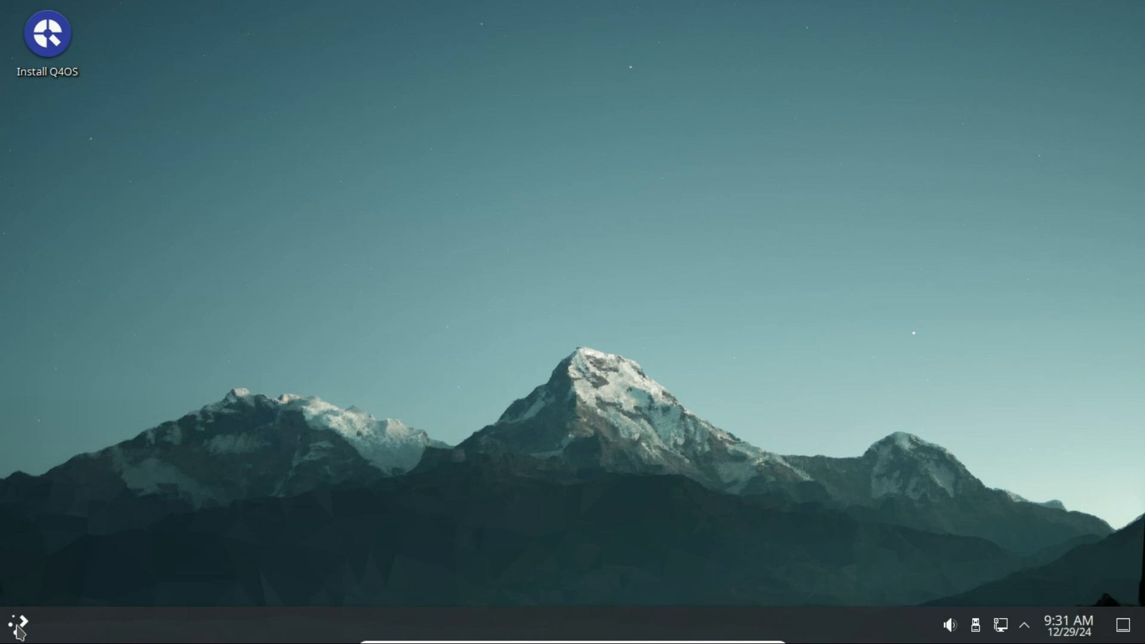
click(17, 626)
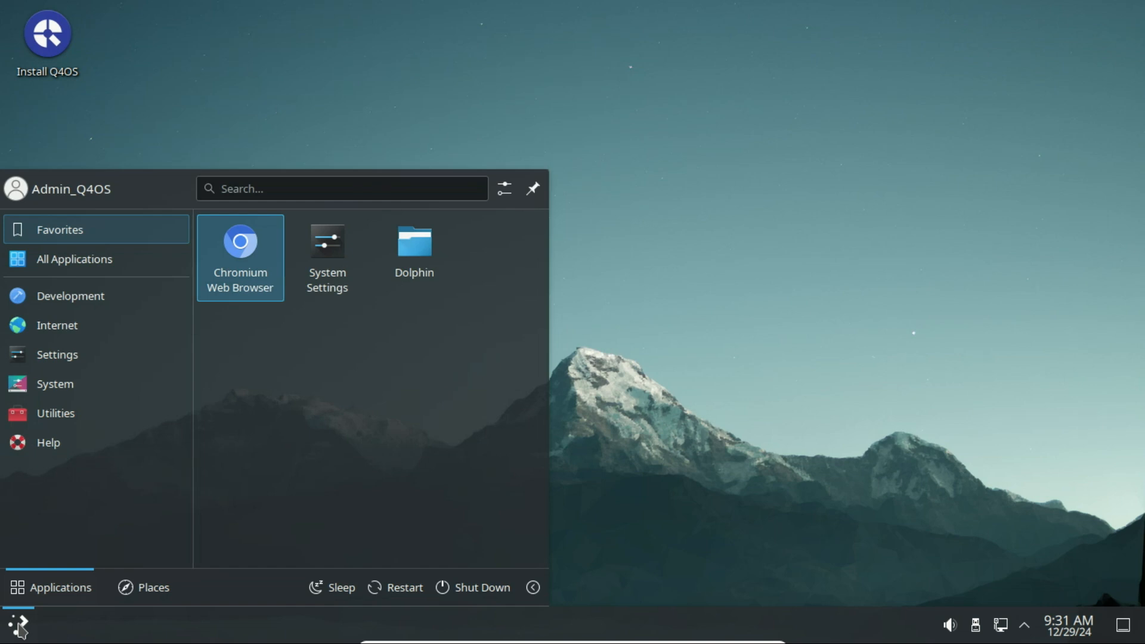
click(74, 258)
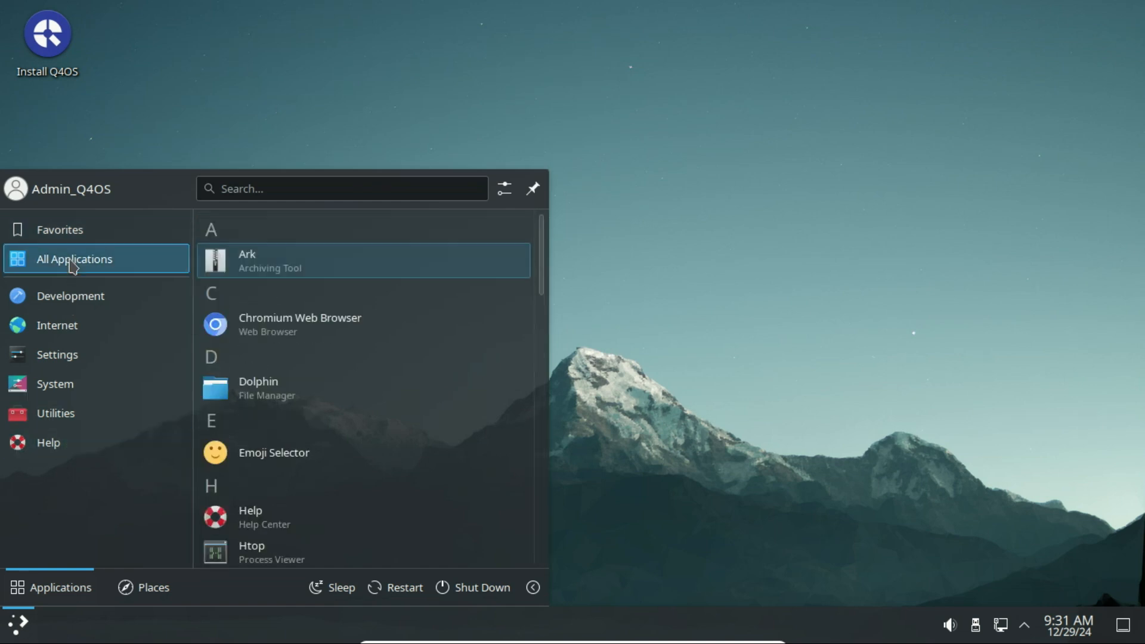
mouse_move(332, 277)
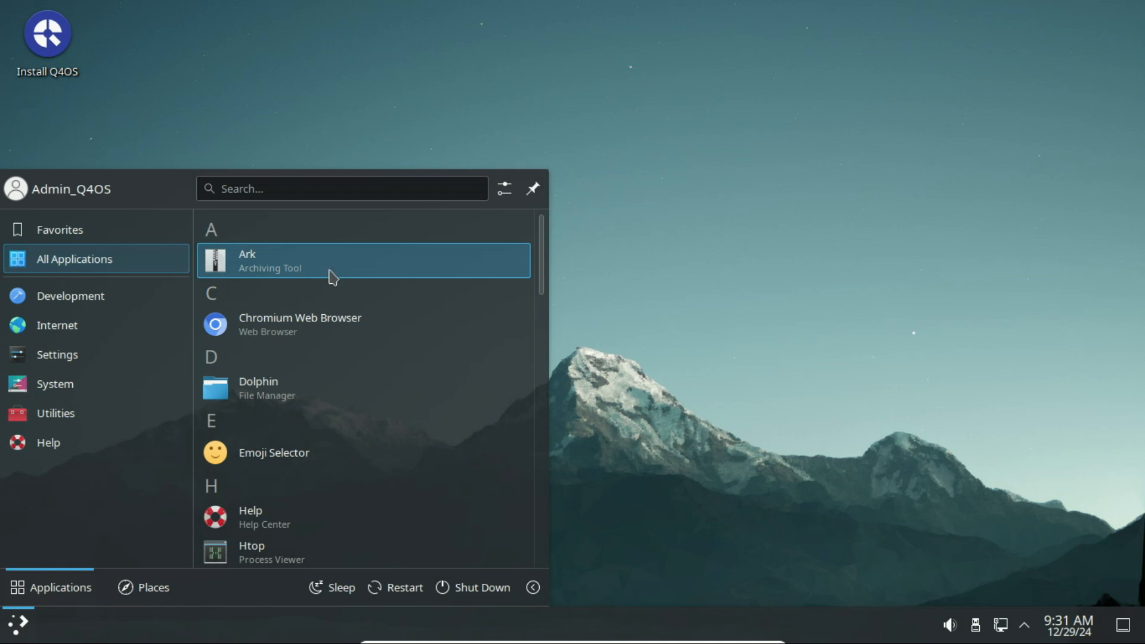
scroll(down, 3)
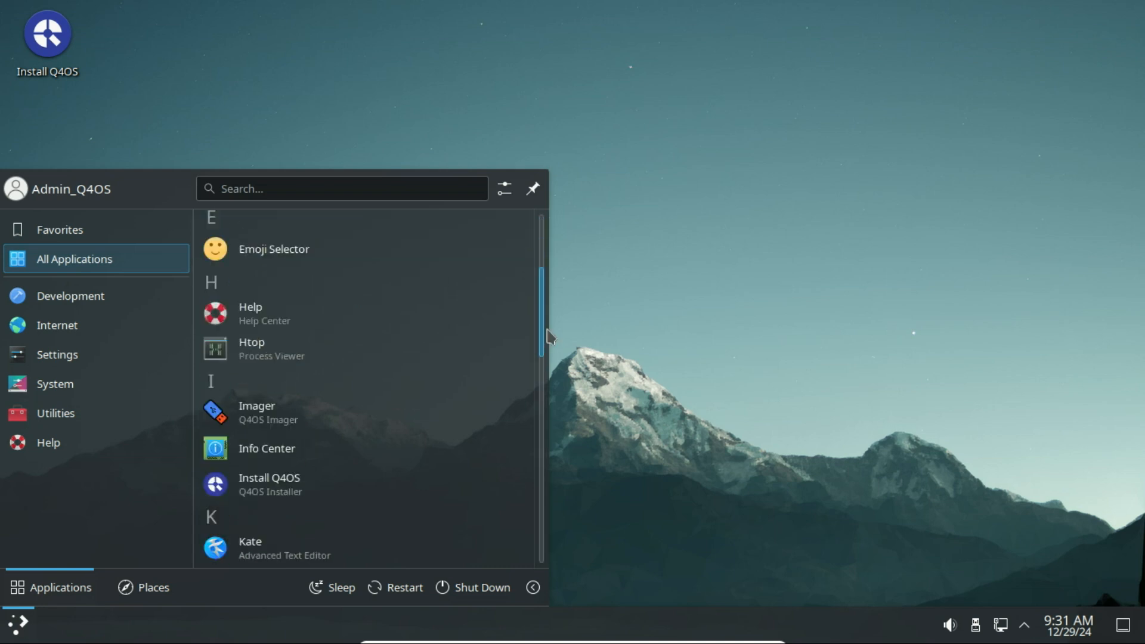
scroll(down, 3)
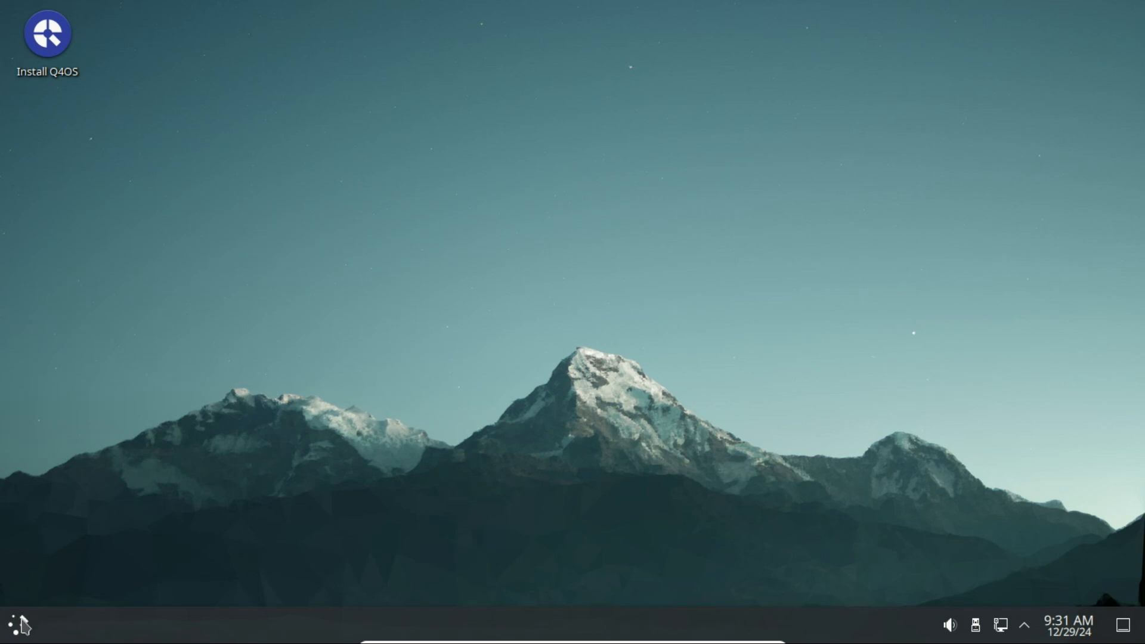
Step: View the Development and Utilities categories in the launcher, then dismiss it
click(14, 624)
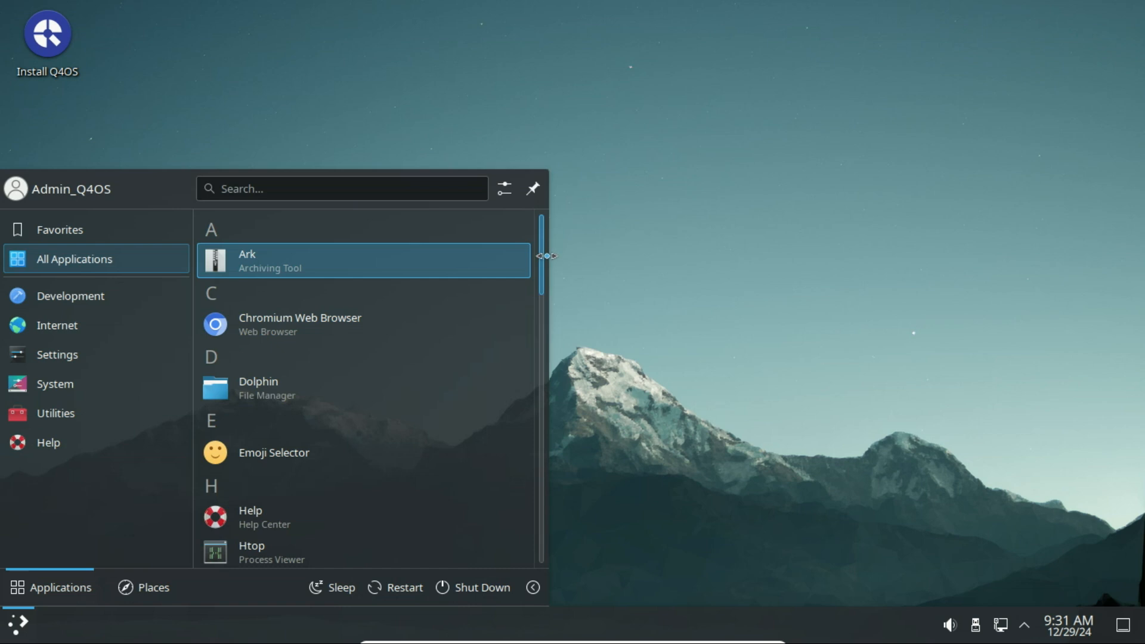
scroll(down, 3)
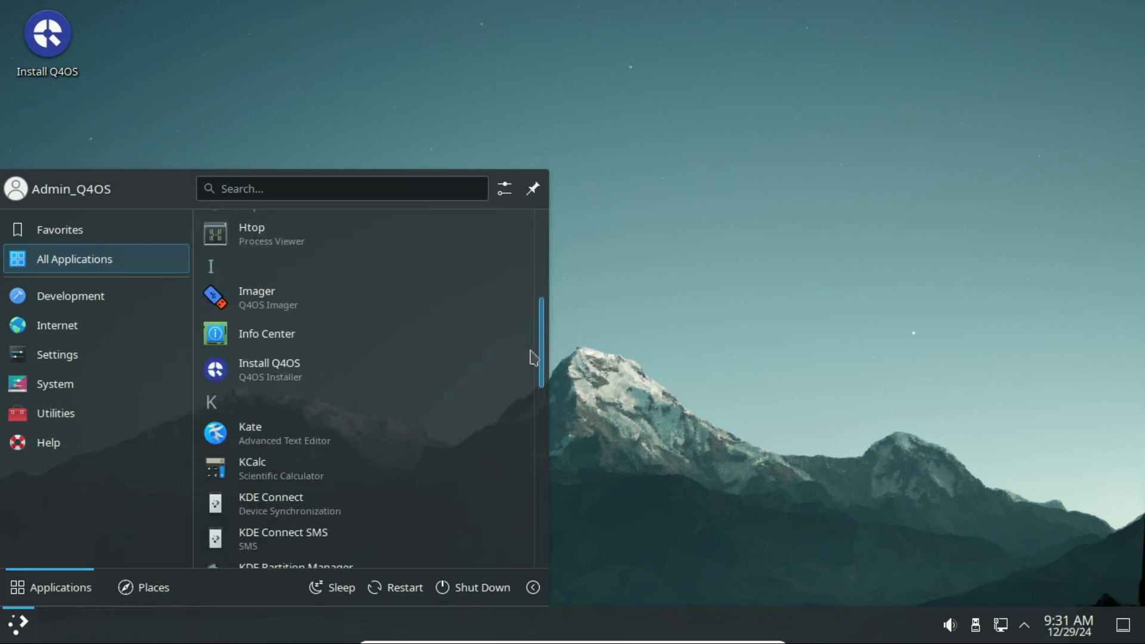
scroll(down, 3)
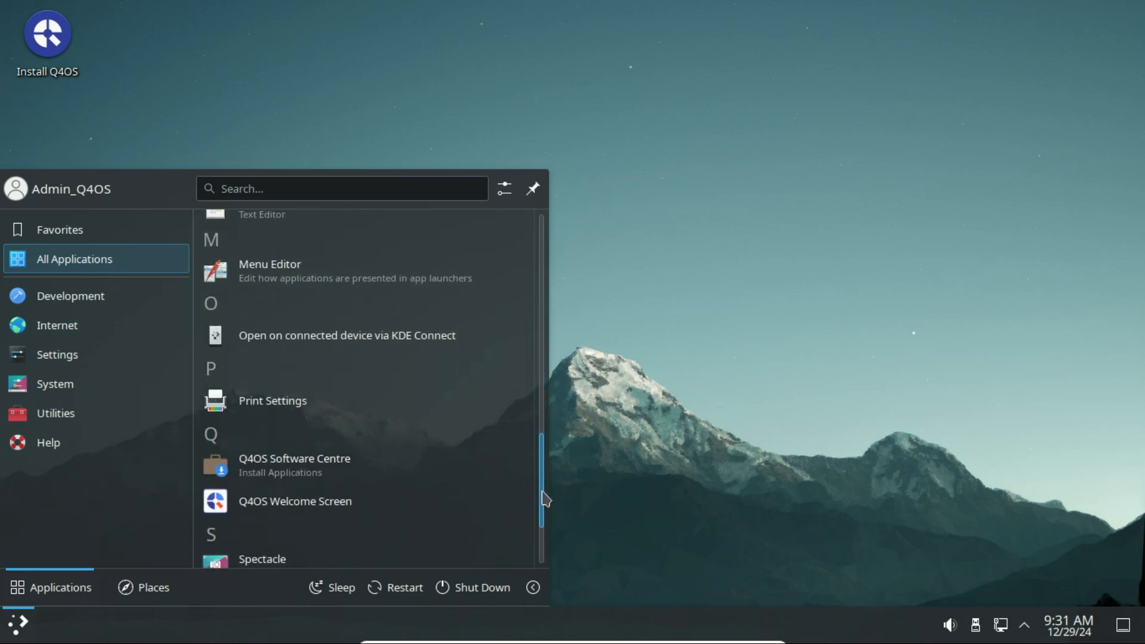
scroll(down, 3)
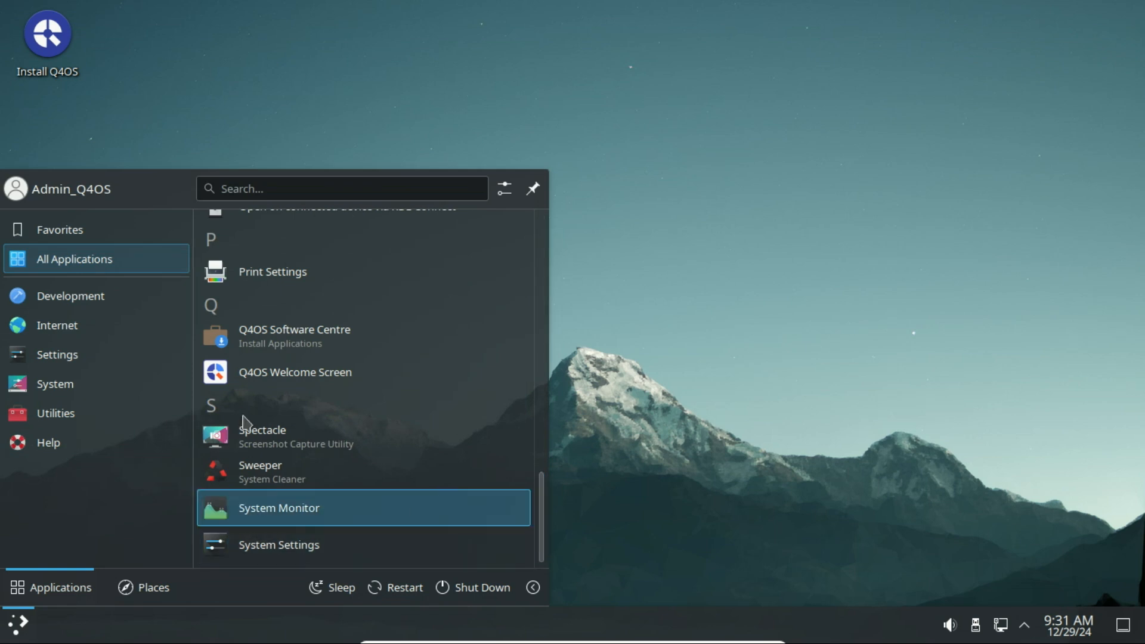
click(70, 296)
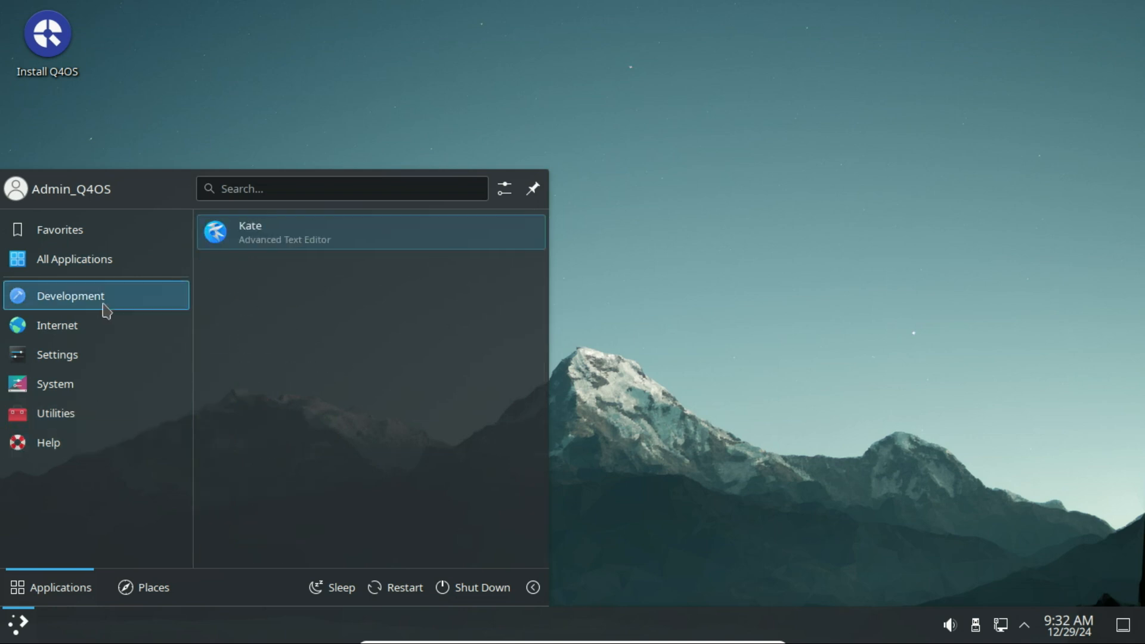
click(55, 413)
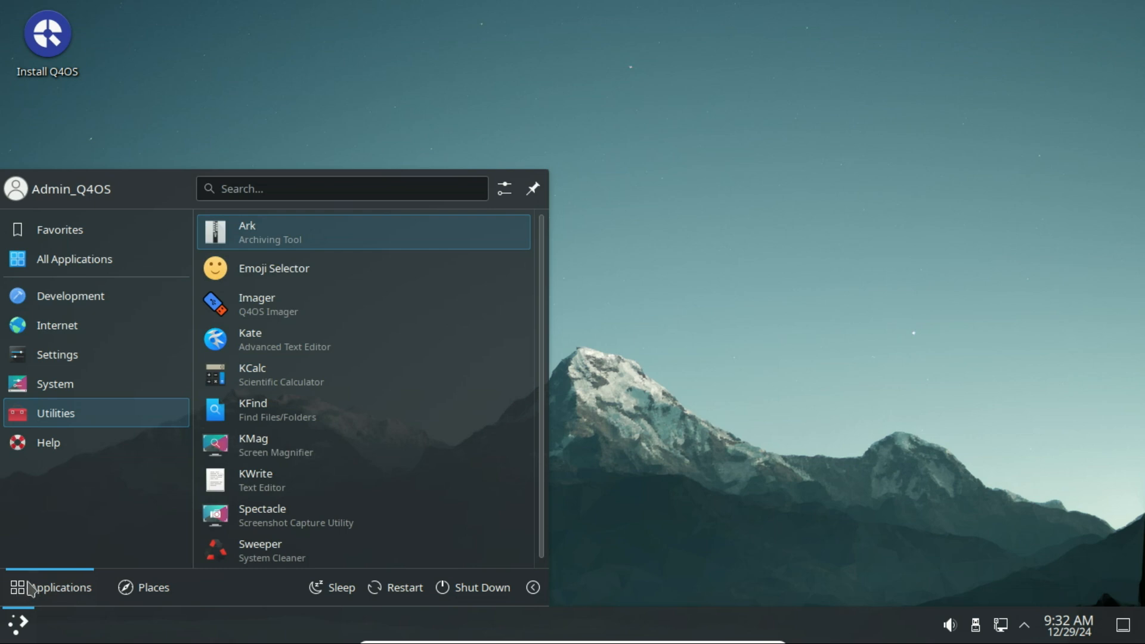
click(712, 363)
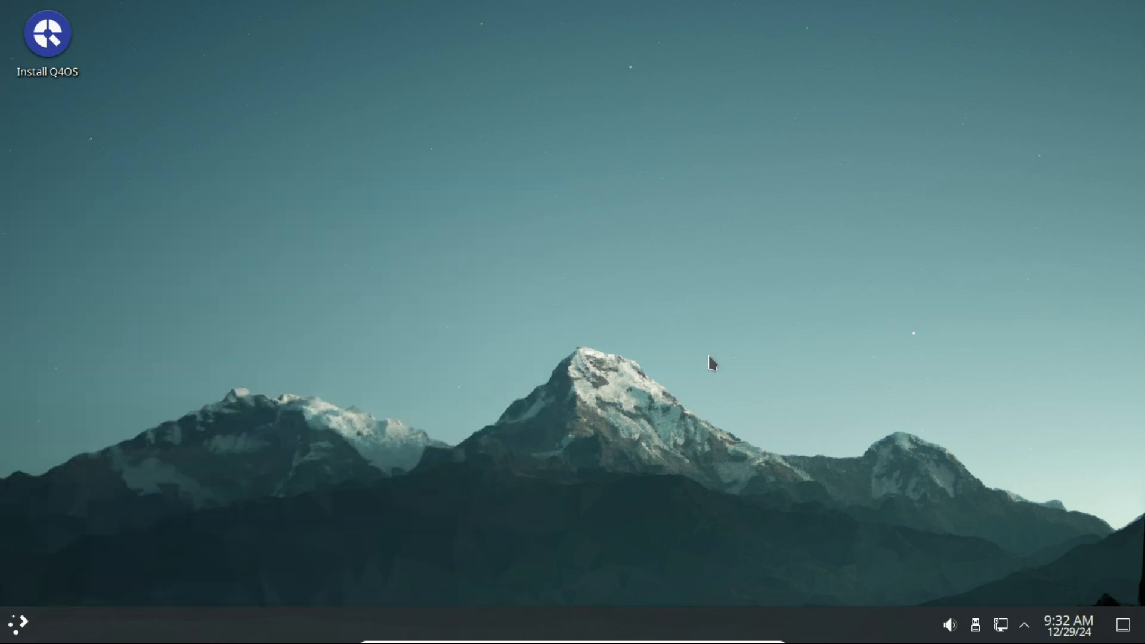
Step: Open Configure Desktop from the desktop menu and scroll the wallpaper thumbnails
right_click(584, 635)
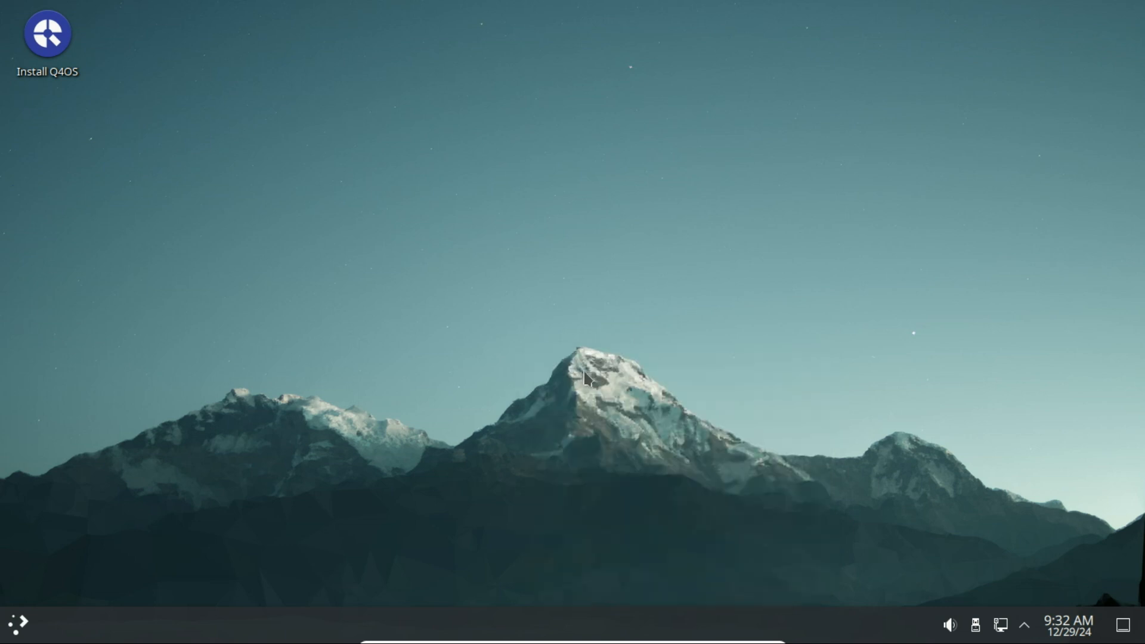
mouse_move(588, 375)
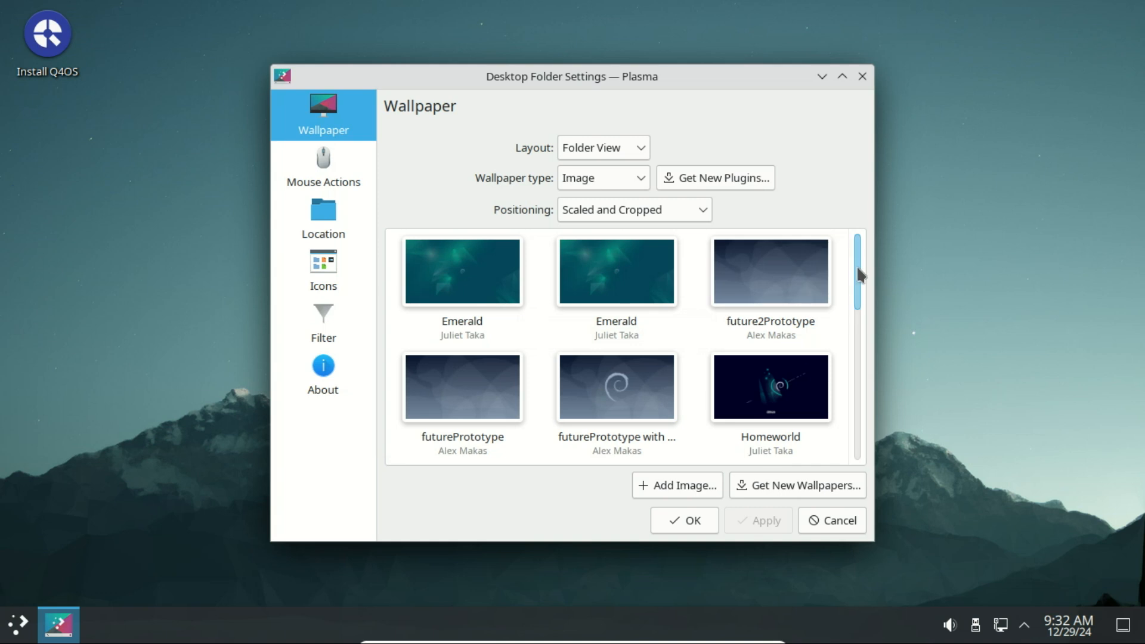
scroll(down, 3)
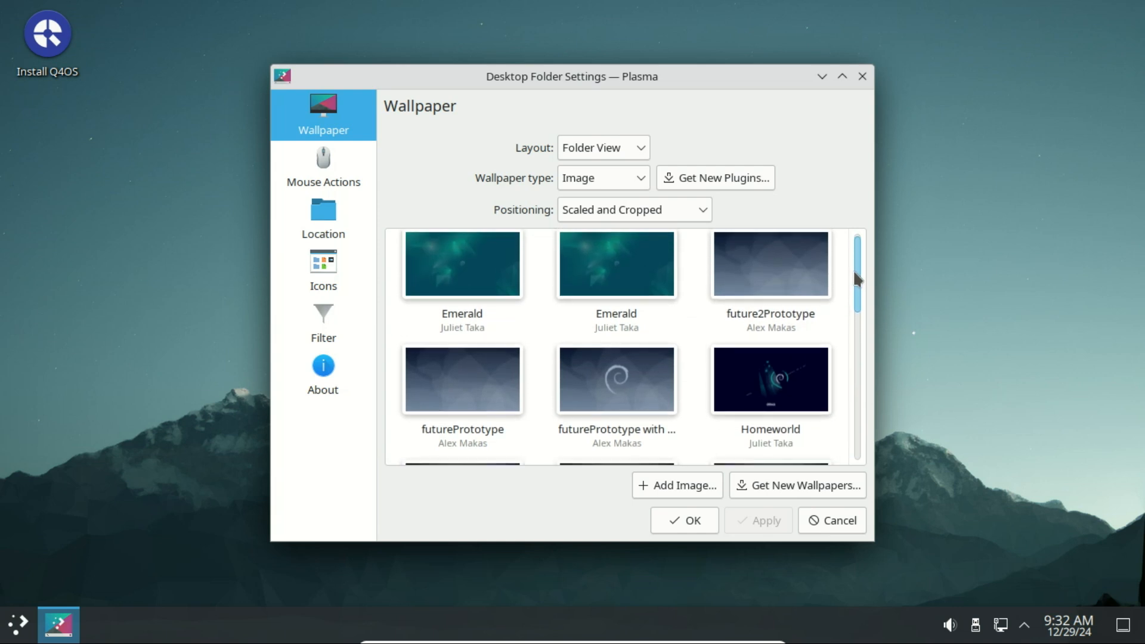
click(769, 377)
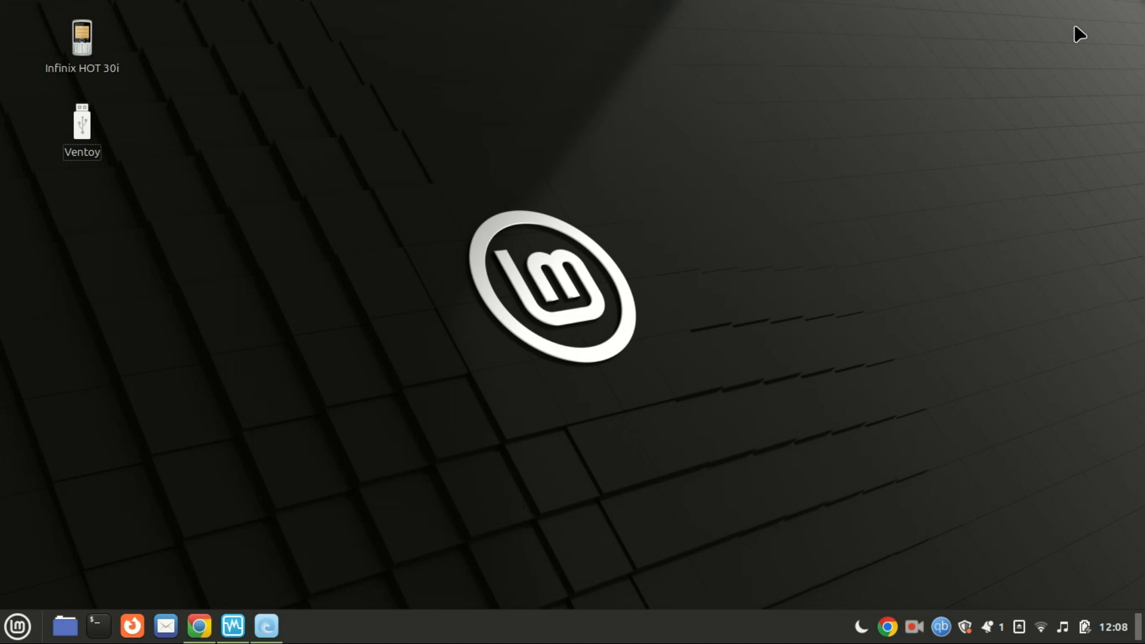
mouse_move(242, 491)
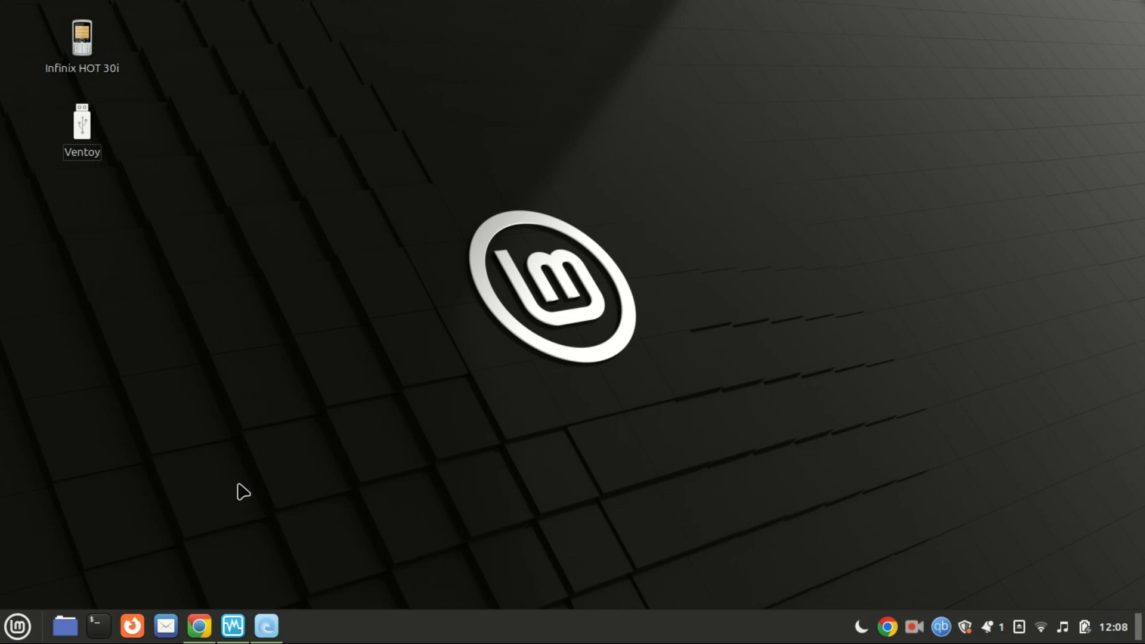
Step: Open the Mint menu showing All Applications like Accessibility and Android Studio
click(17, 626)
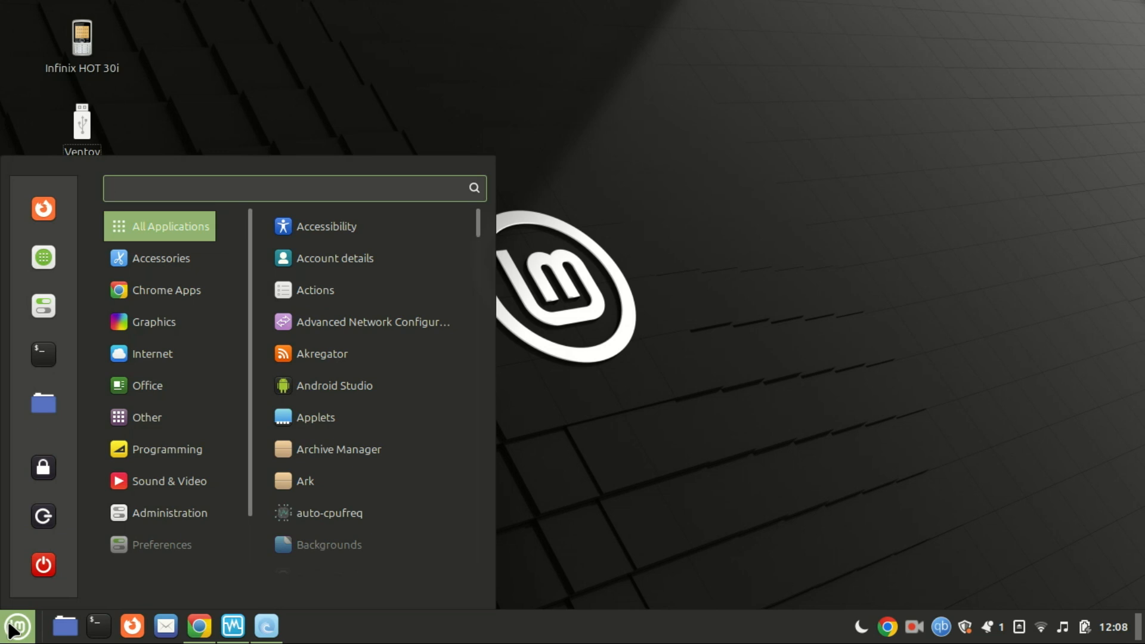
click(292, 188)
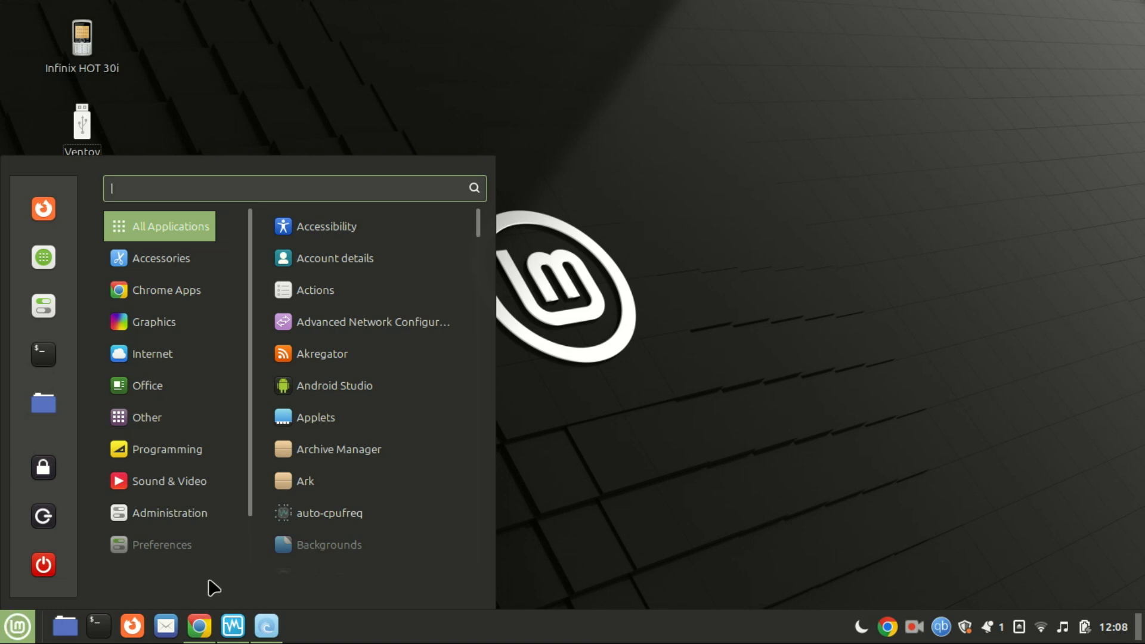
mouse_move(573, 470)
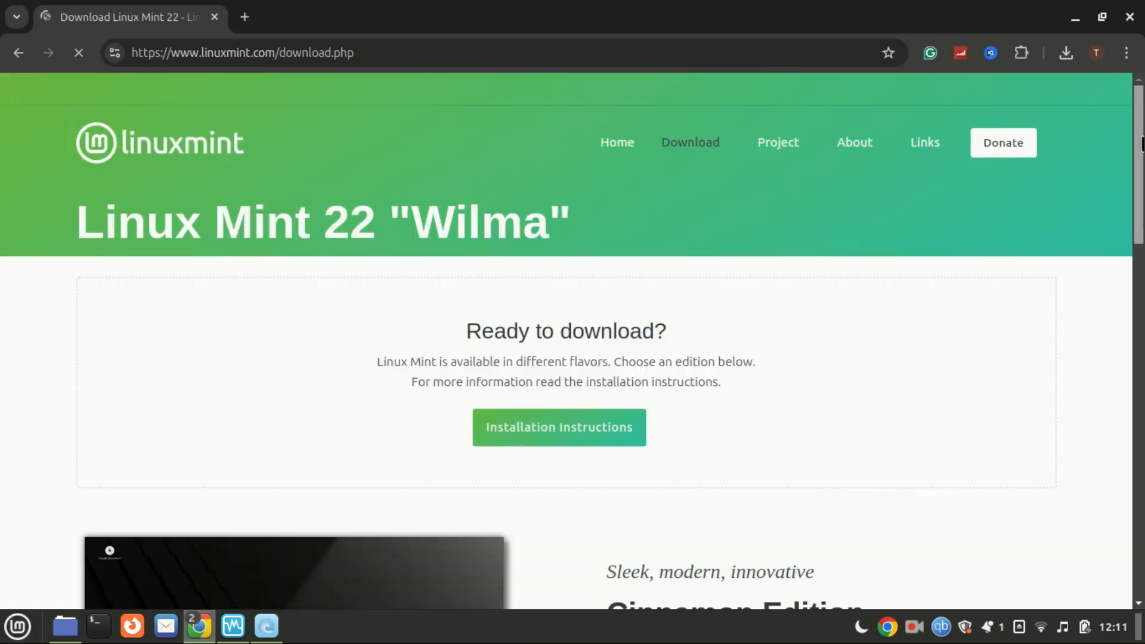
scroll(down, 3)
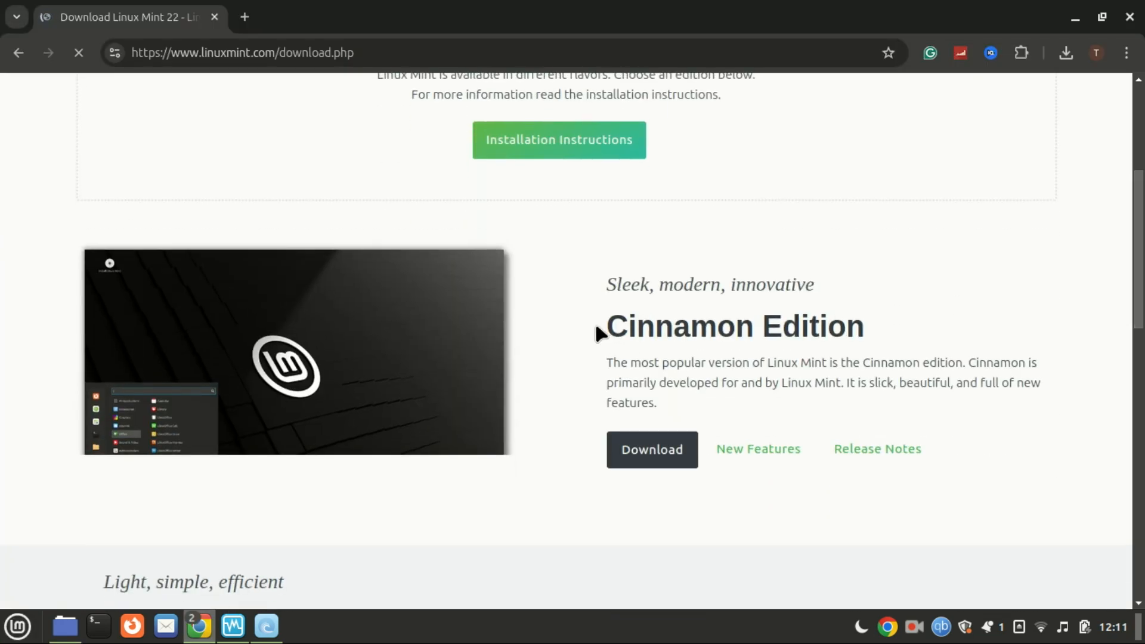
double_click(734, 325)
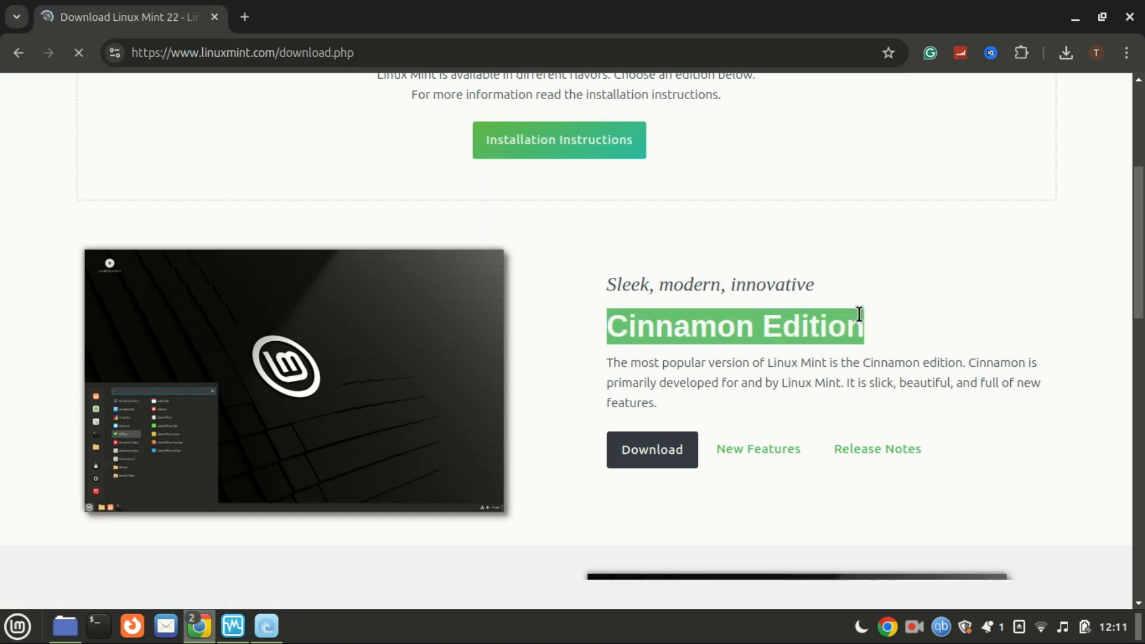
scroll(down, 3)
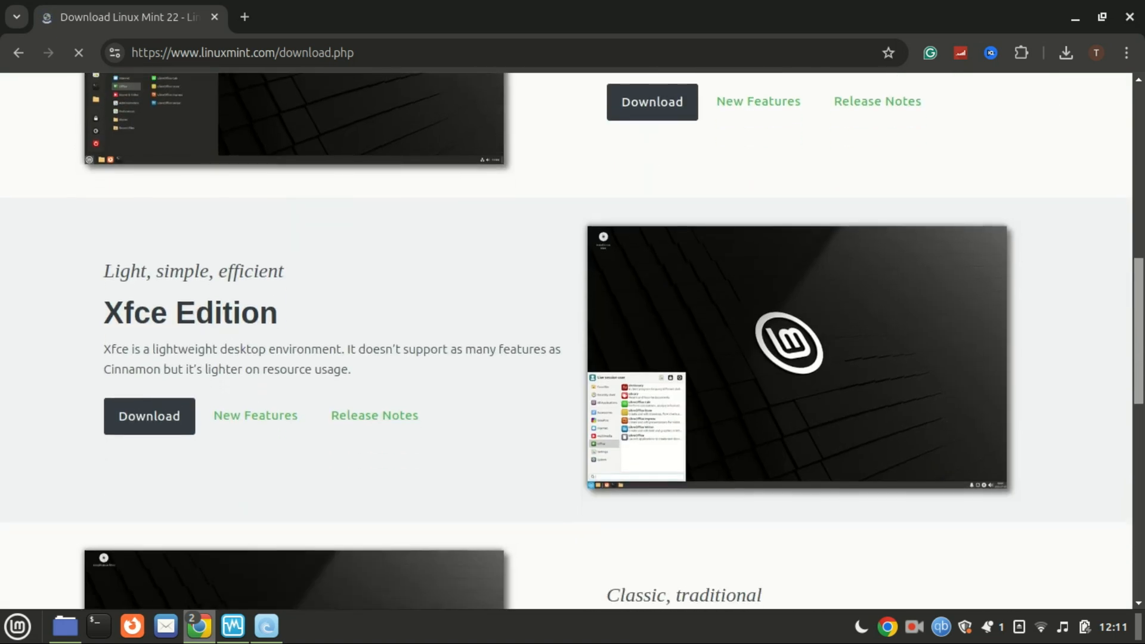
scroll(up, 3)
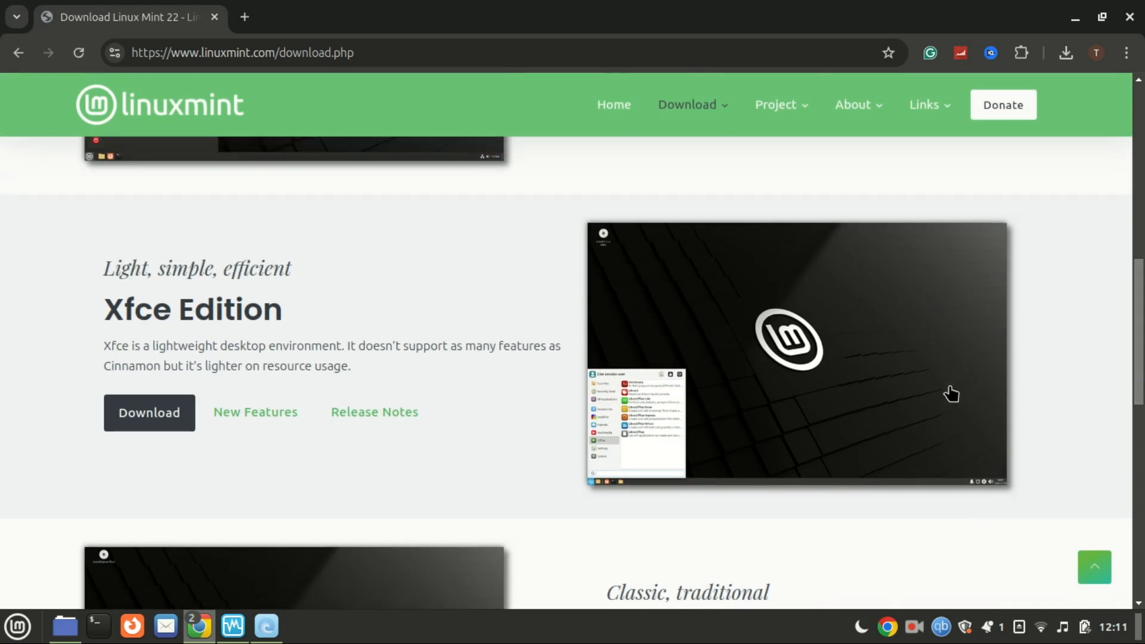
mouse_move(204, 359)
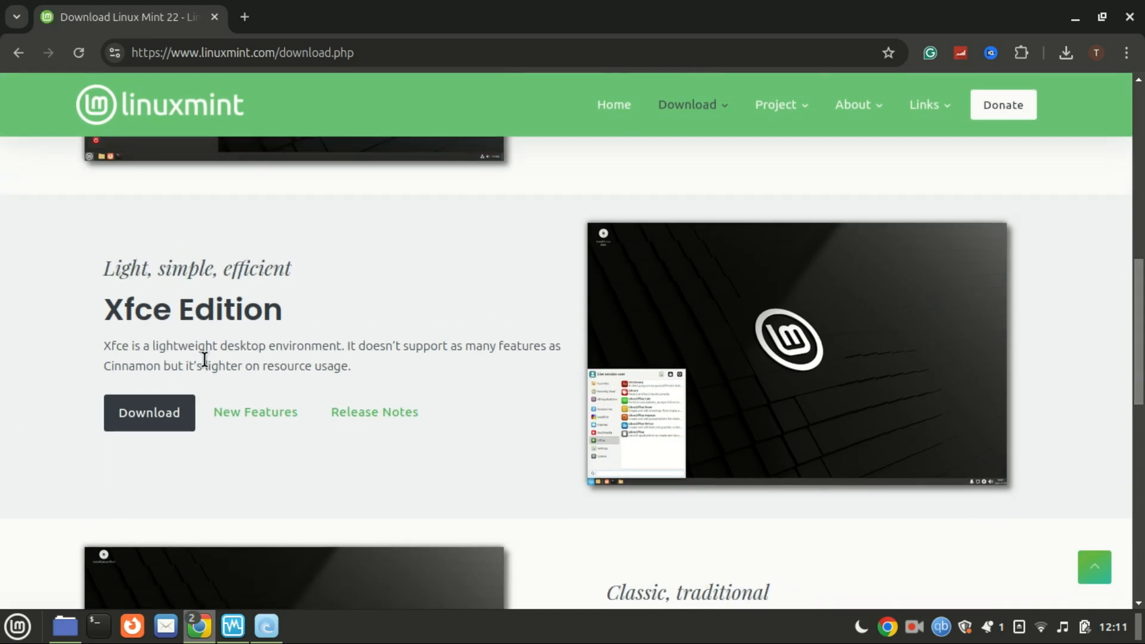
double_click(192, 310)
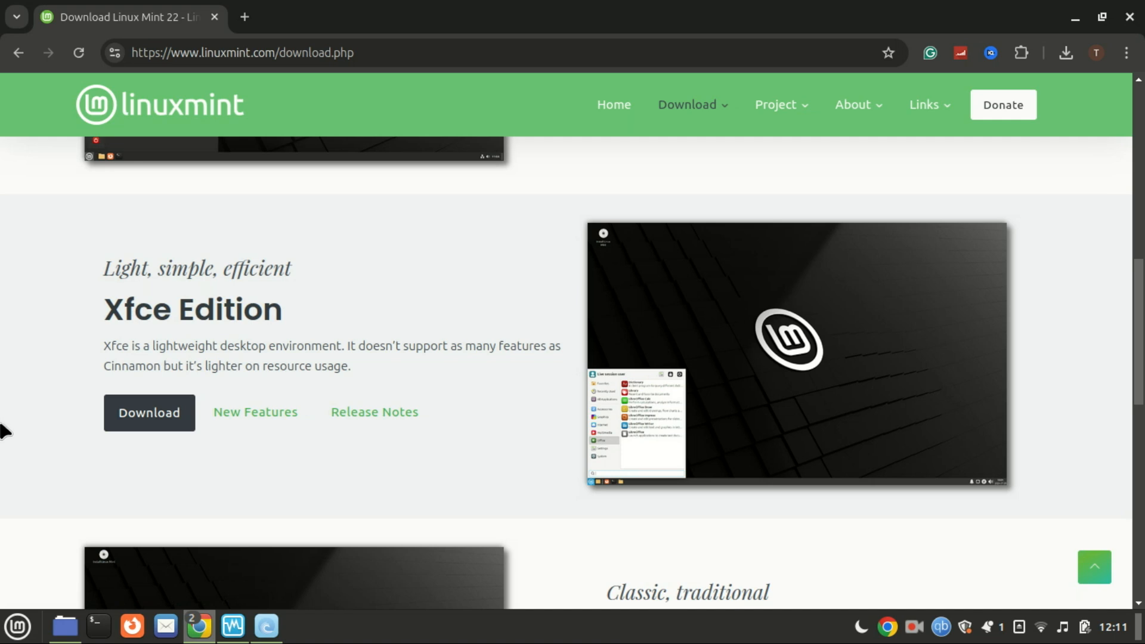
mouse_move(11, 429)
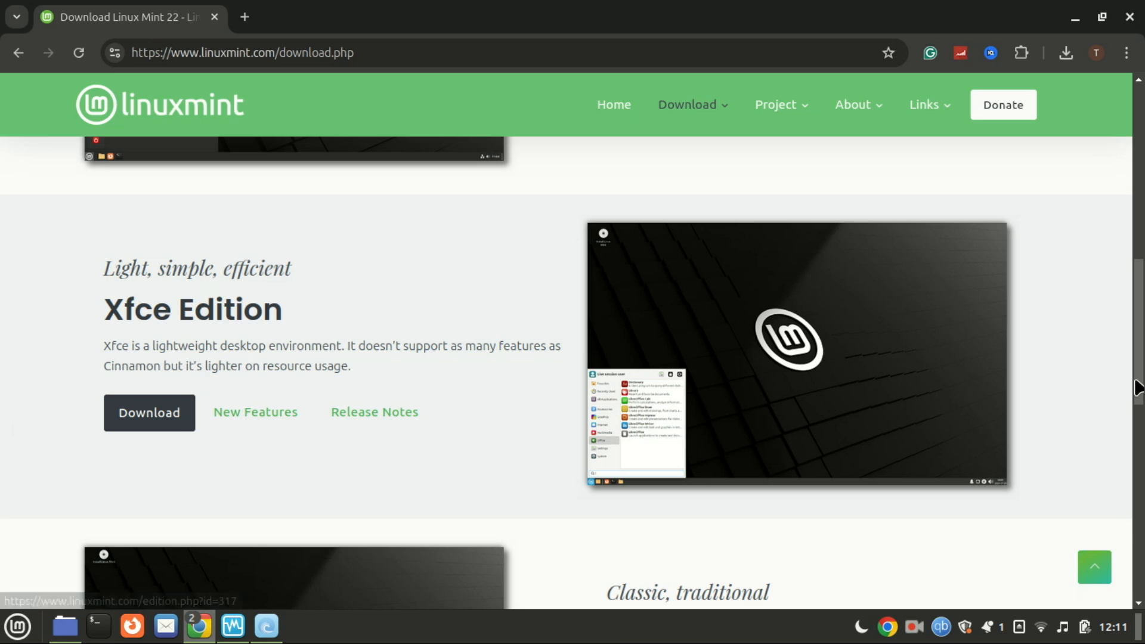
scroll(down, 3)
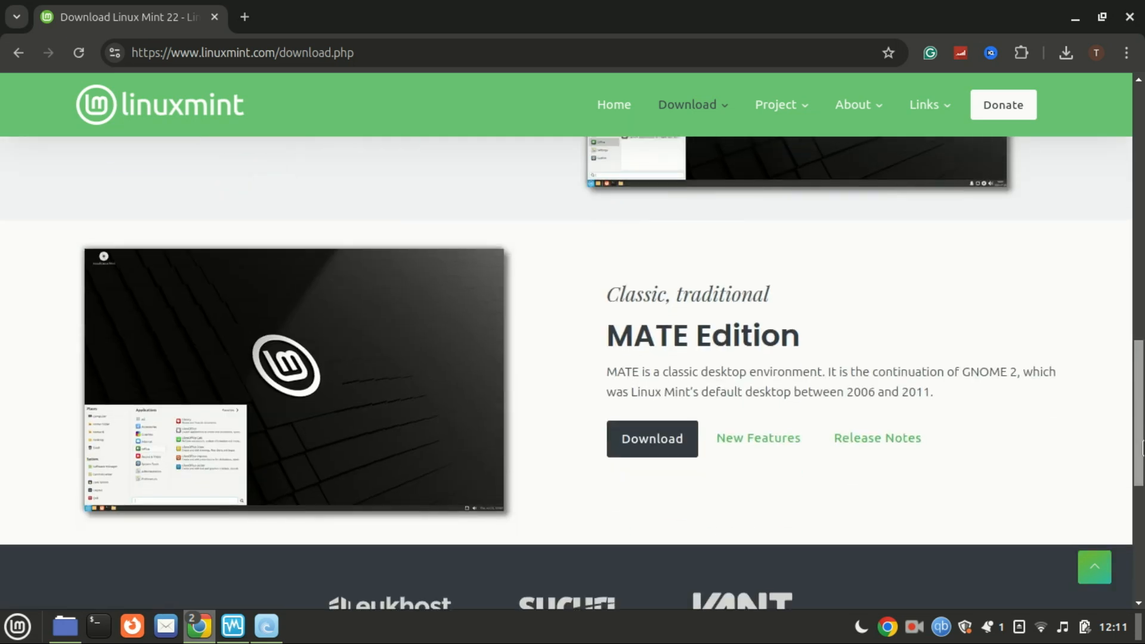
scroll(down, 3)
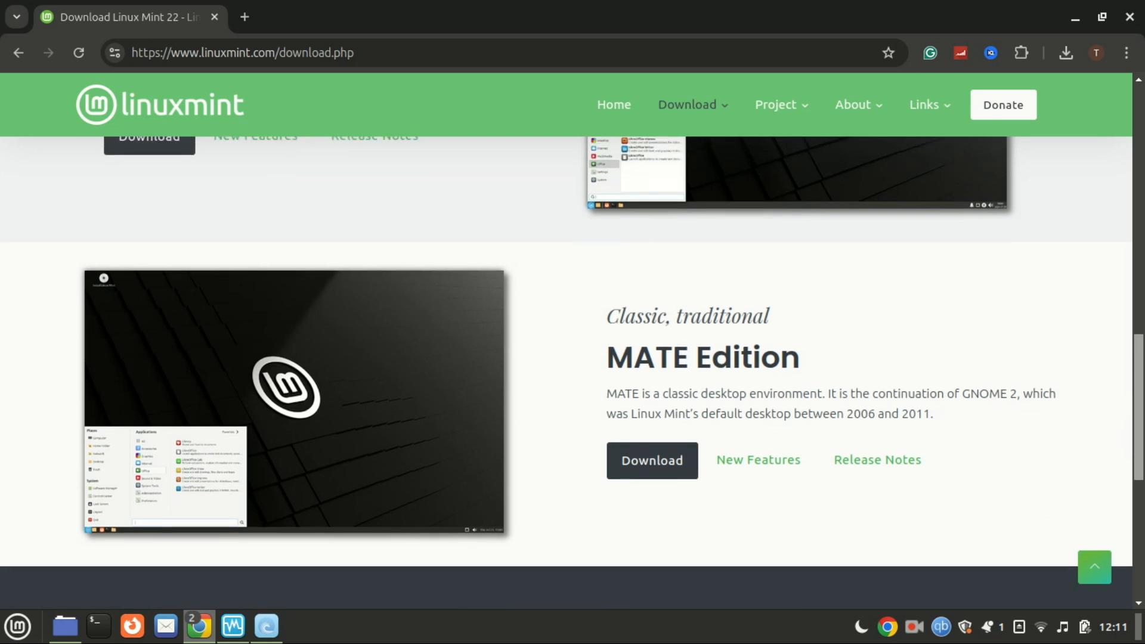
scroll(up, 3)
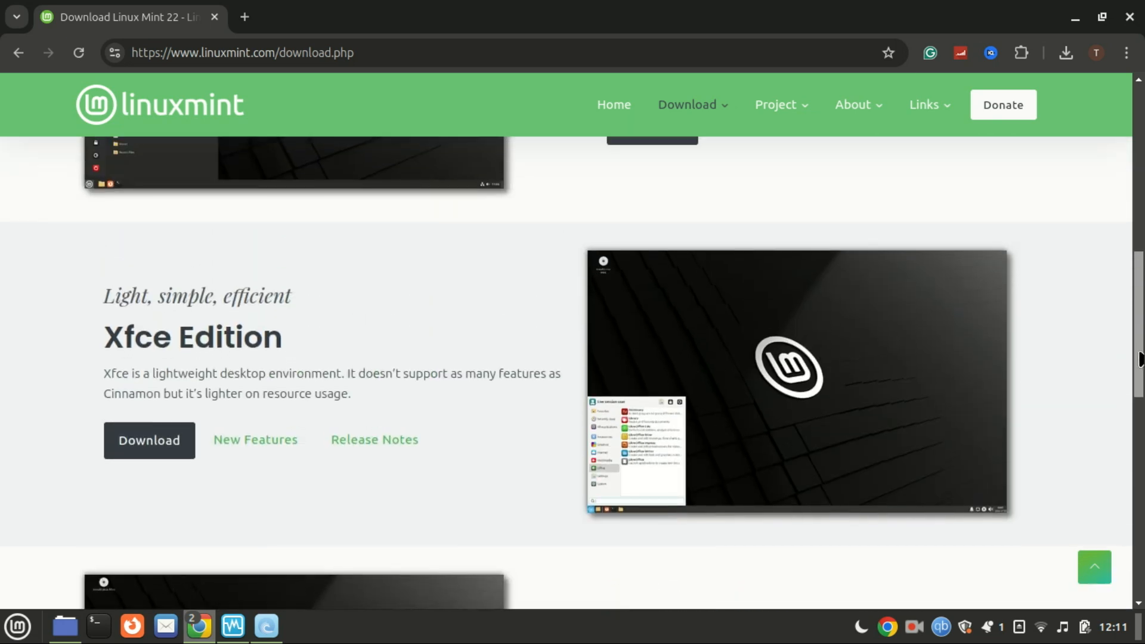
scroll(down, 3)
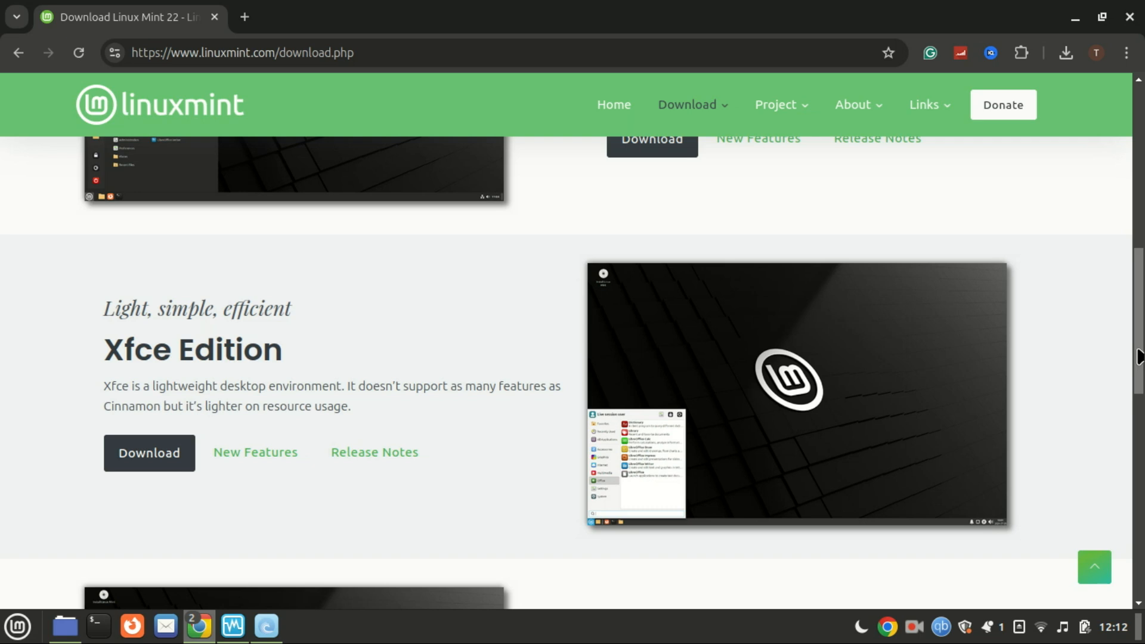
click(794, 394)
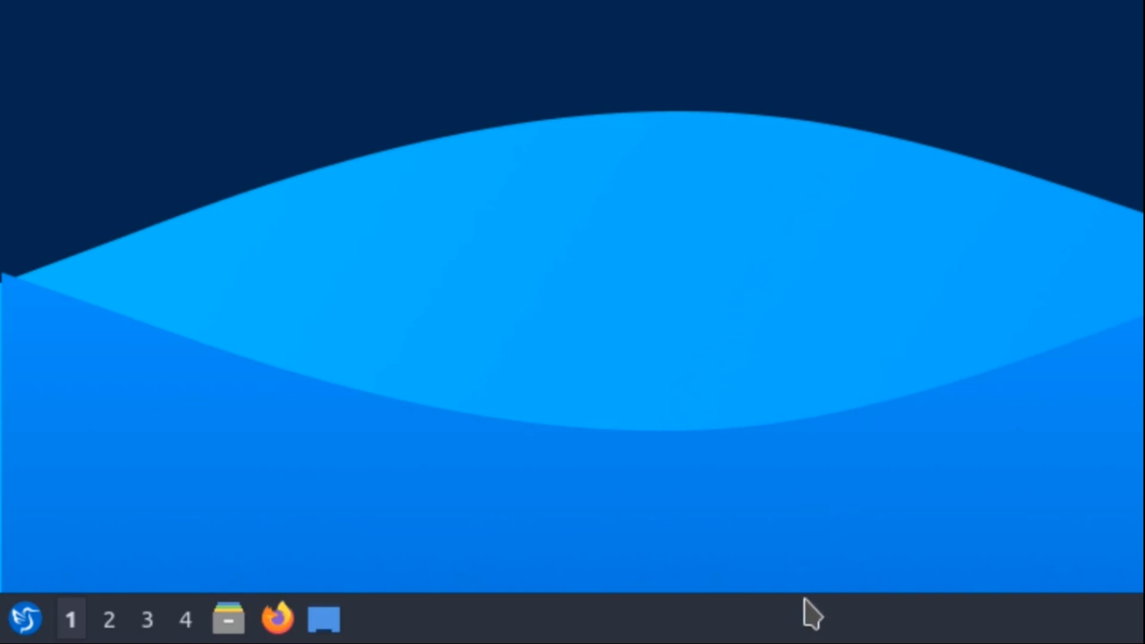
mouse_move(491, 624)
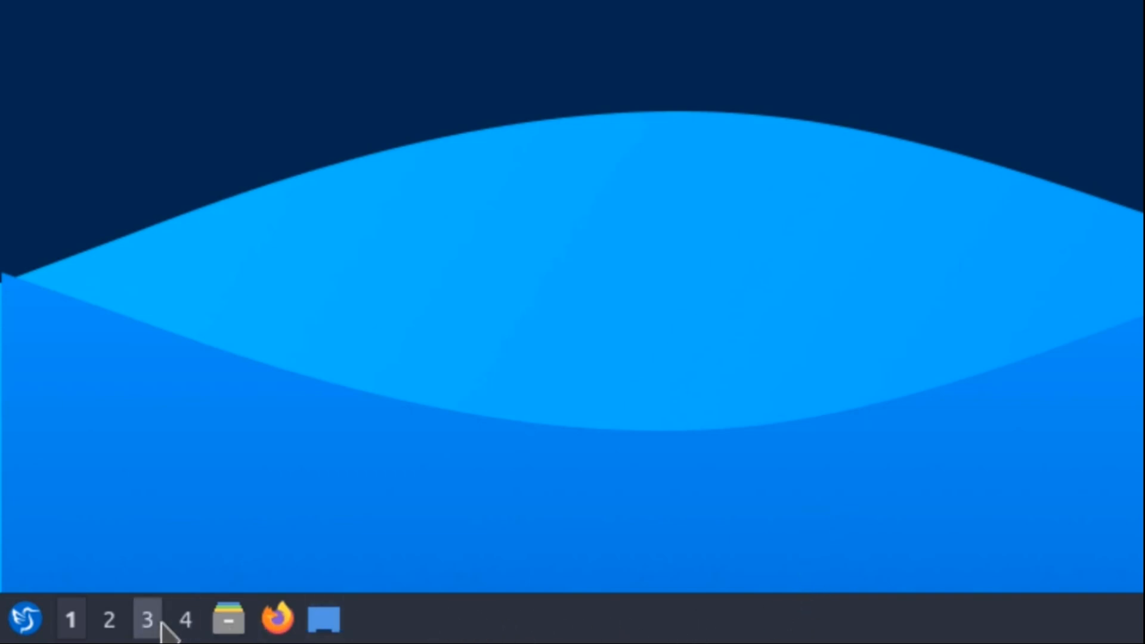
Step: Switch to workspace 4 and open the Lubuntu menu's Accessories apps
click(108, 619)
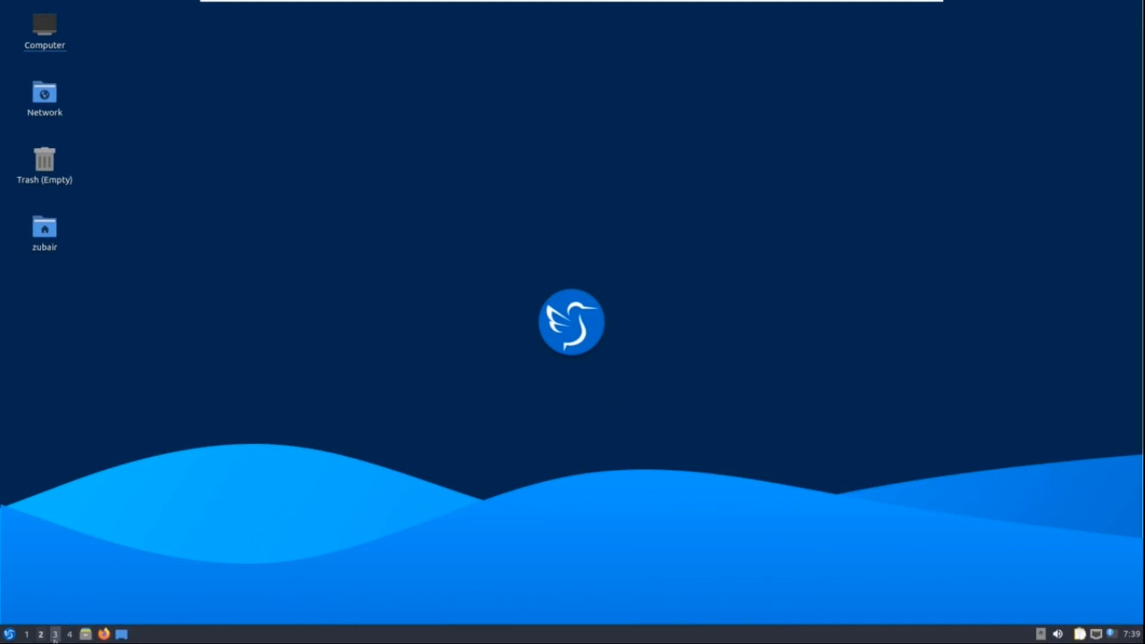
mouse_move(474, 482)
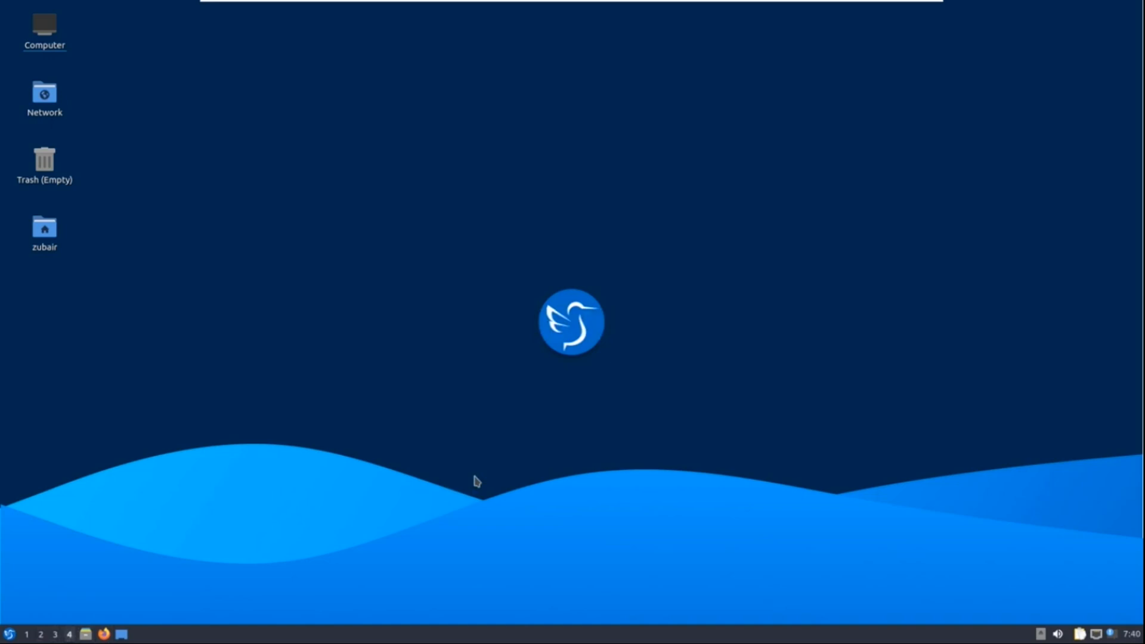
mouse_move(400, 300)
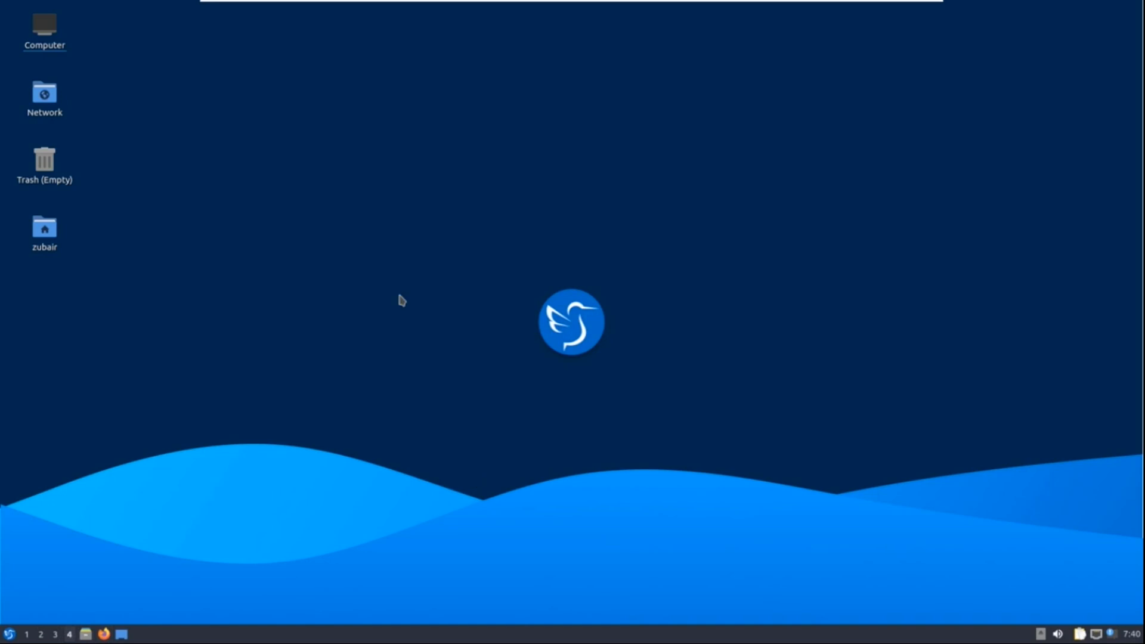
mouse_move(406, 271)
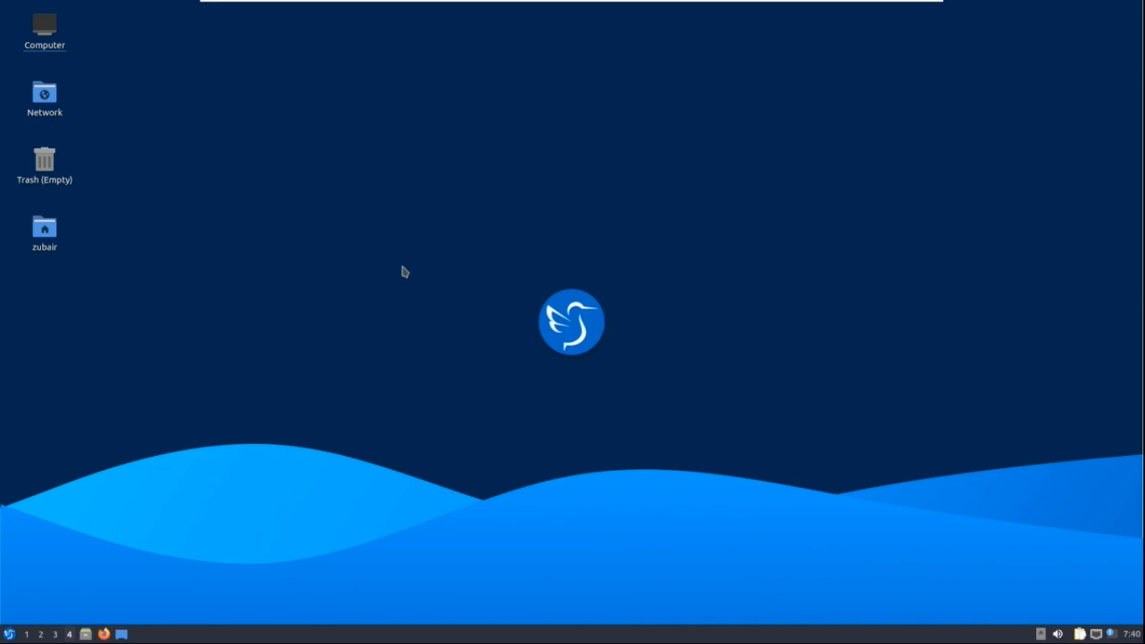
click(10, 634)
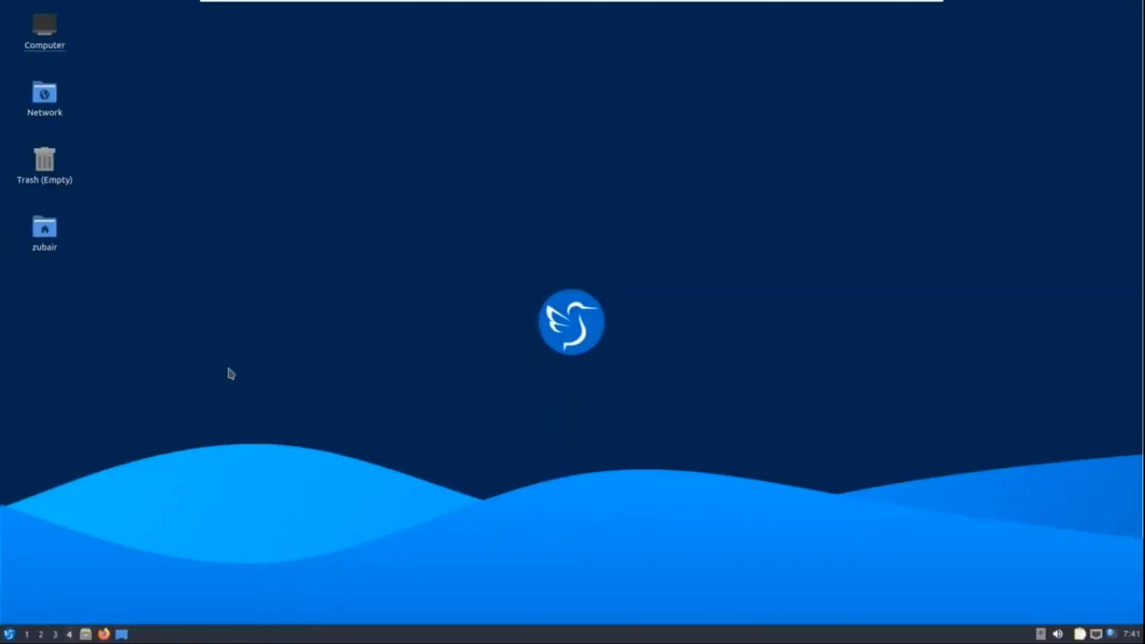
click(10, 633)
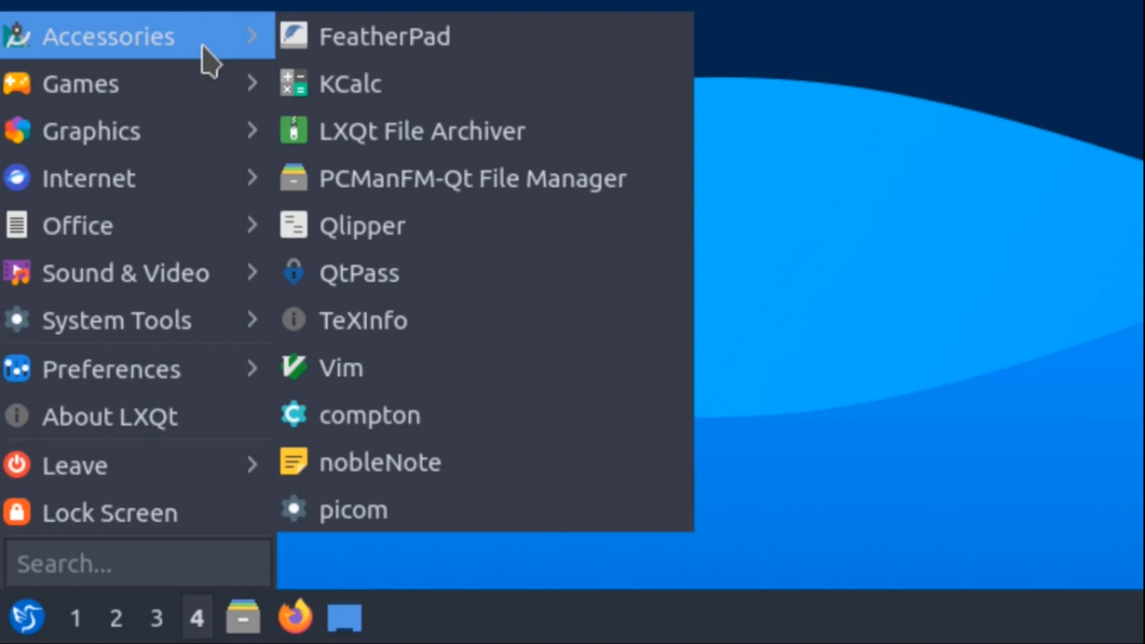
mouse_move(364, 319)
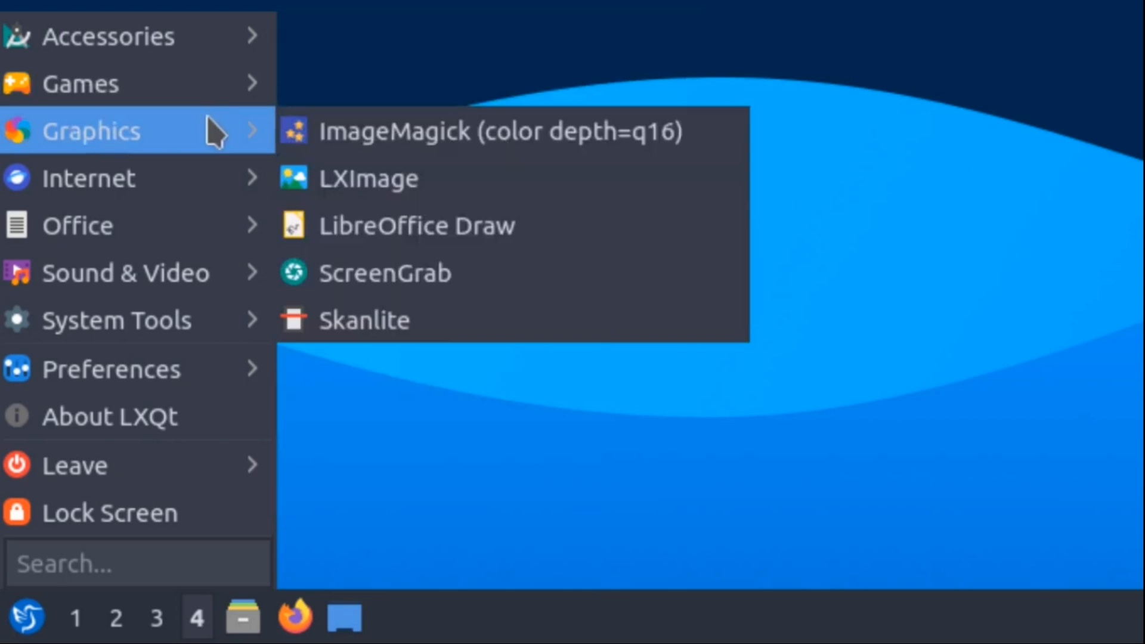
mouse_move(207, 178)
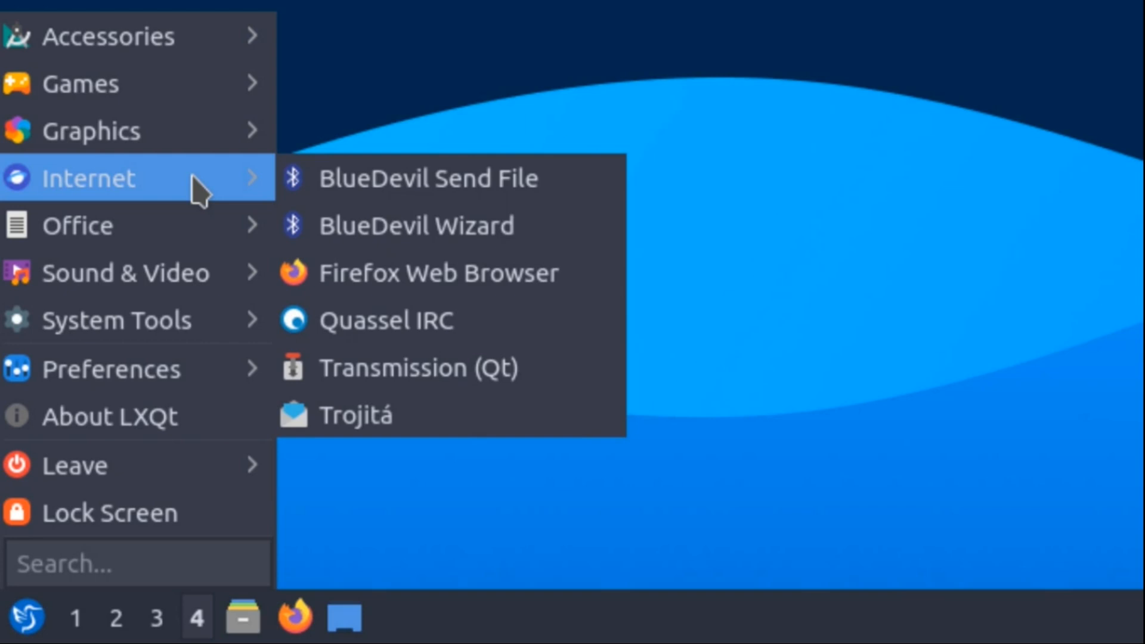
mouse_move(440, 273)
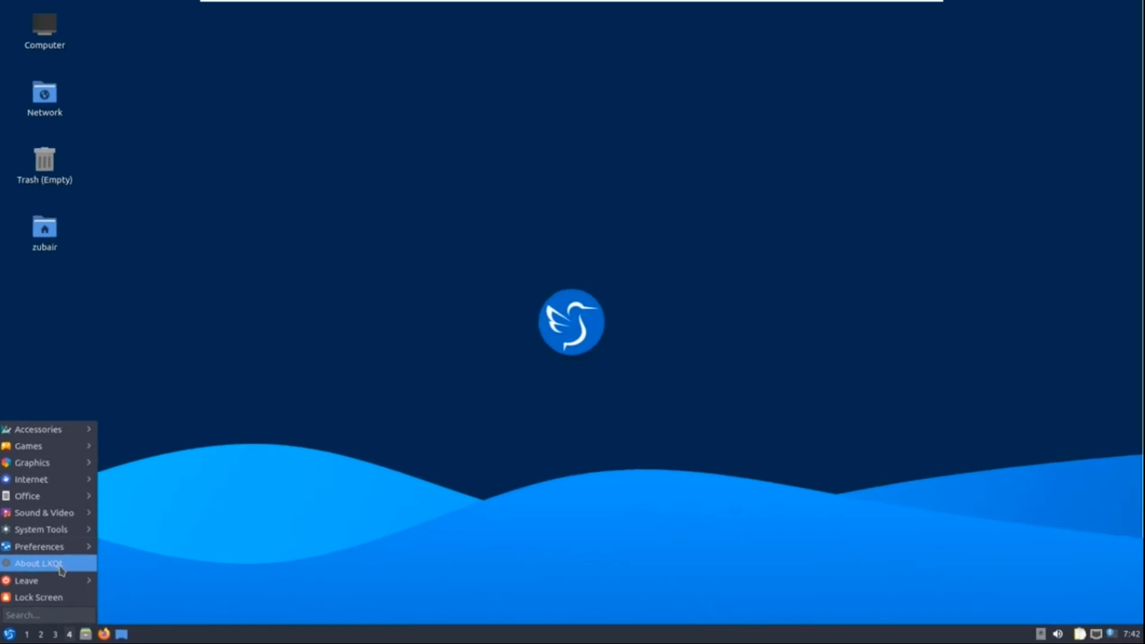
mouse_move(107, 565)
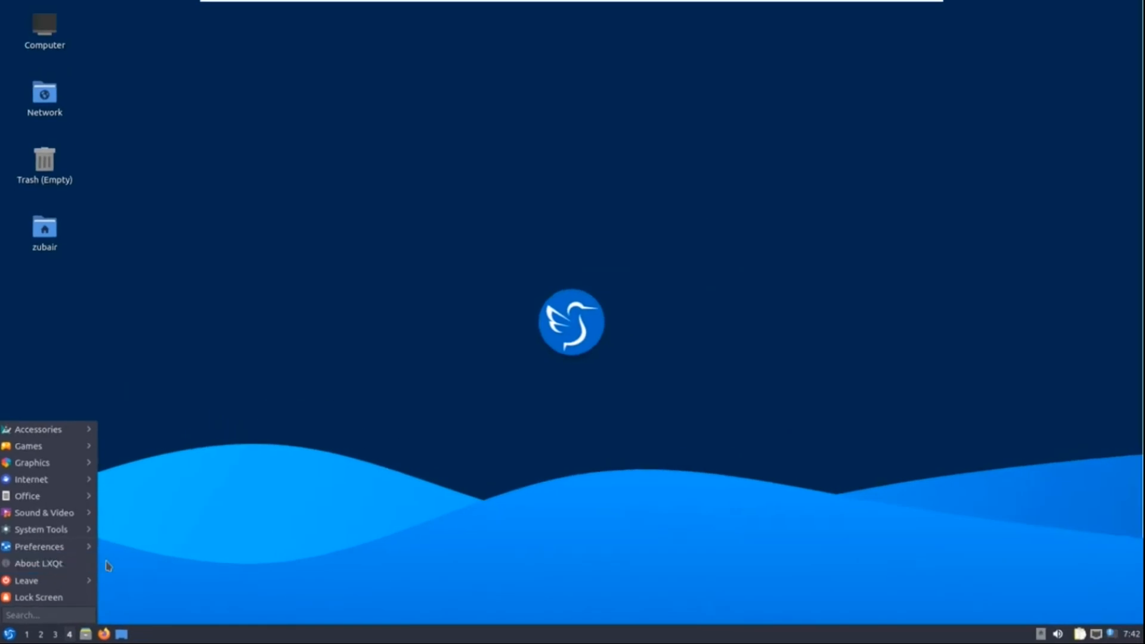
mouse_move(115, 564)
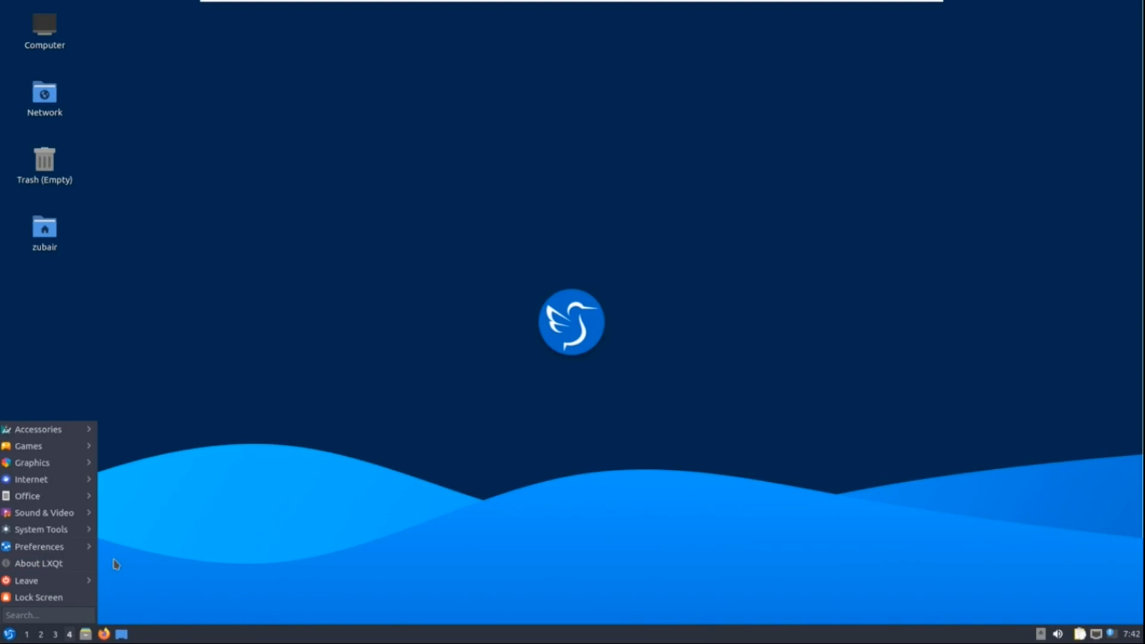
mouse_move(135, 551)
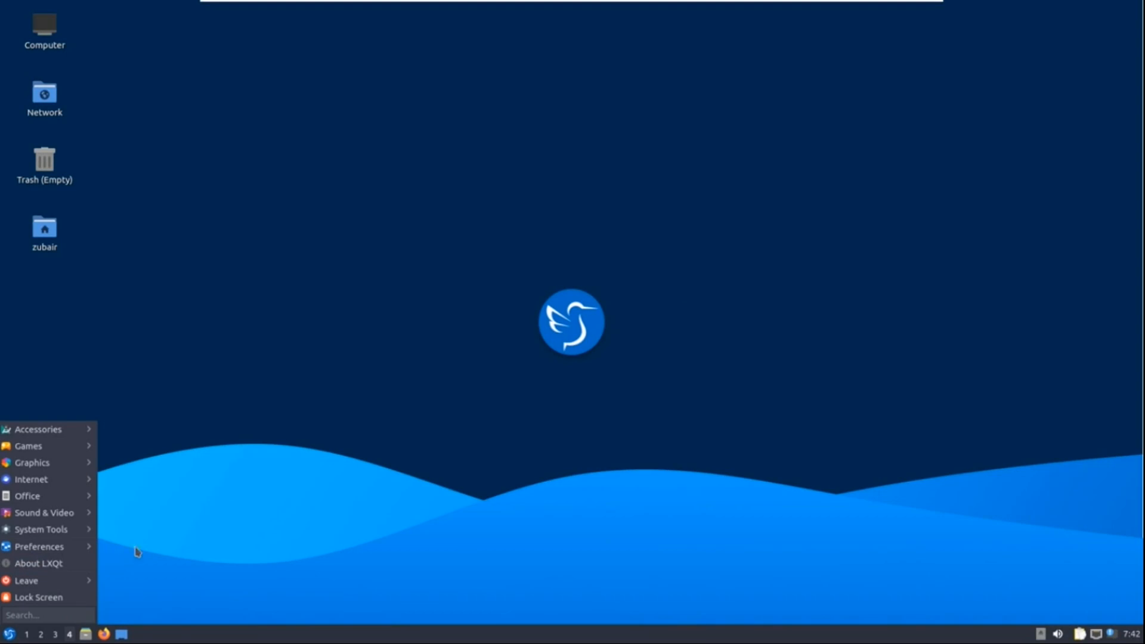